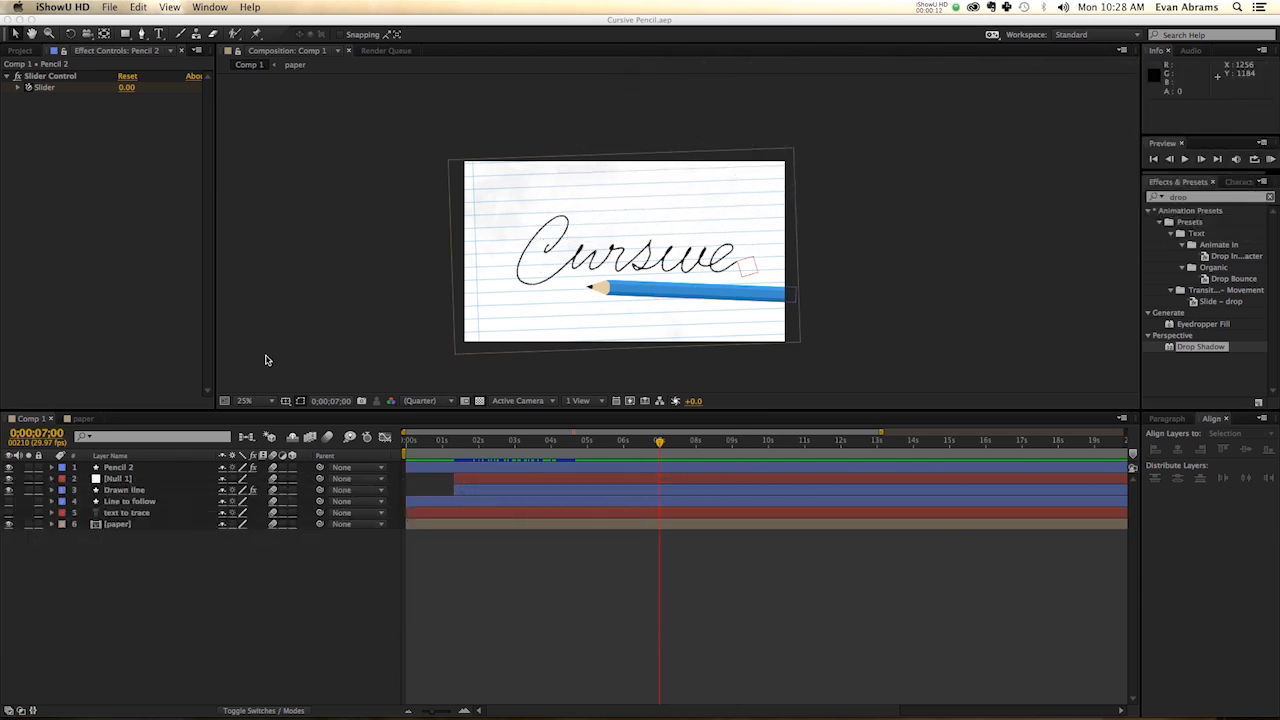
Create Comp 2 from the Project panel using the HDTV 1080 29.97 preset
left_click(20, 50)
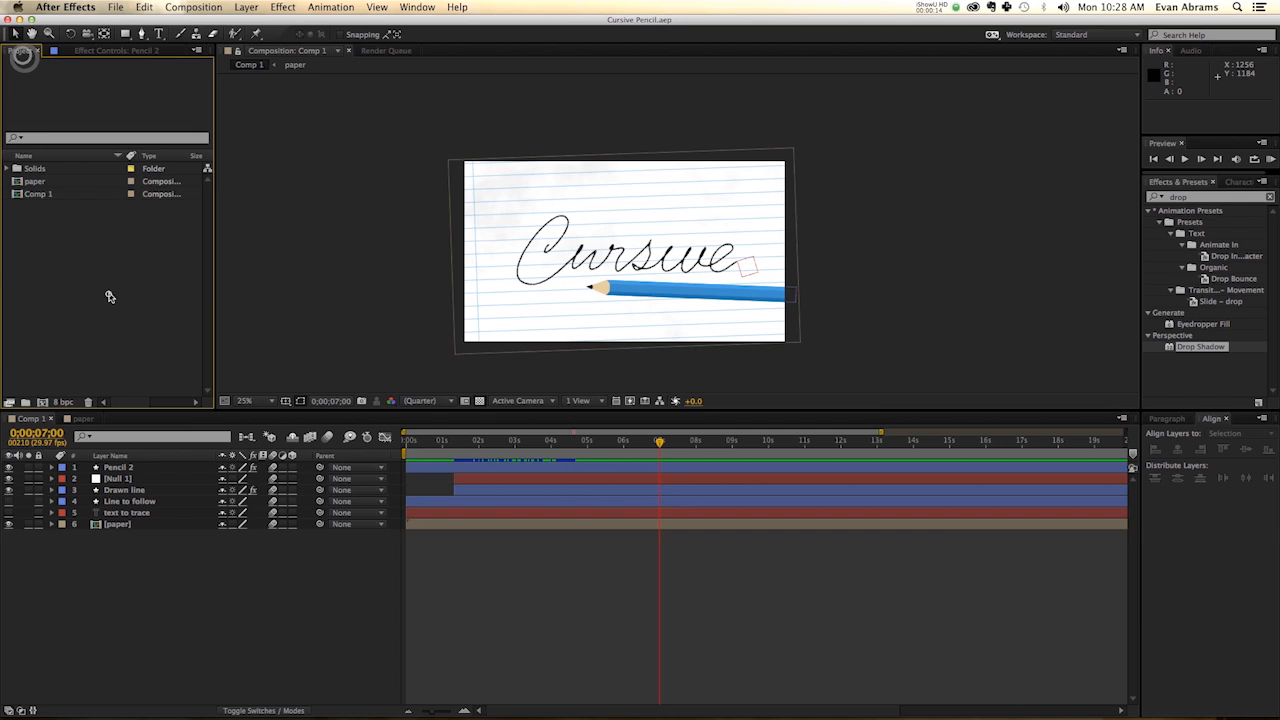
mouse_move(42, 402)
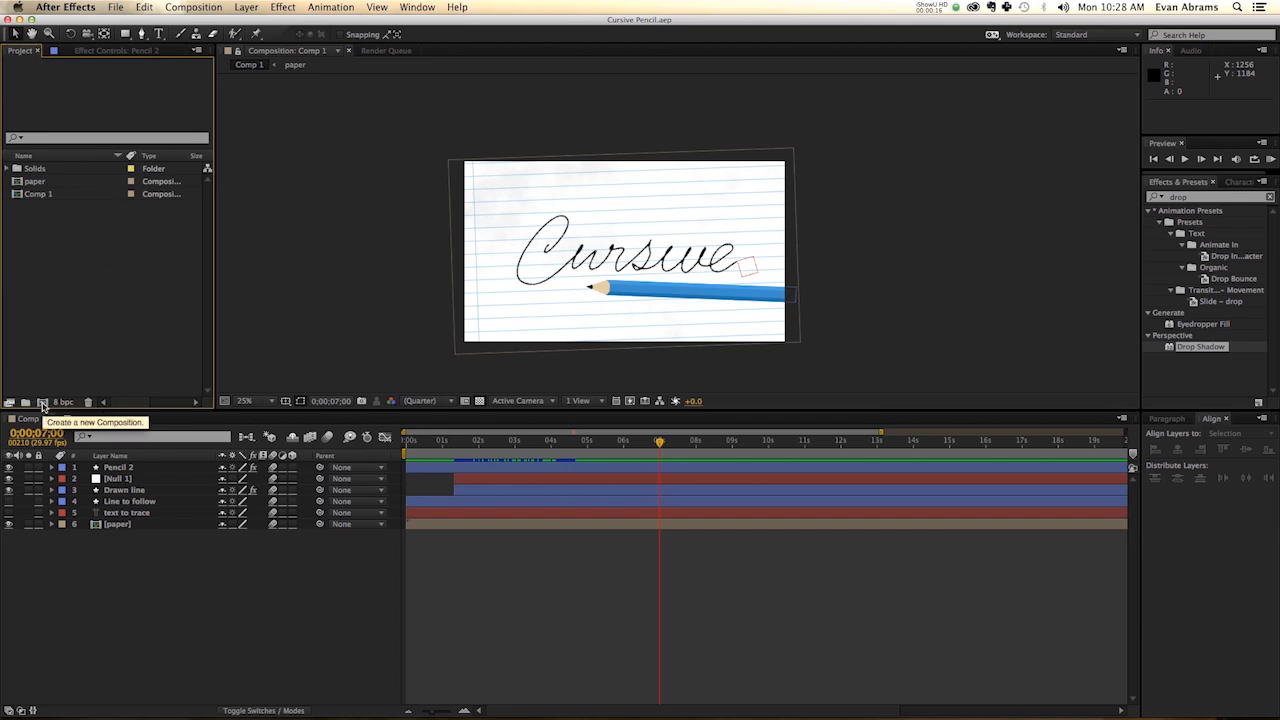
left_click(42, 402)
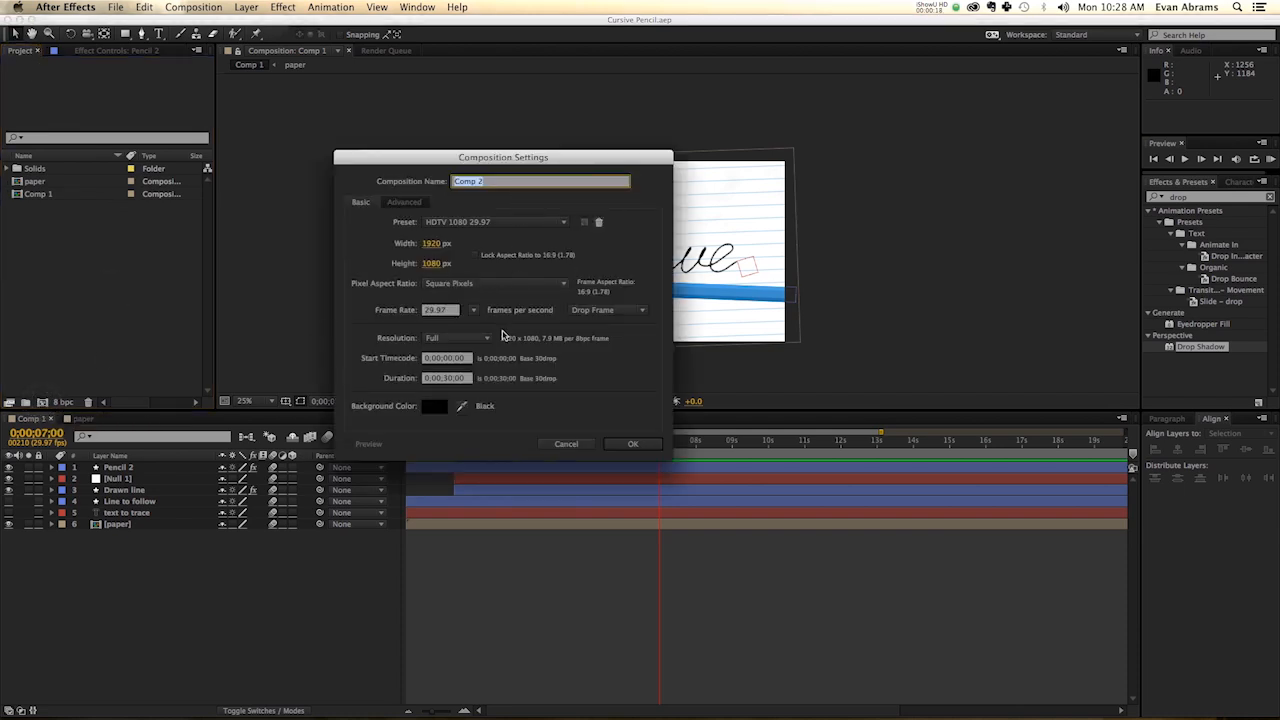
mouse_move(453, 233)
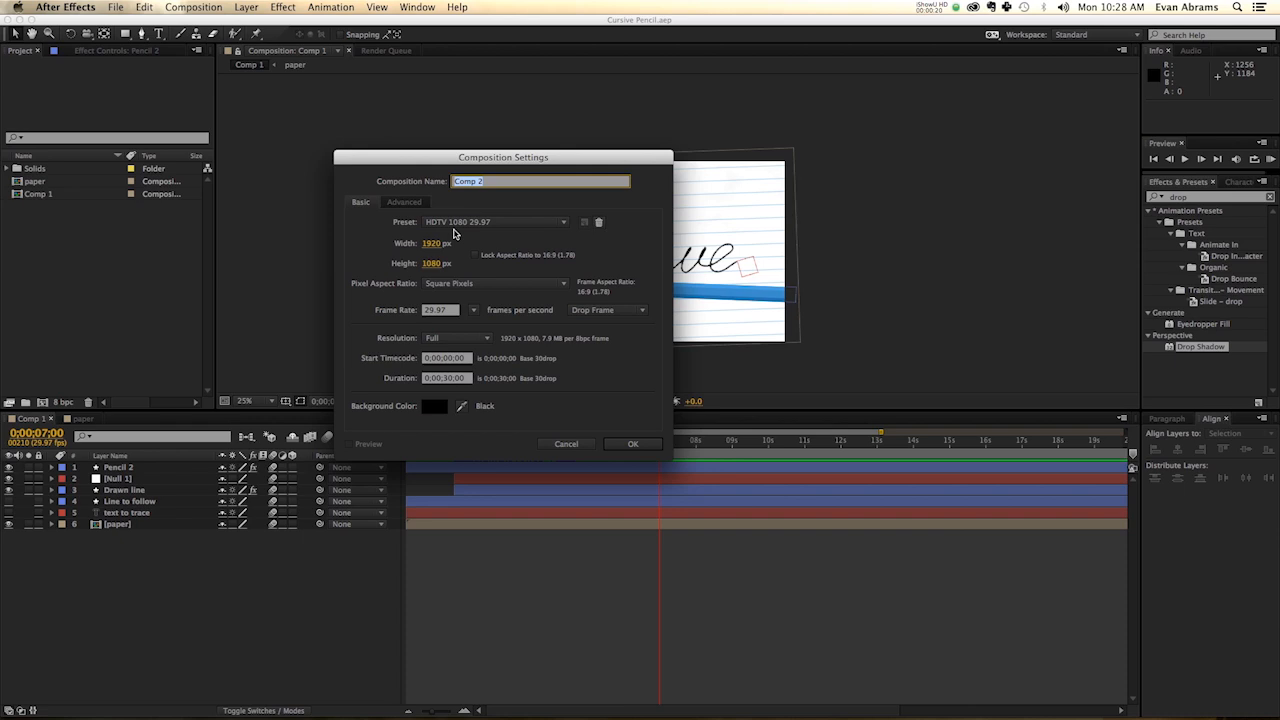
mouse_move(483, 304)
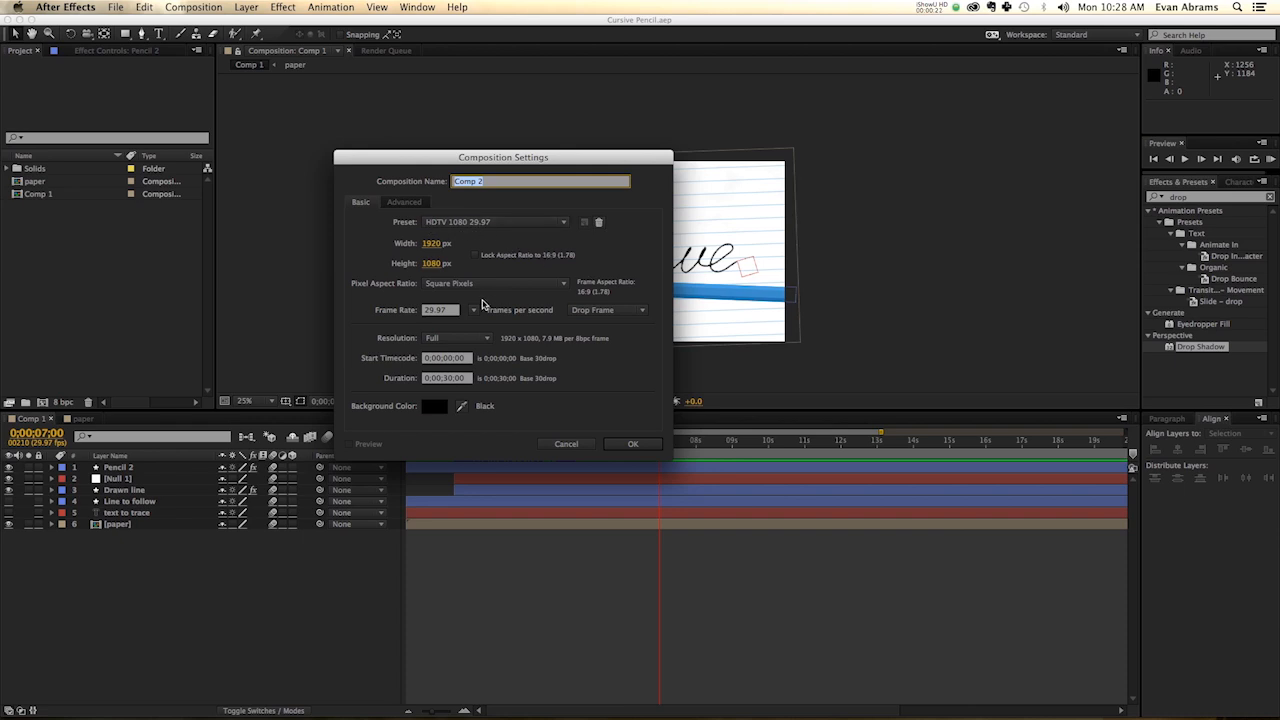
mouse_move(462, 272)
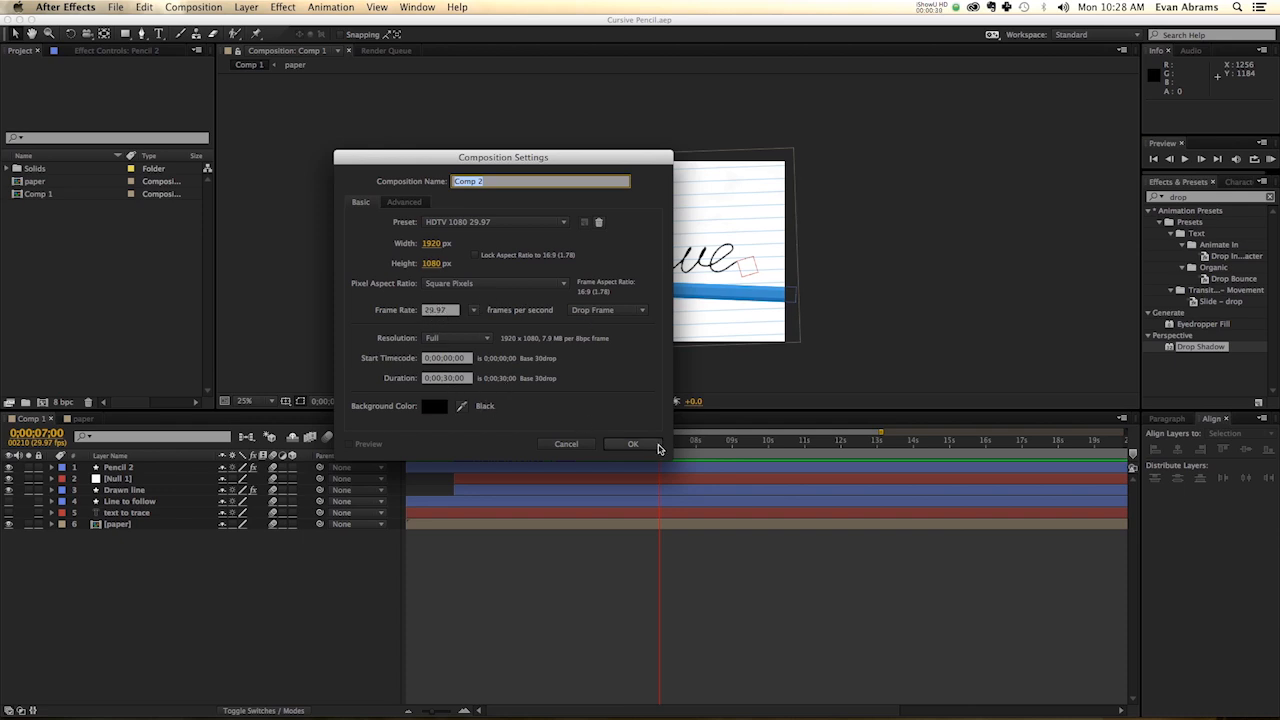
left_click(633, 443)
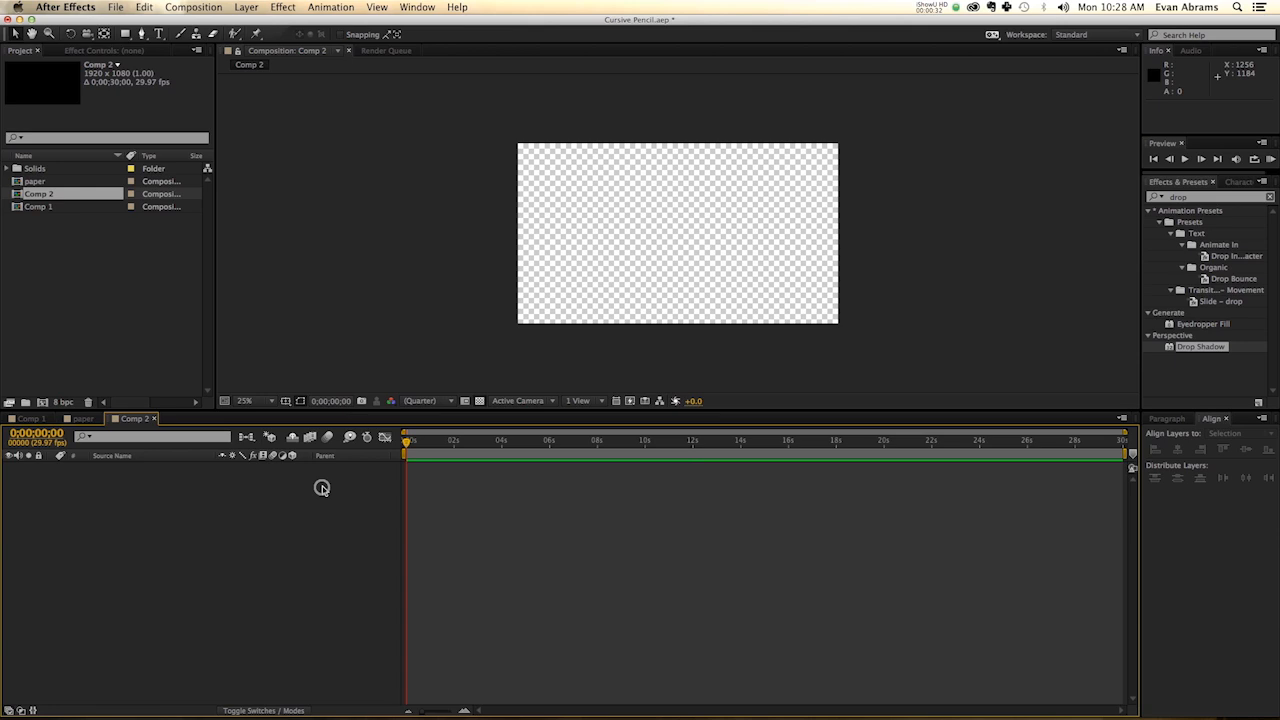
mouse_move(641, 167)
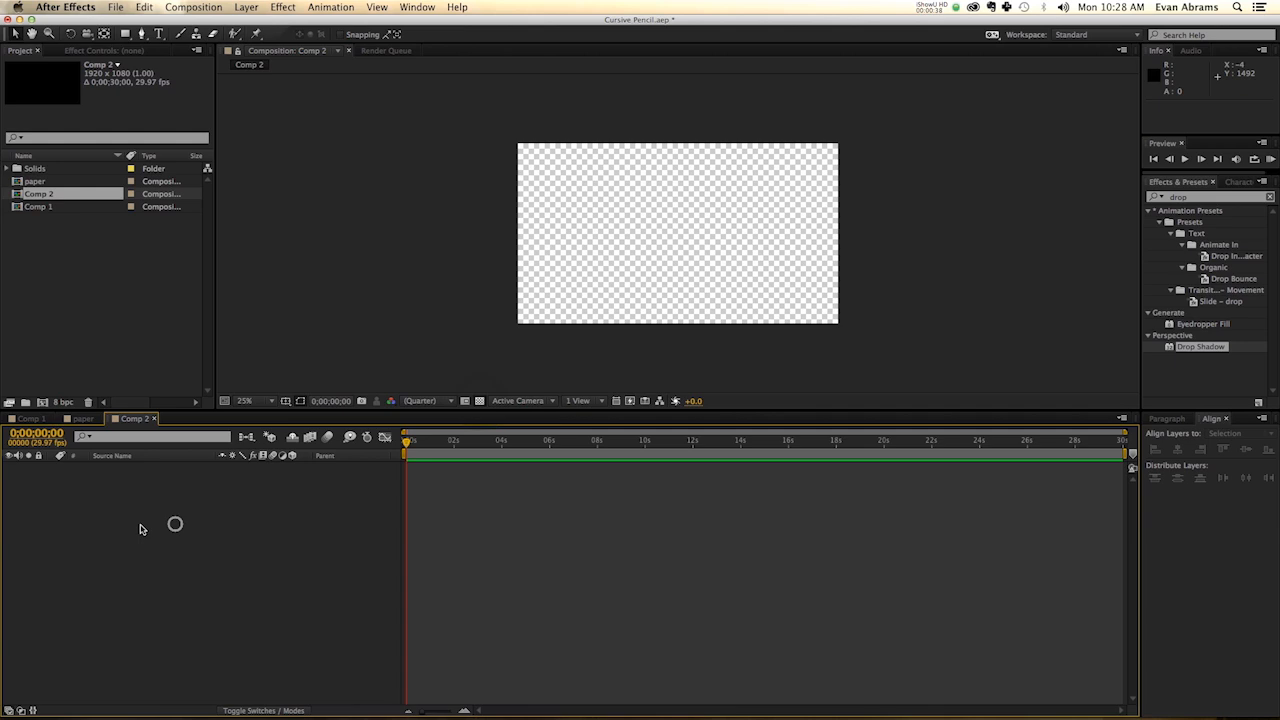
Add a black Brush Script MT Italic text layer reading 'words'
left_click(1242, 182)
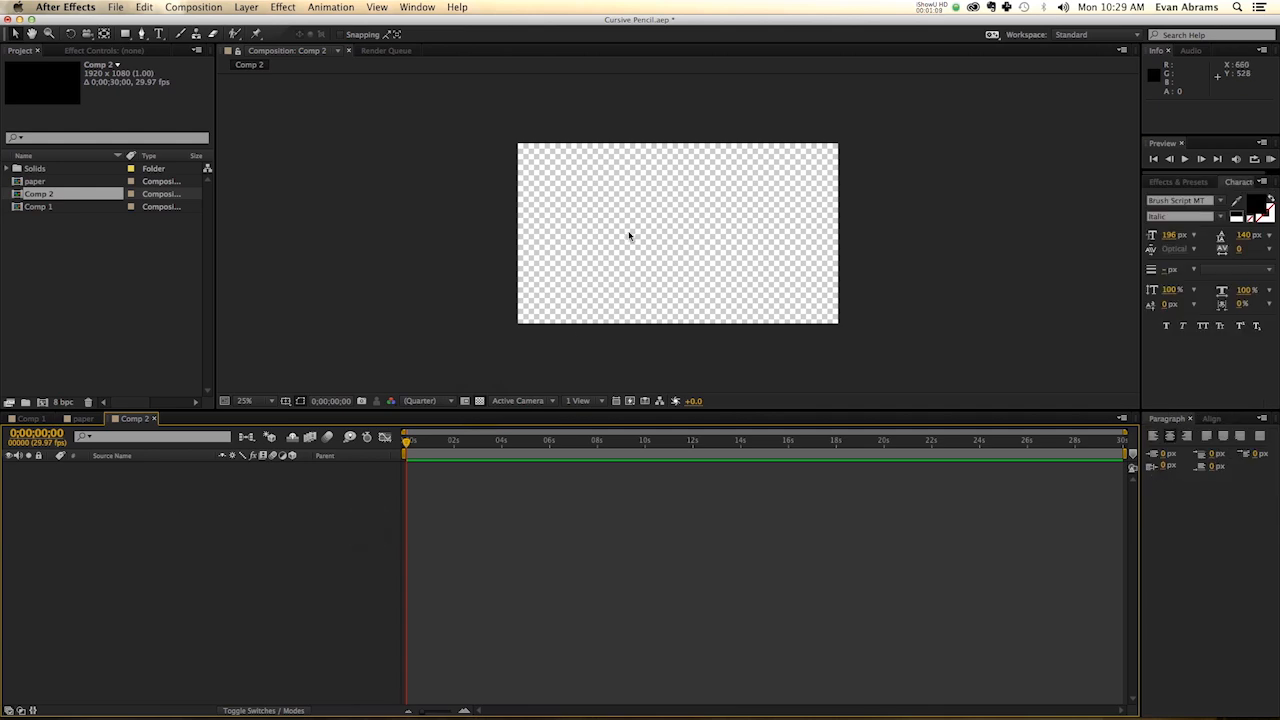
right_click(630, 230)
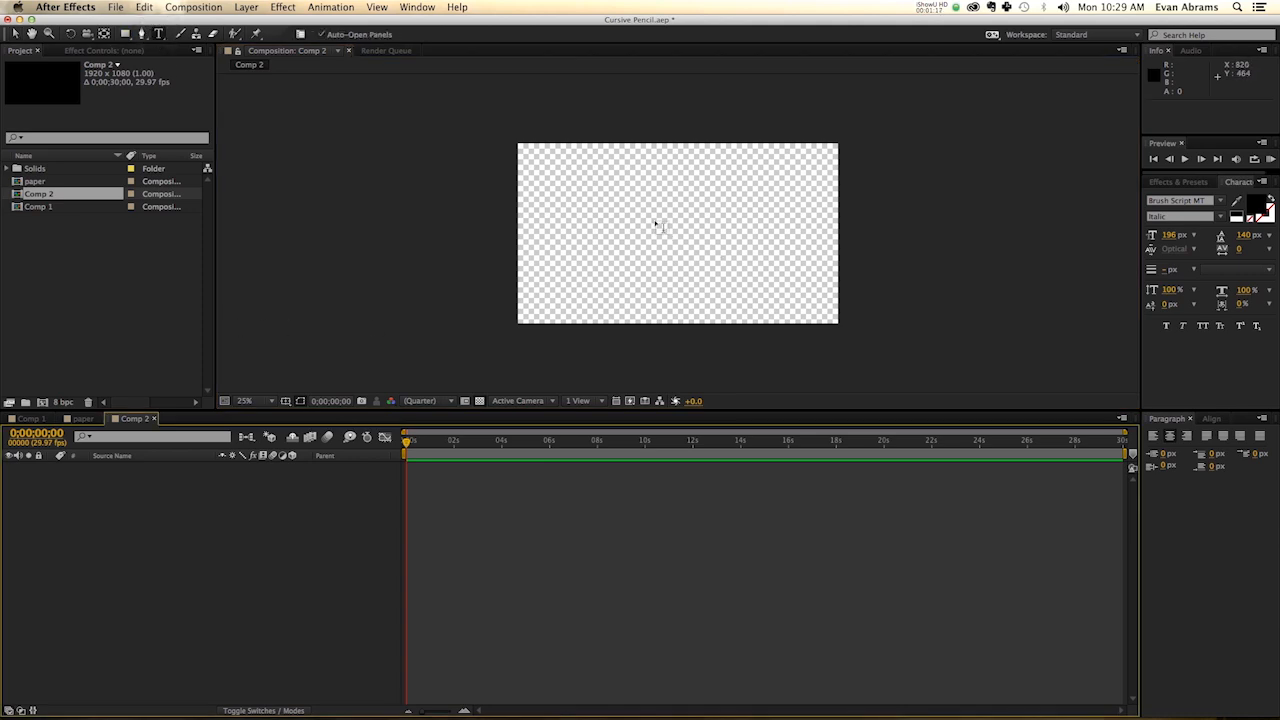
left_click(645, 220)
type("wo")
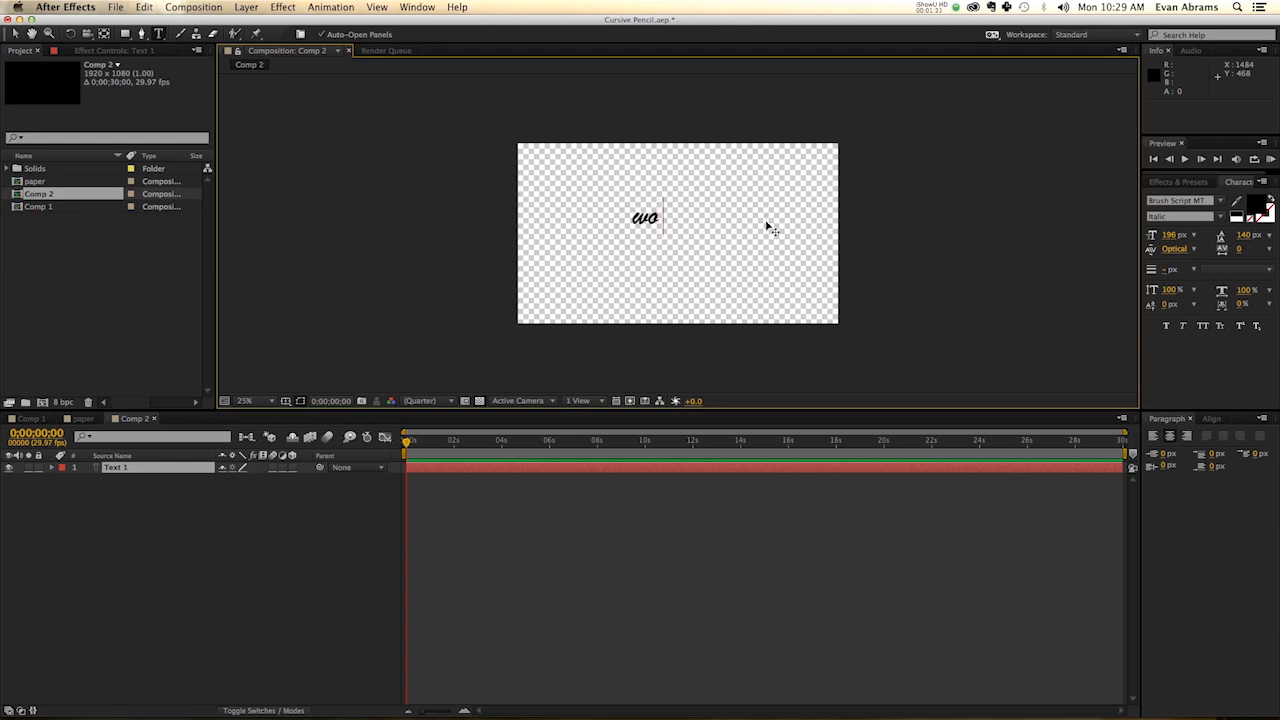
type("rds")
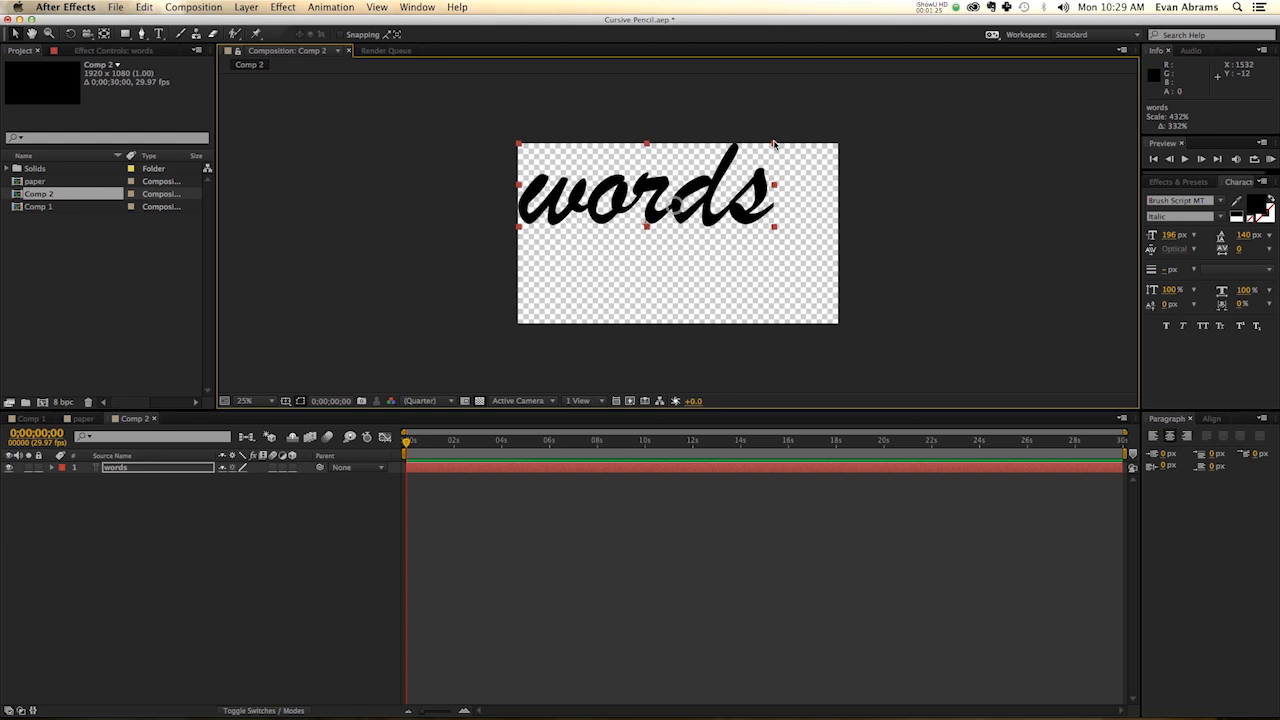
Scale the word up, center it in the frame, and rename the layer 'trace me'
left_click_drag(645, 190, 700, 237)
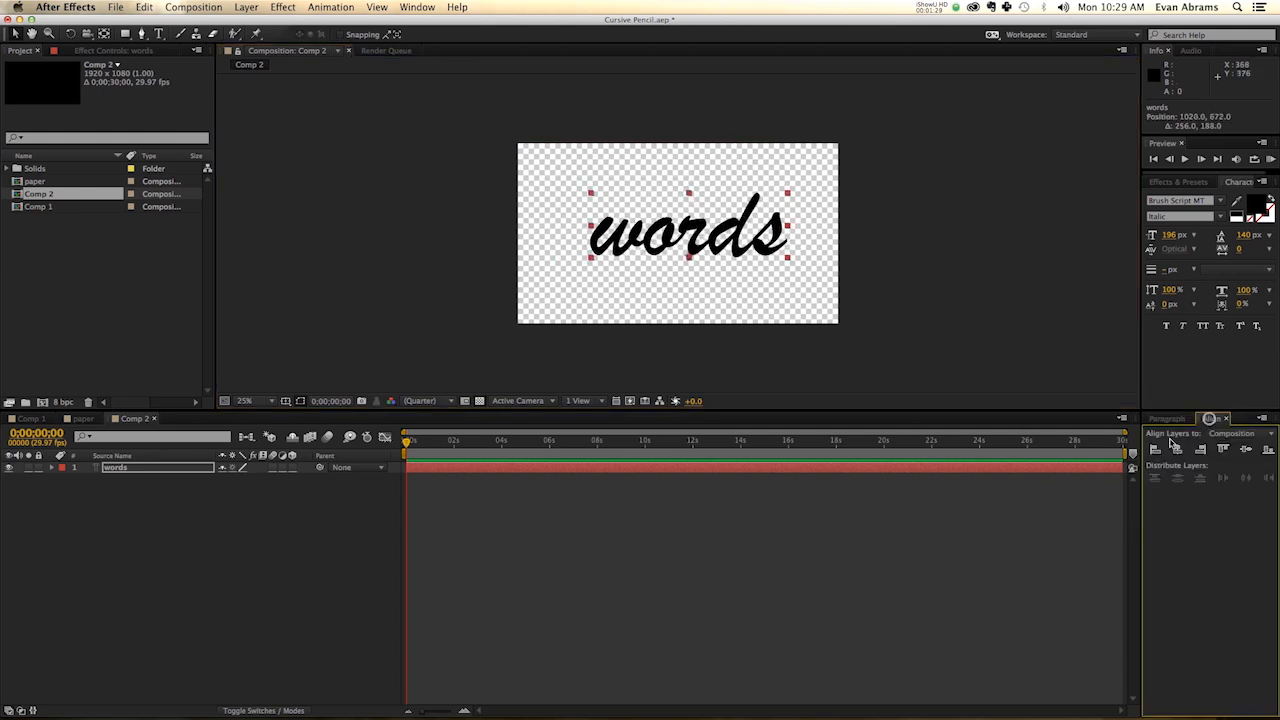
left_click(1245, 450)
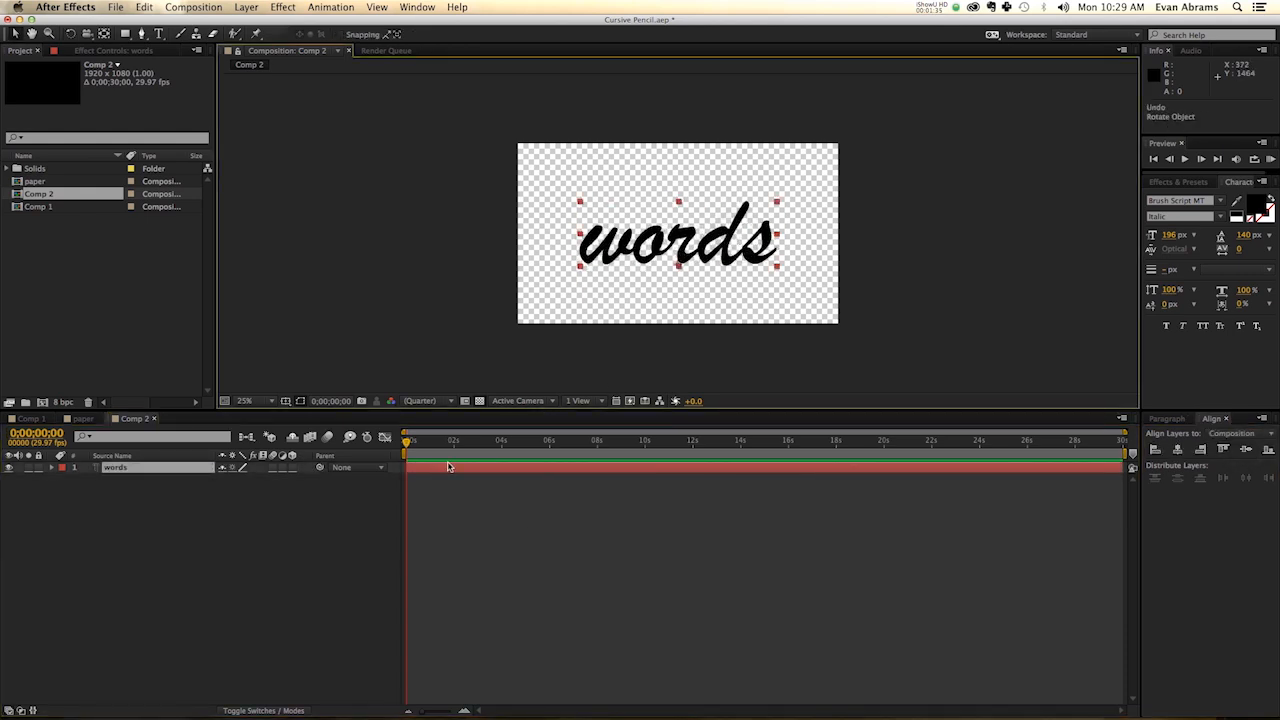
double_click(115, 467)
type("trace me")
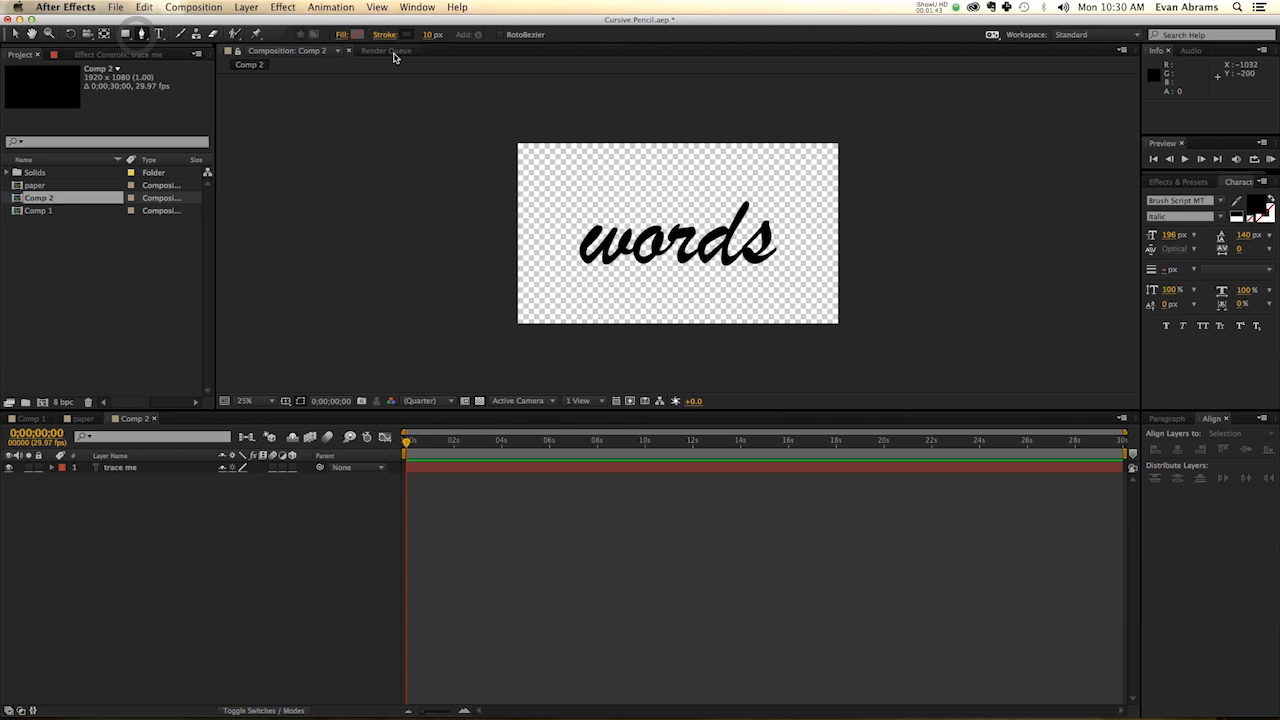
Set a dark grey 10 px stroke and trace 'words' with Pen tool anchor points
left_click(408, 34)
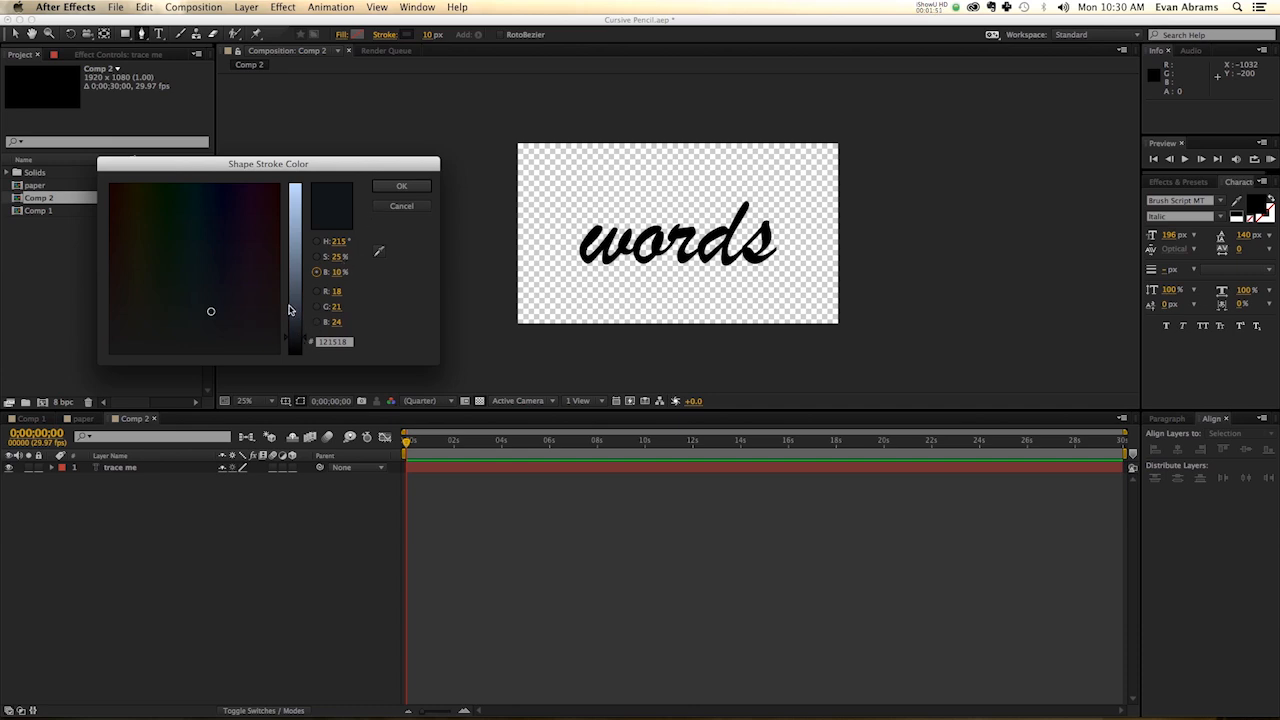
left_click(401, 186)
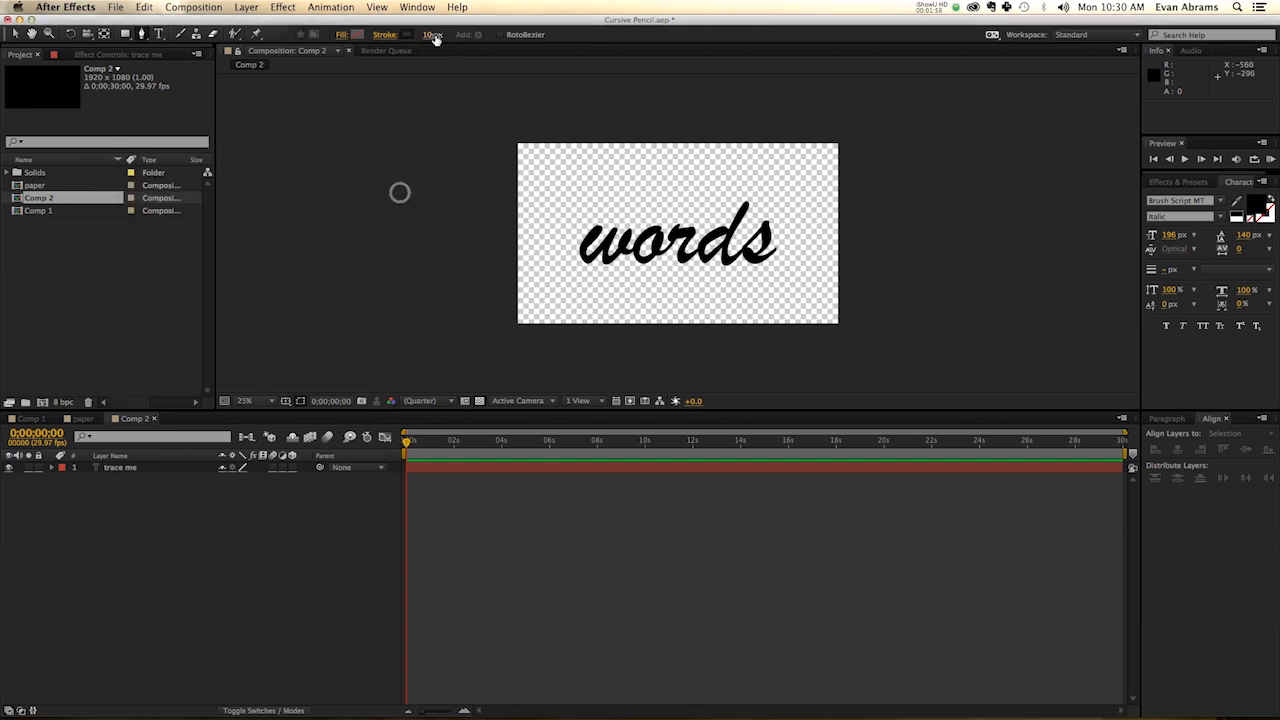
left_click(246, 400)
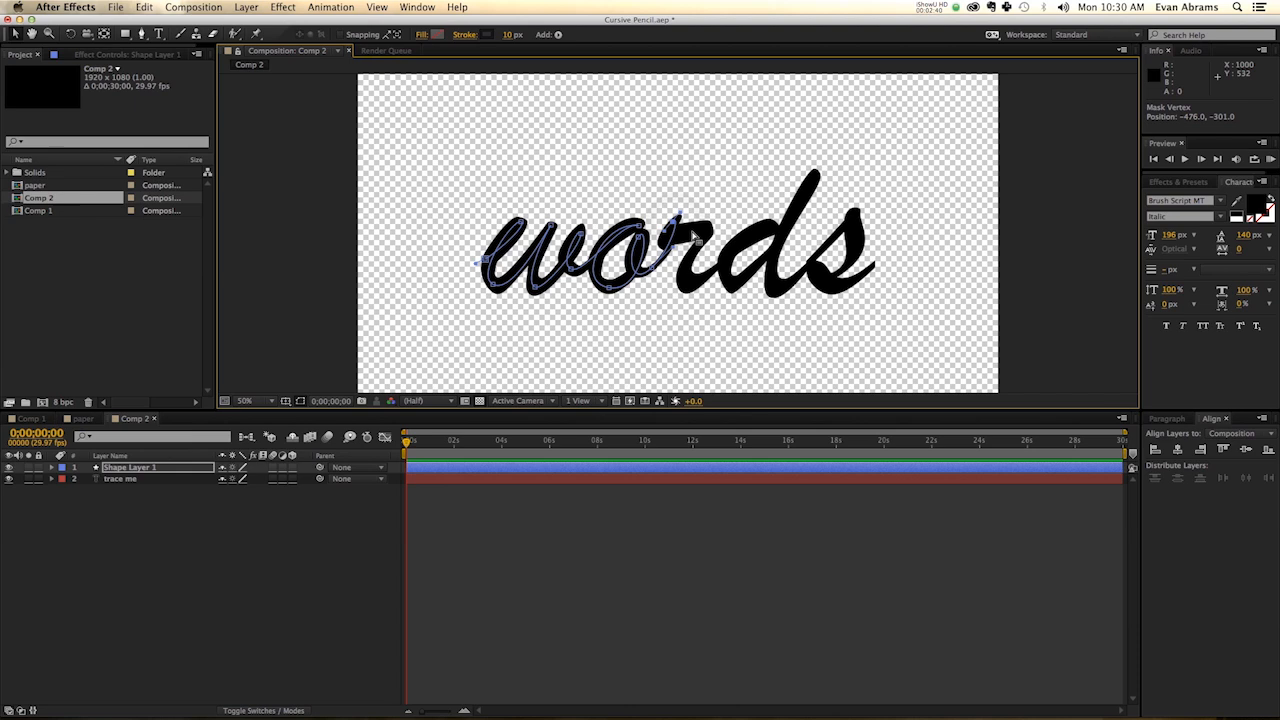
left_click(675, 230)
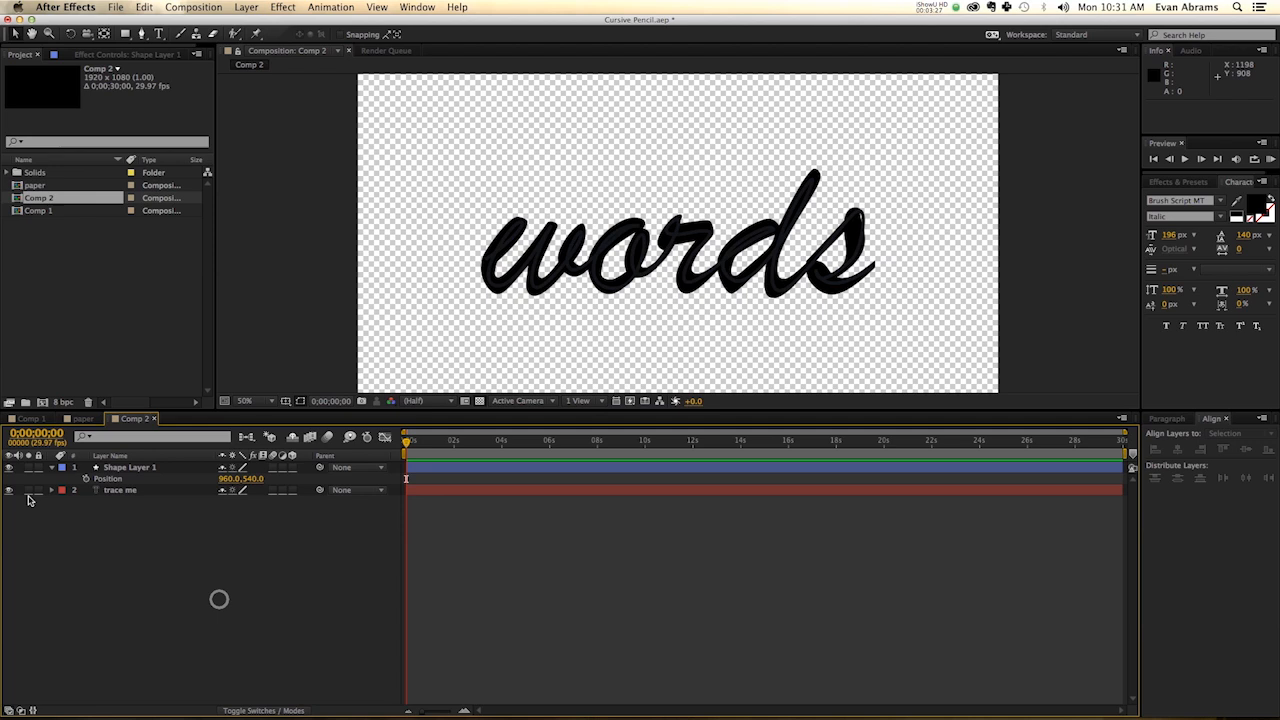
Hide the 'trace me' layer and expand Shape Layer 1 down to its path group
left_click(14, 490)
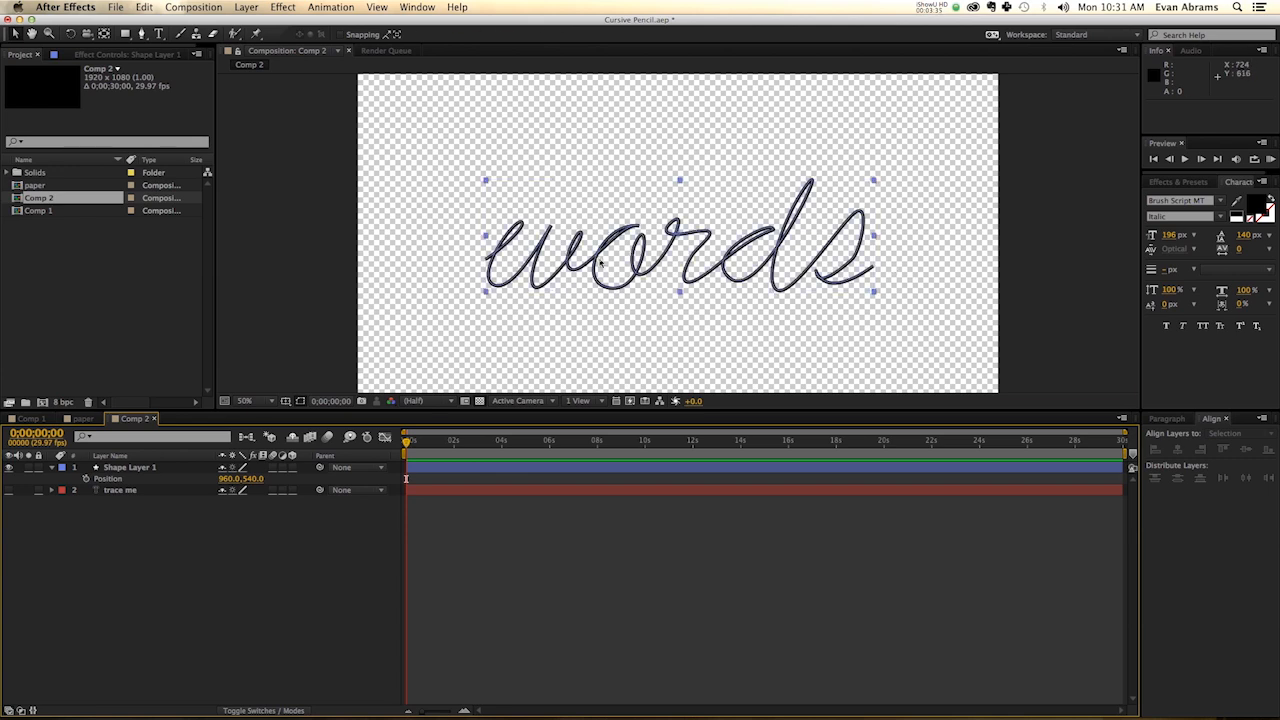
left_click(130, 467)
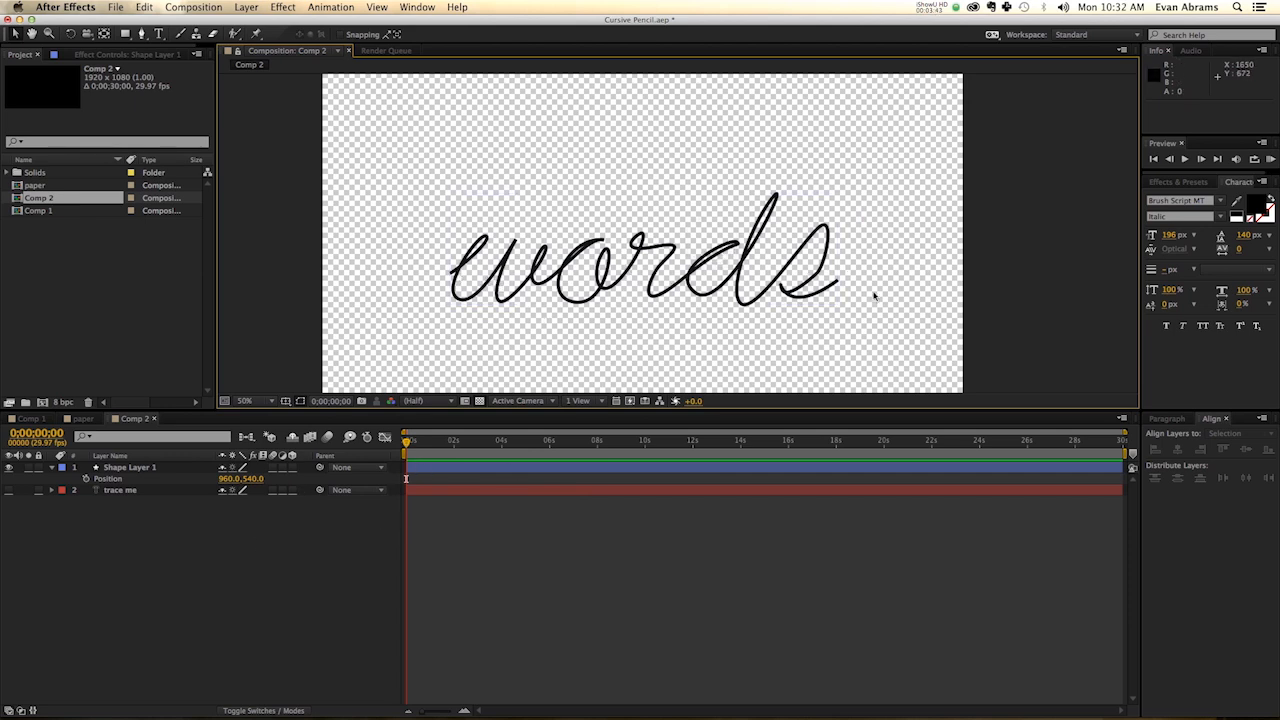
left_click(128, 467)
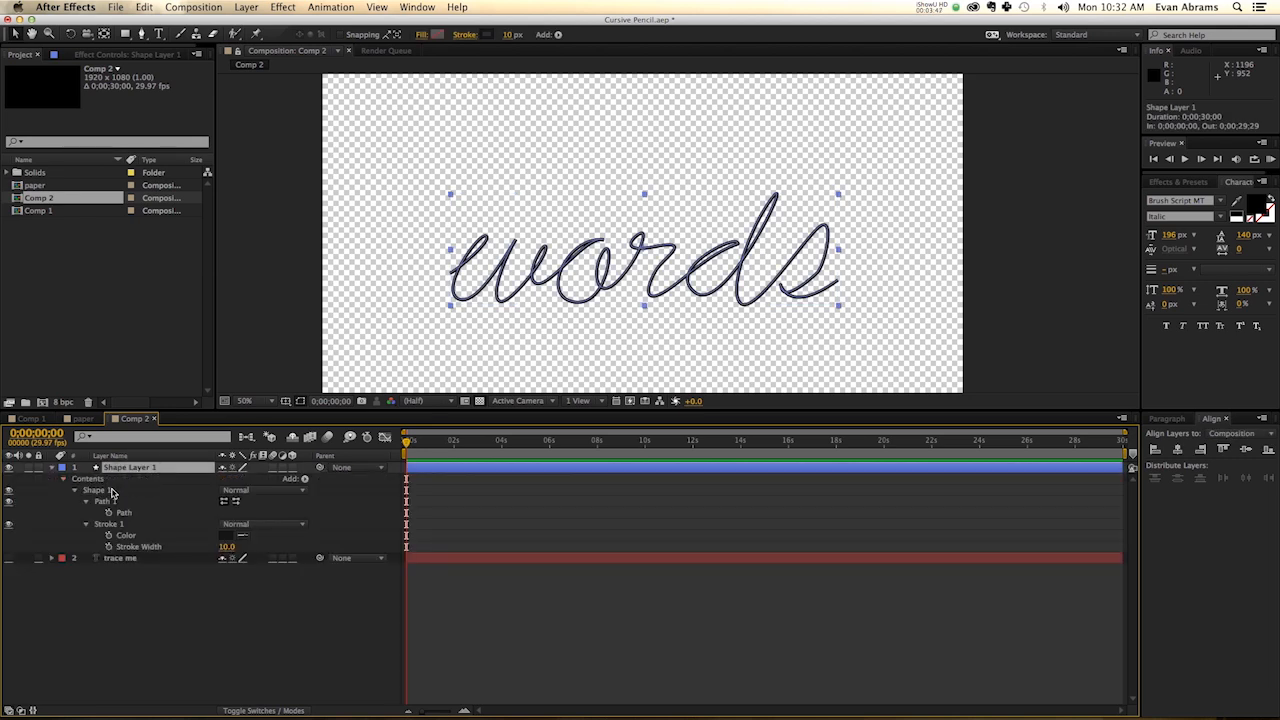
left_click(103, 501)
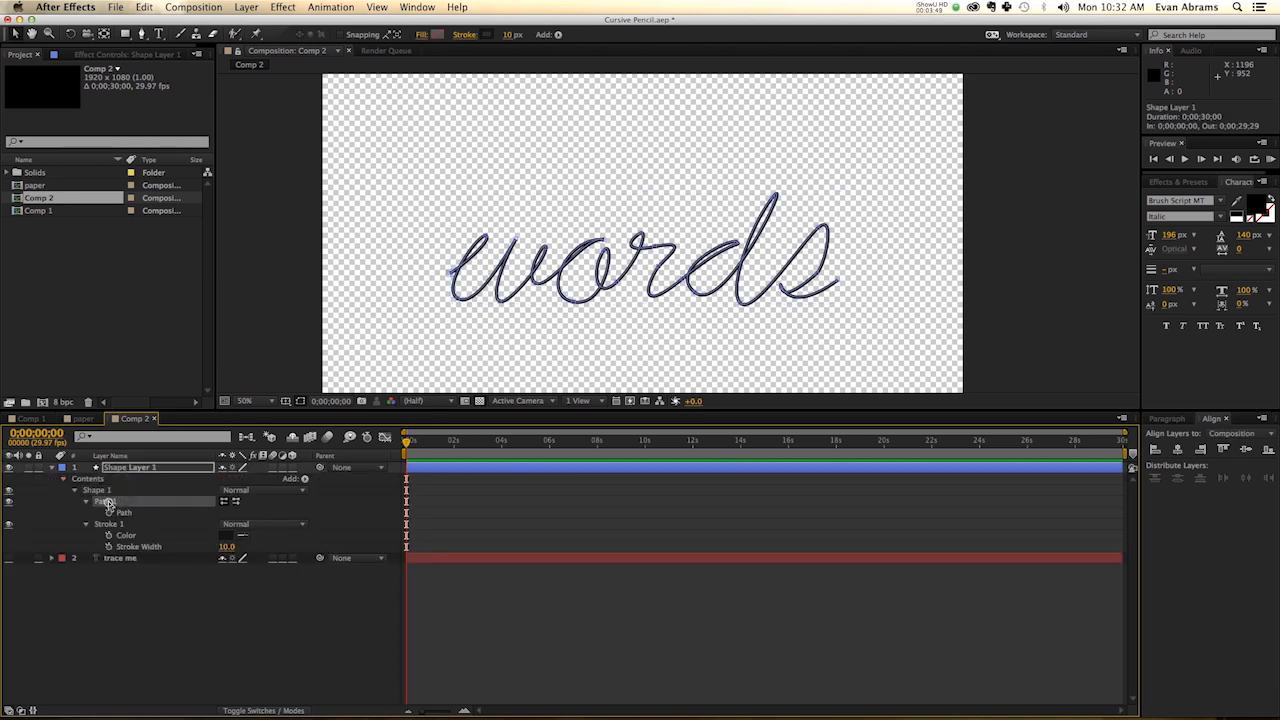
Copy the Path into the Position of a new Null Object named 'follower'
left_click(123, 512)
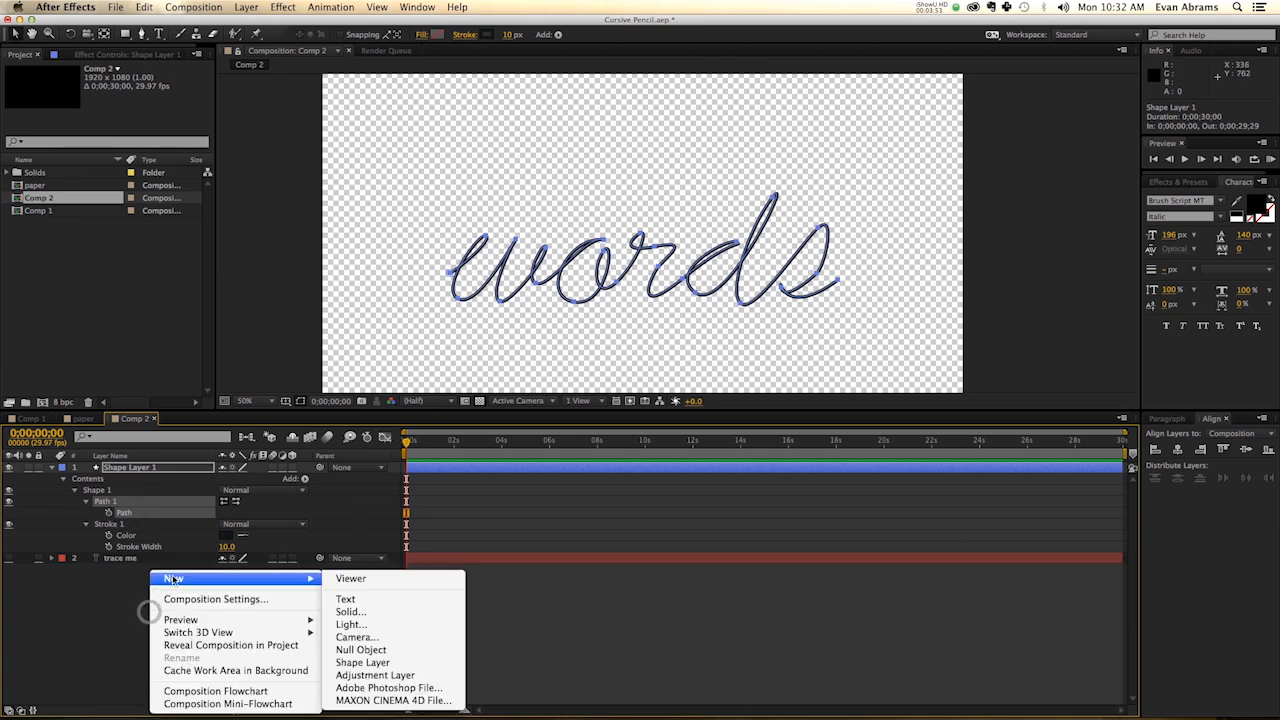
mouse_move(360, 650)
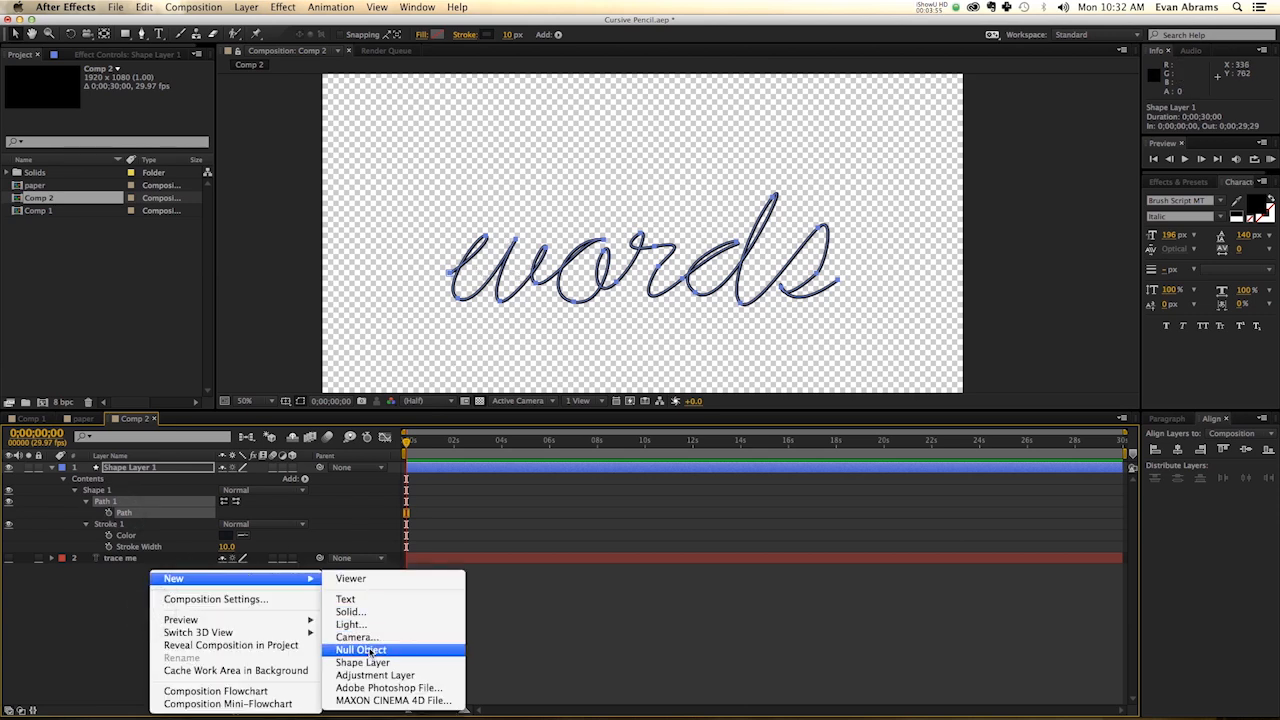
left_click(360, 650)
type("follower")
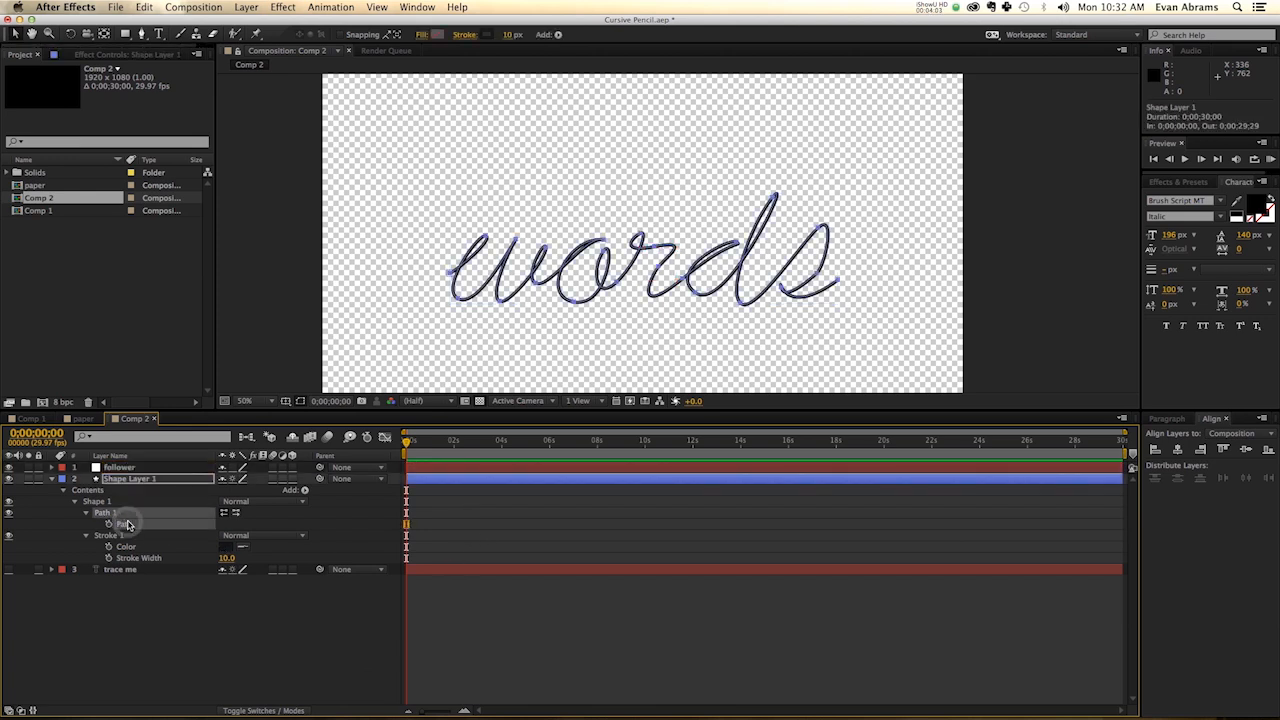
left_click(118, 467)
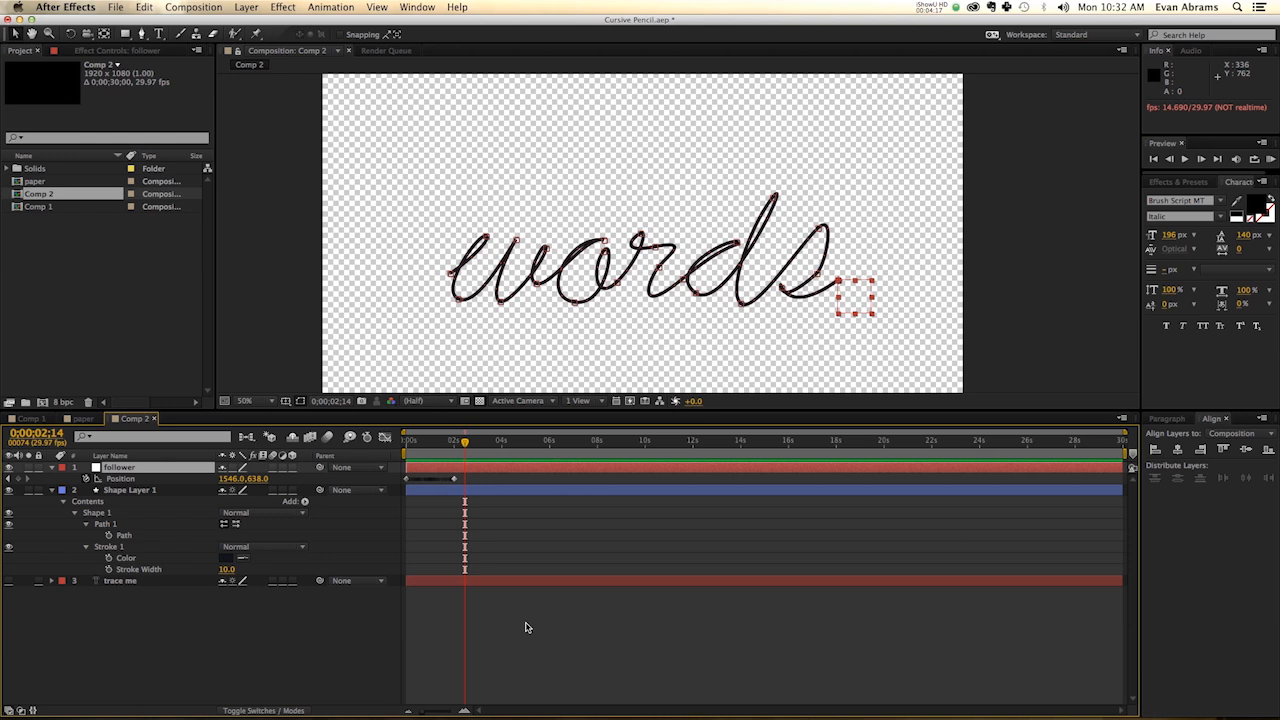
Set the follower layer's Auto-Orient to Orient Along Path
left_click(429, 440)
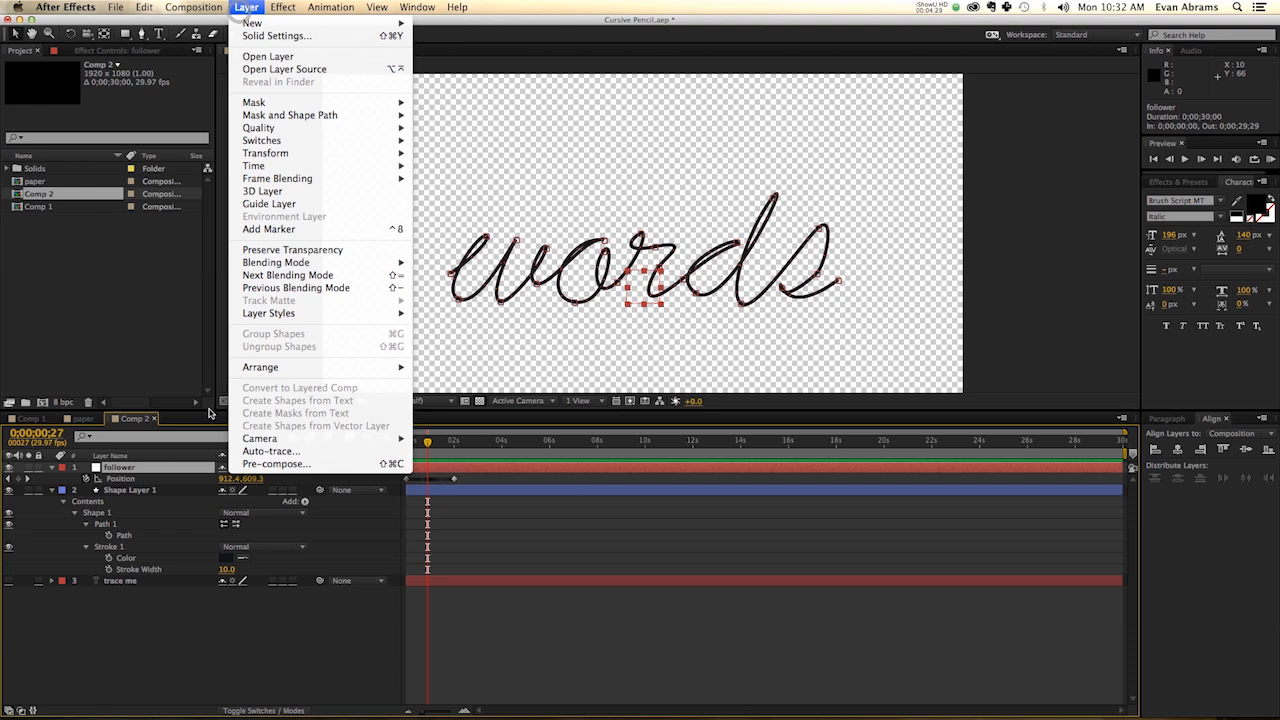
mouse_move(255, 165)
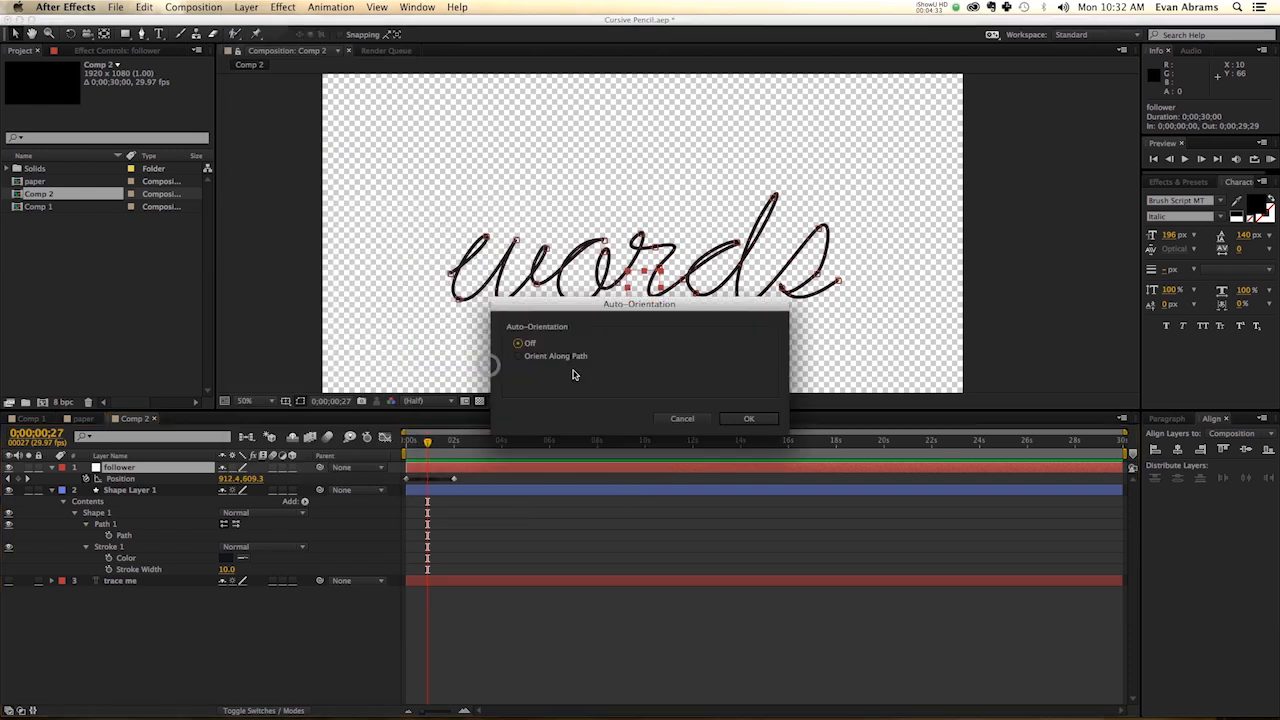
left_click(748, 418)
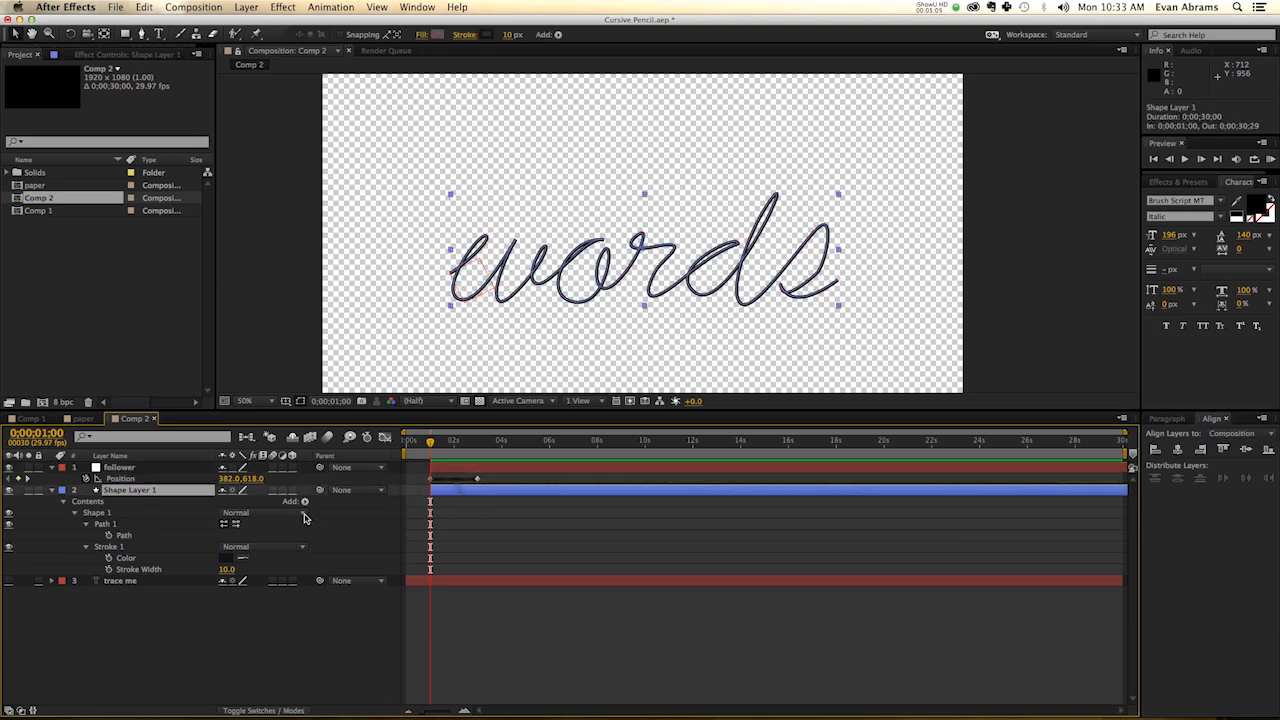
Add Trim Paths to Shape Layer 1 and keyframe End from 0% to 100% at 3 s
left_click(305, 501)
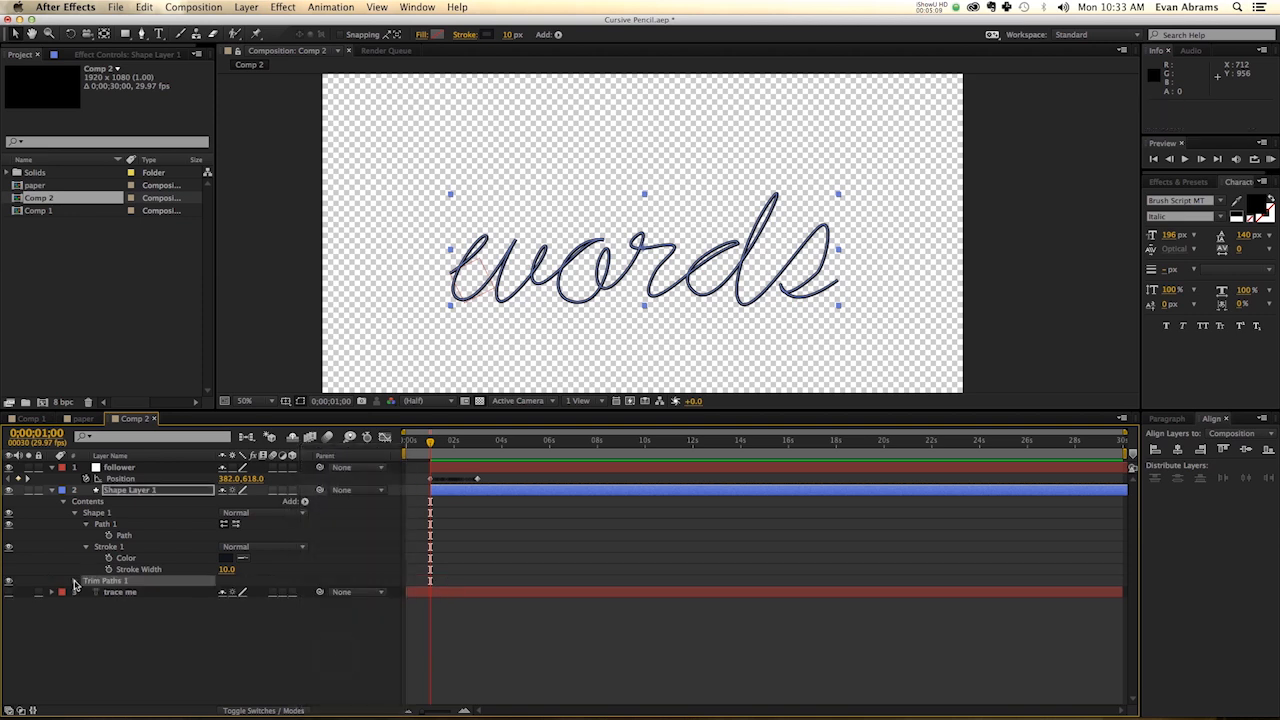
left_click(74, 581)
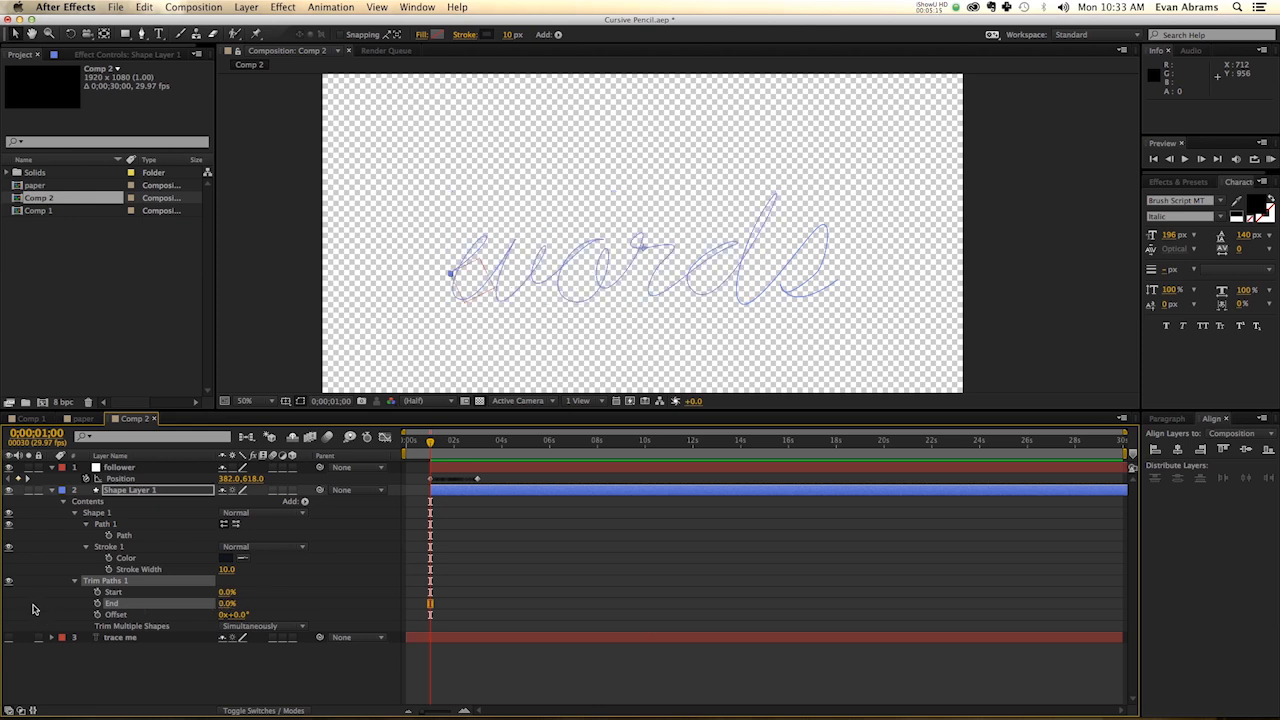
left_click(97, 603)
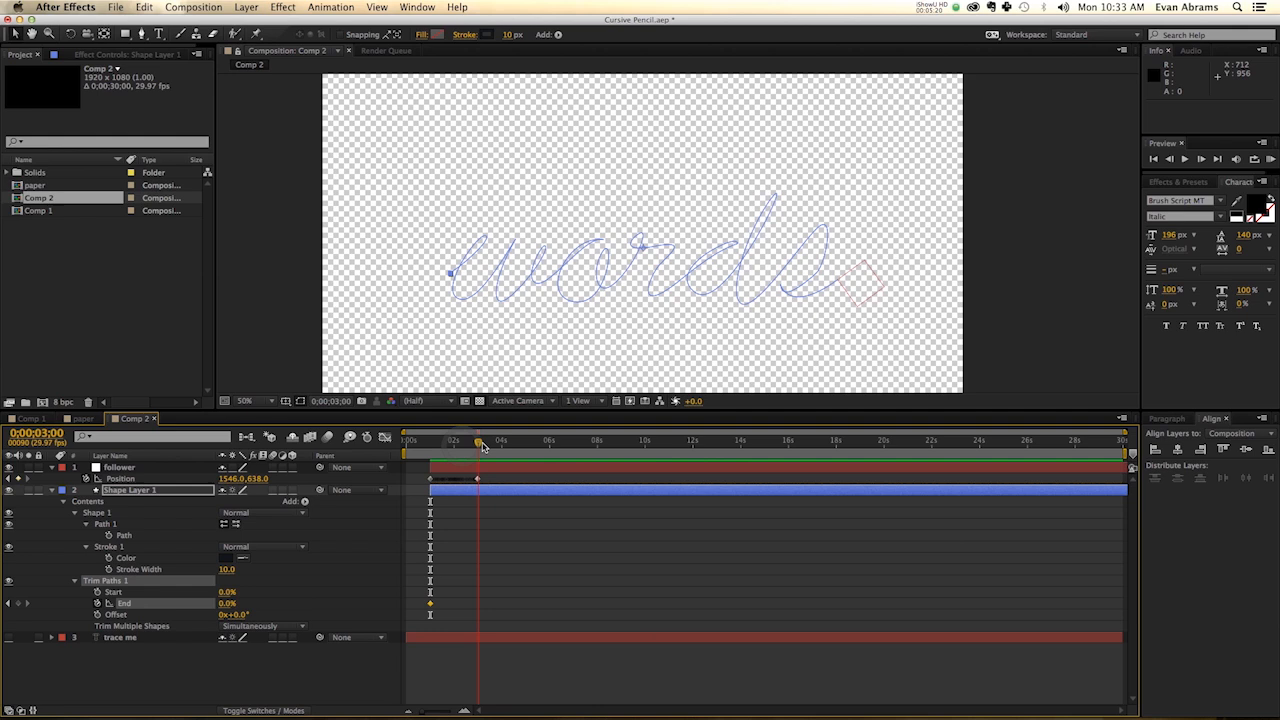
left_click(119, 467)
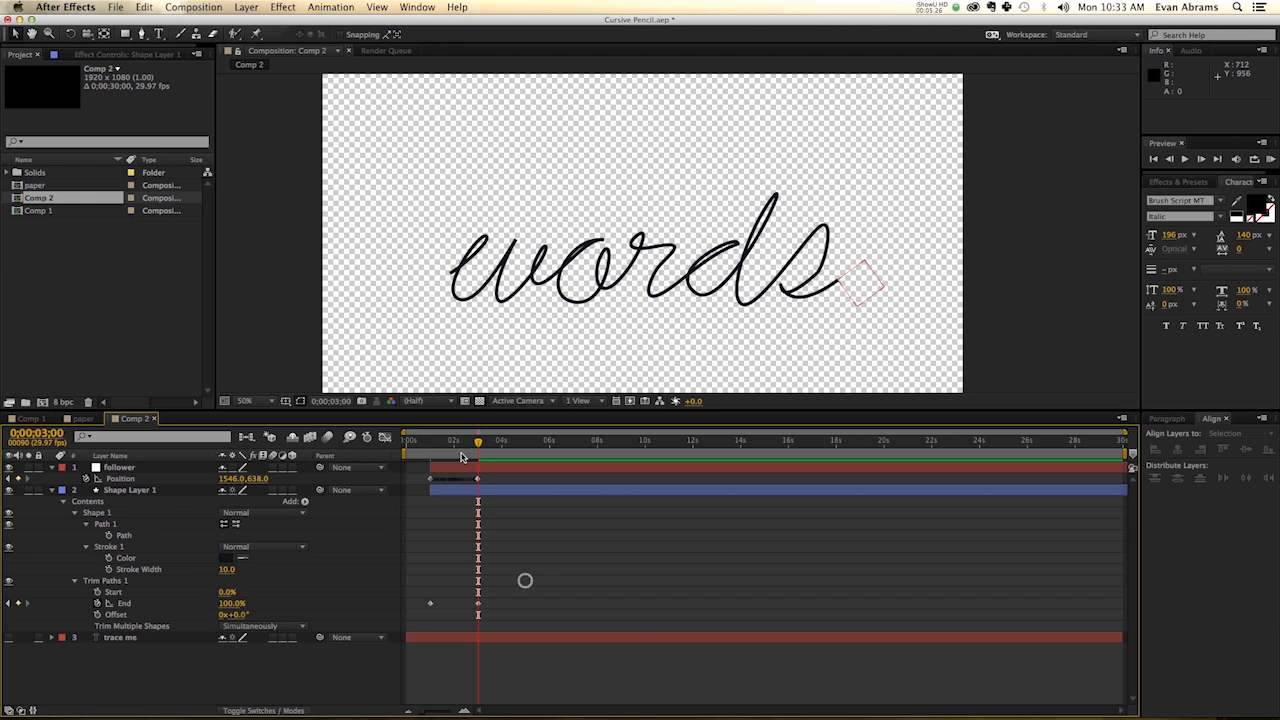
left_click_drag(478, 440, 461, 440)
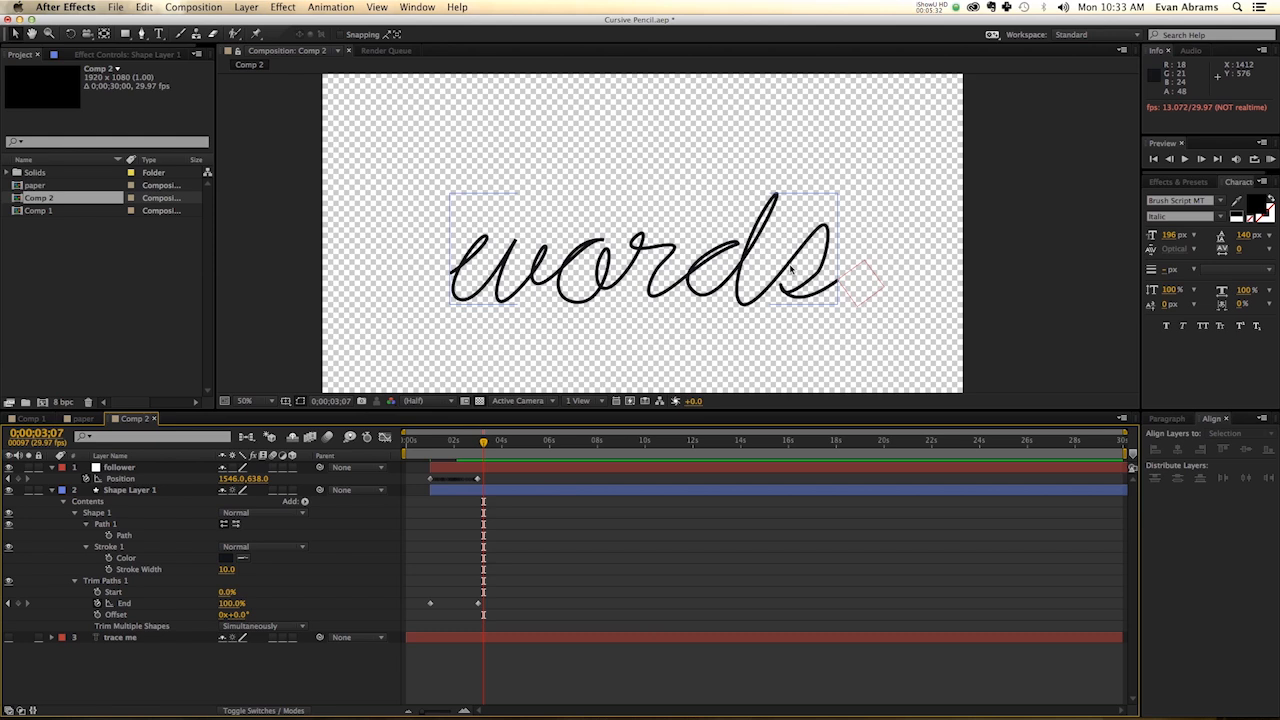
left_click_drag(483, 440, 478, 440)
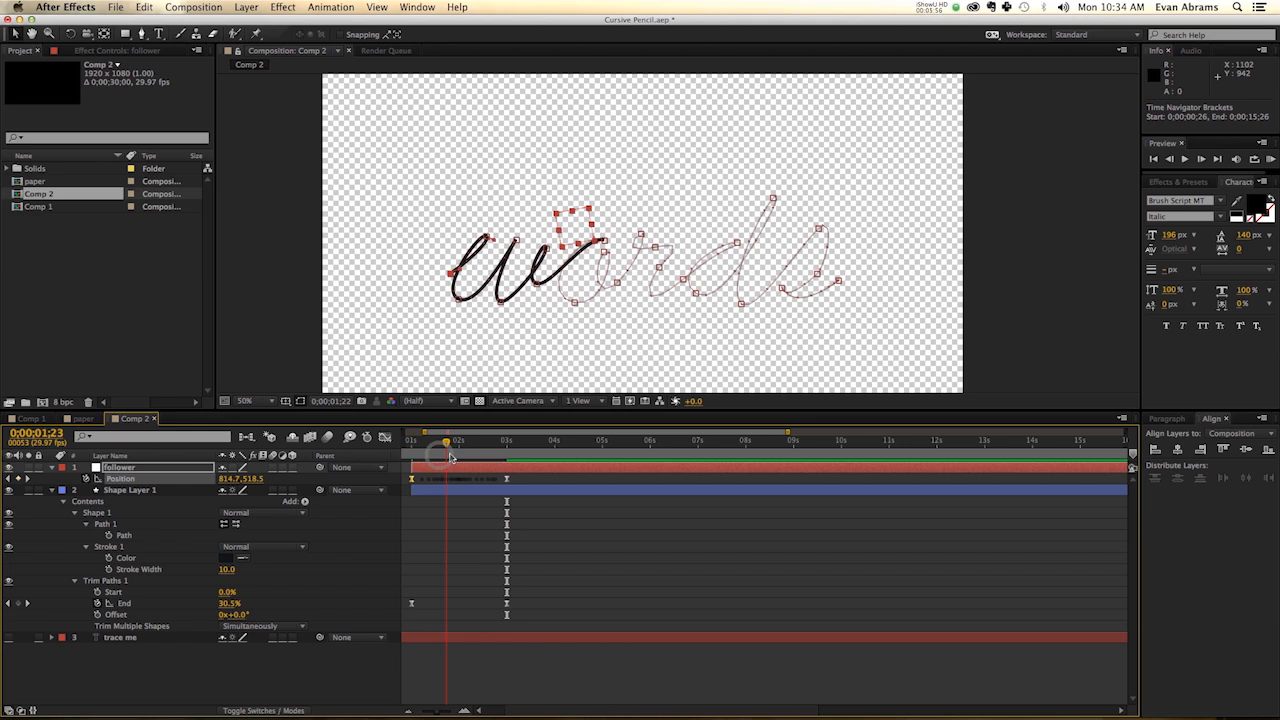
Move both layers' keyframes to start at 1 s and reshape their Graph Editor speed curve
left_click_drag(445, 440, 478, 440)
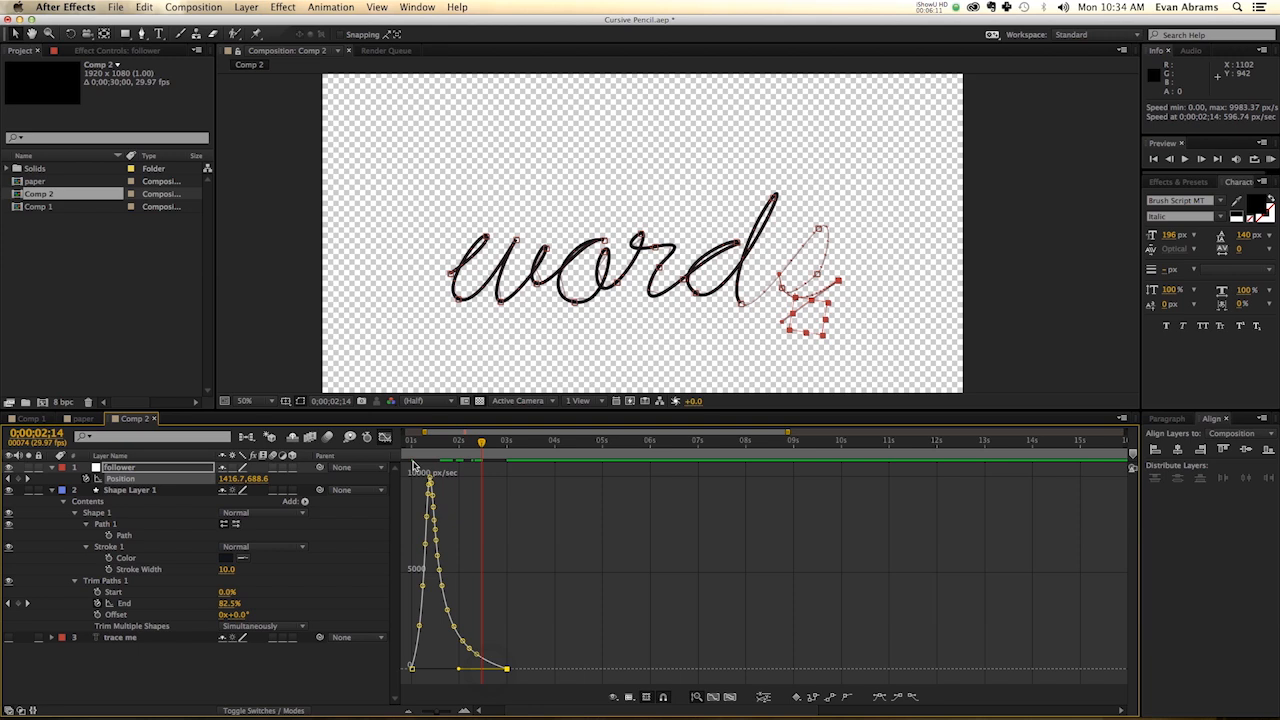
left_click_drag(480, 440, 413, 440)
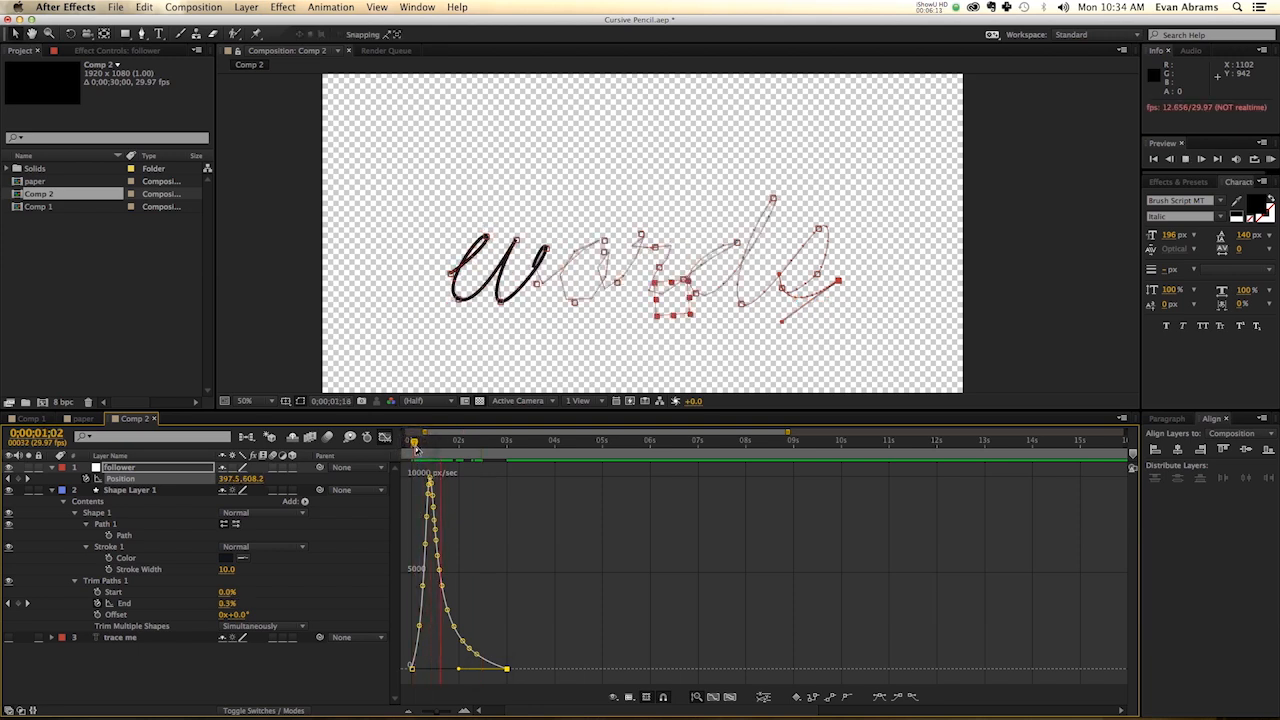
left_click(390, 438)
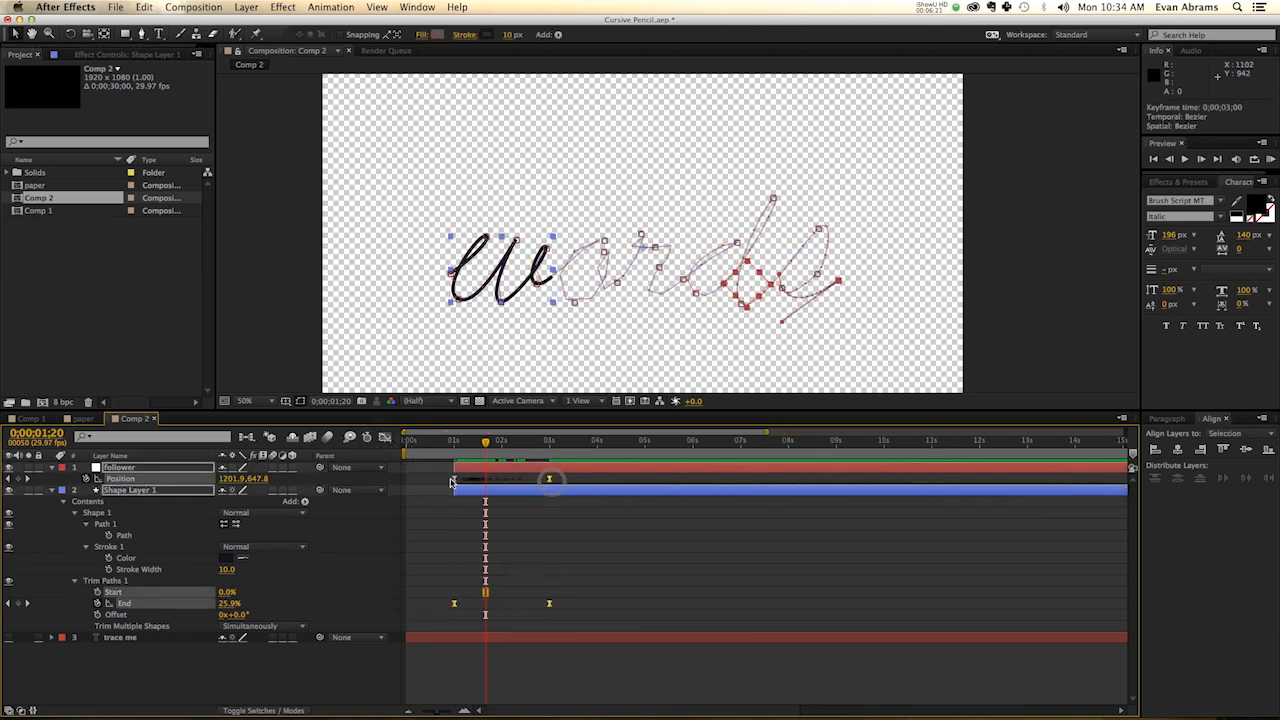
left_click(384, 438)
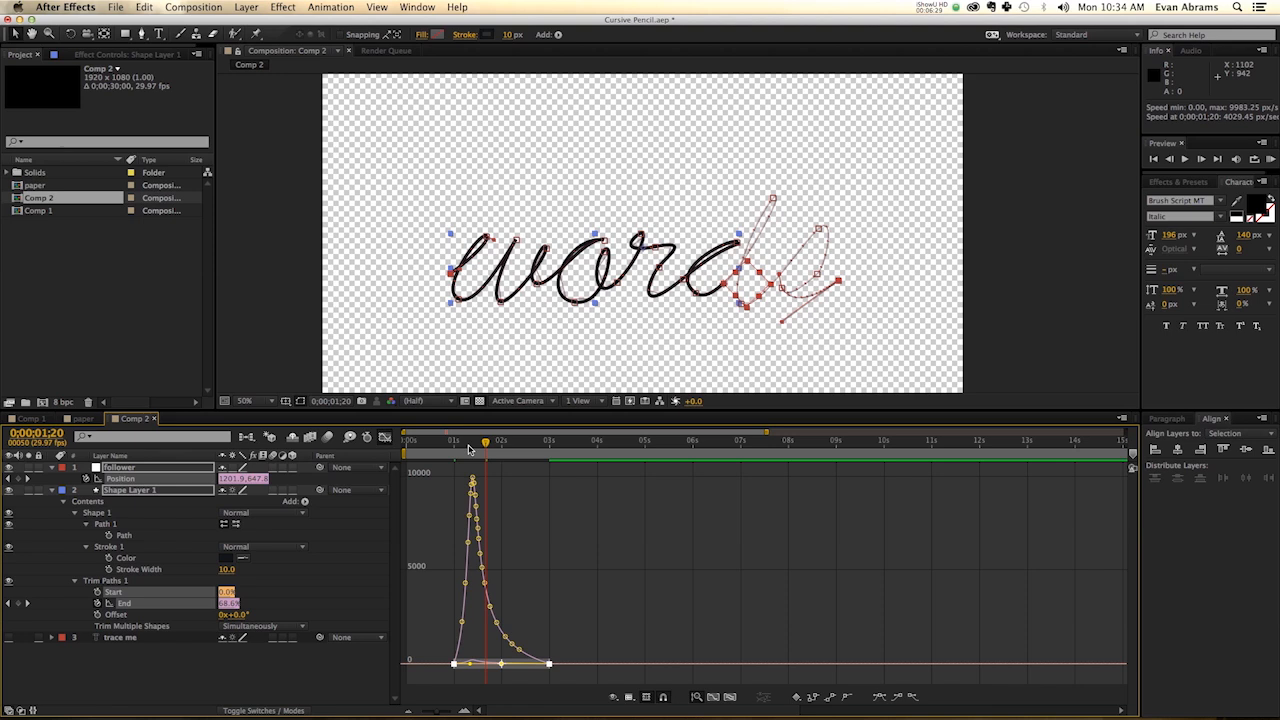
left_click_drag(484, 440, 453, 440)
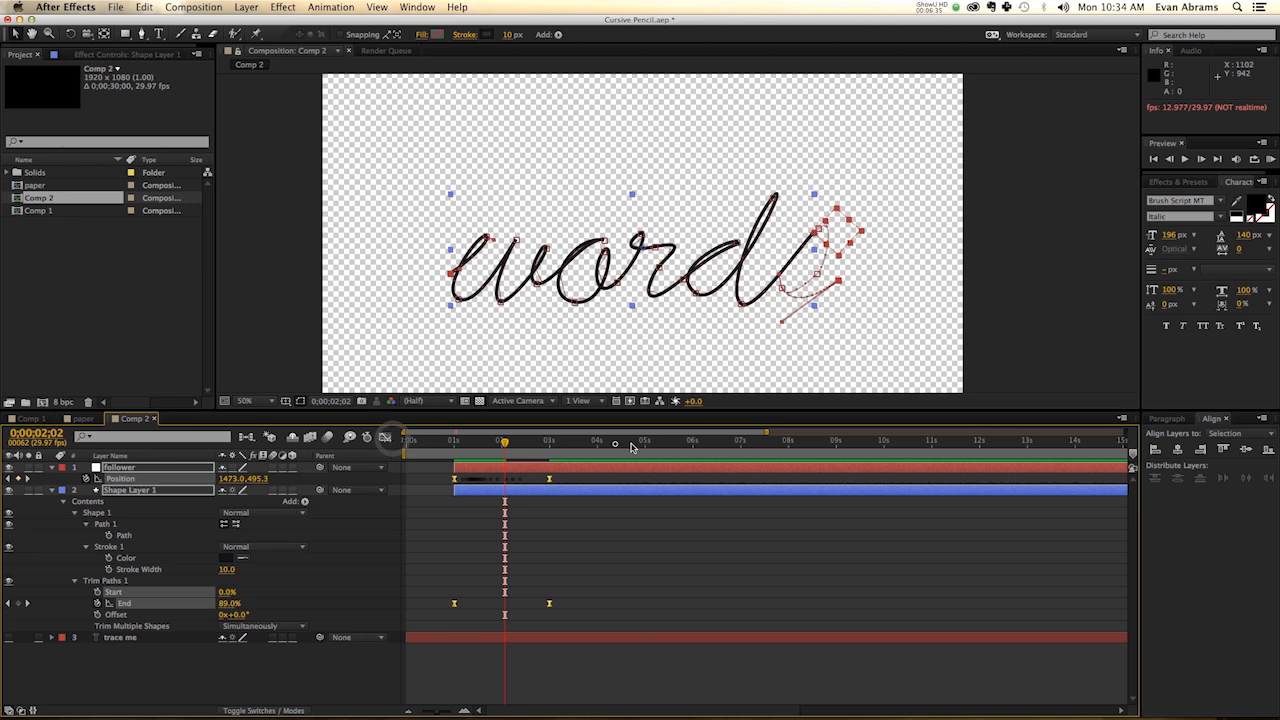
left_click(693, 440)
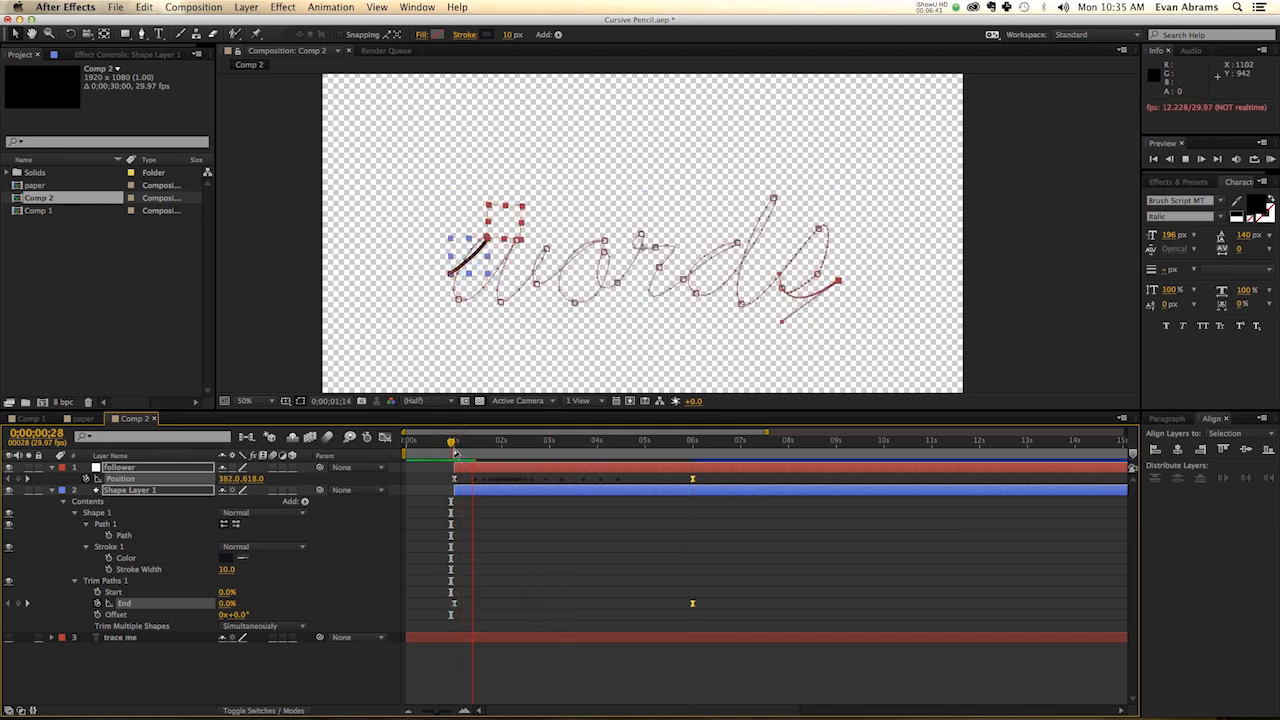
Drag the final Position and End keyframes to about 6 s and scrub to preview
left_click_drag(452, 440, 514, 440)
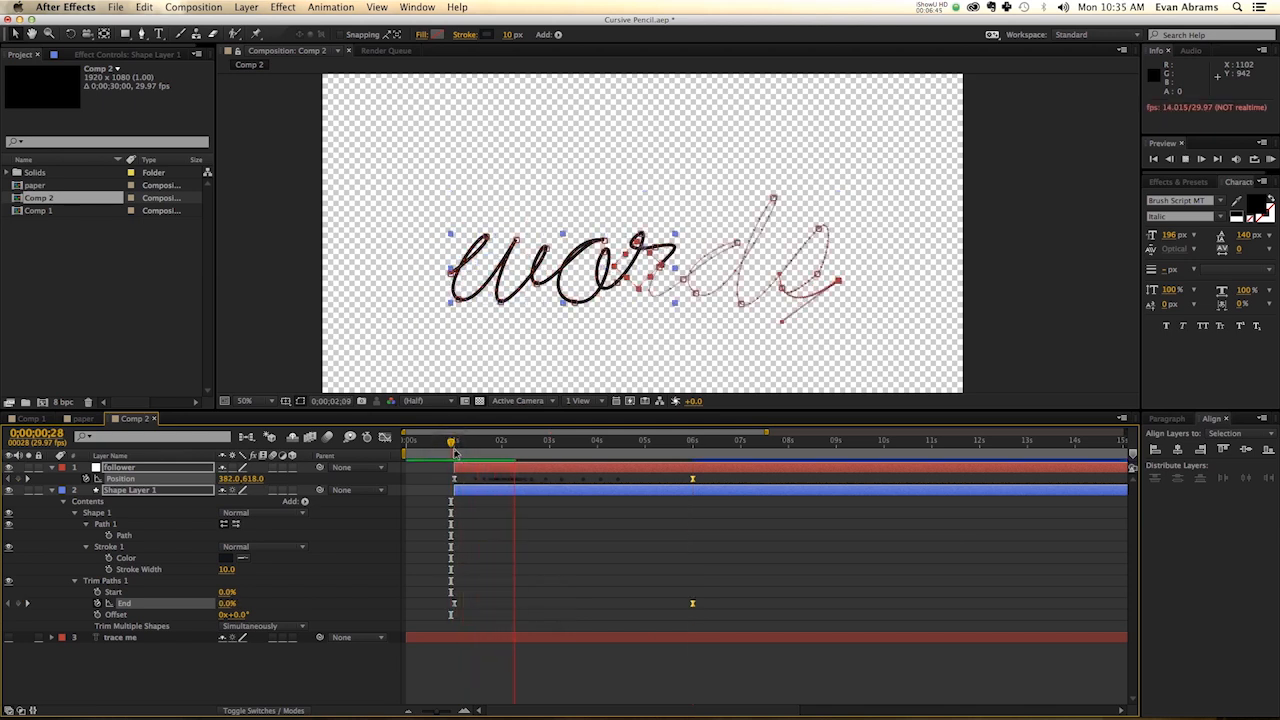
left_click_drag(450, 440, 548, 440)
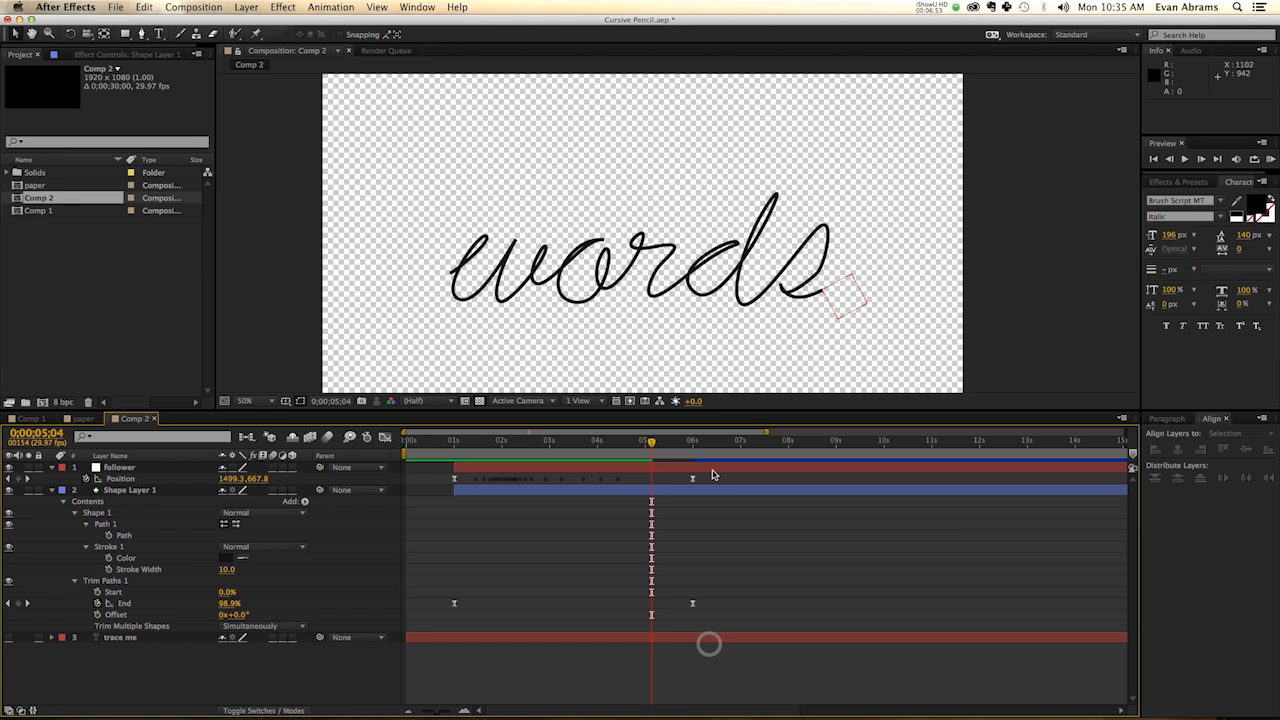
left_click_drag(650, 440, 543, 440)
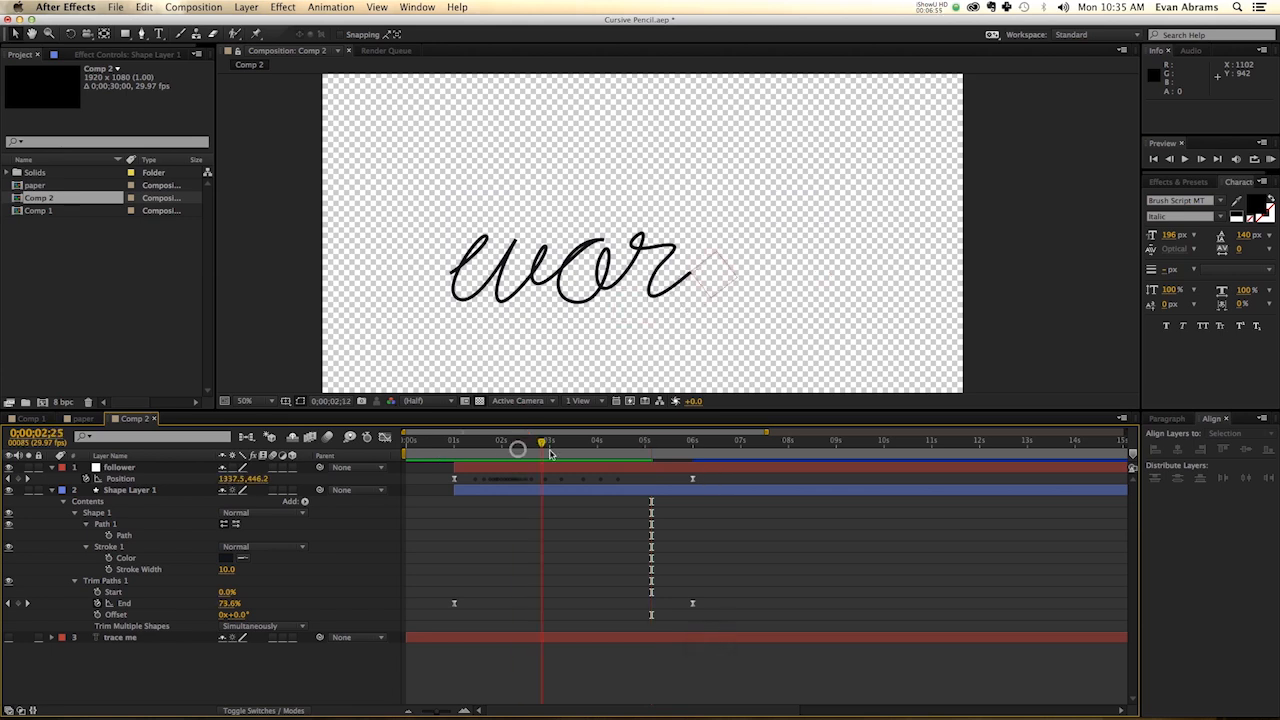
left_click_drag(549, 440, 548, 440)
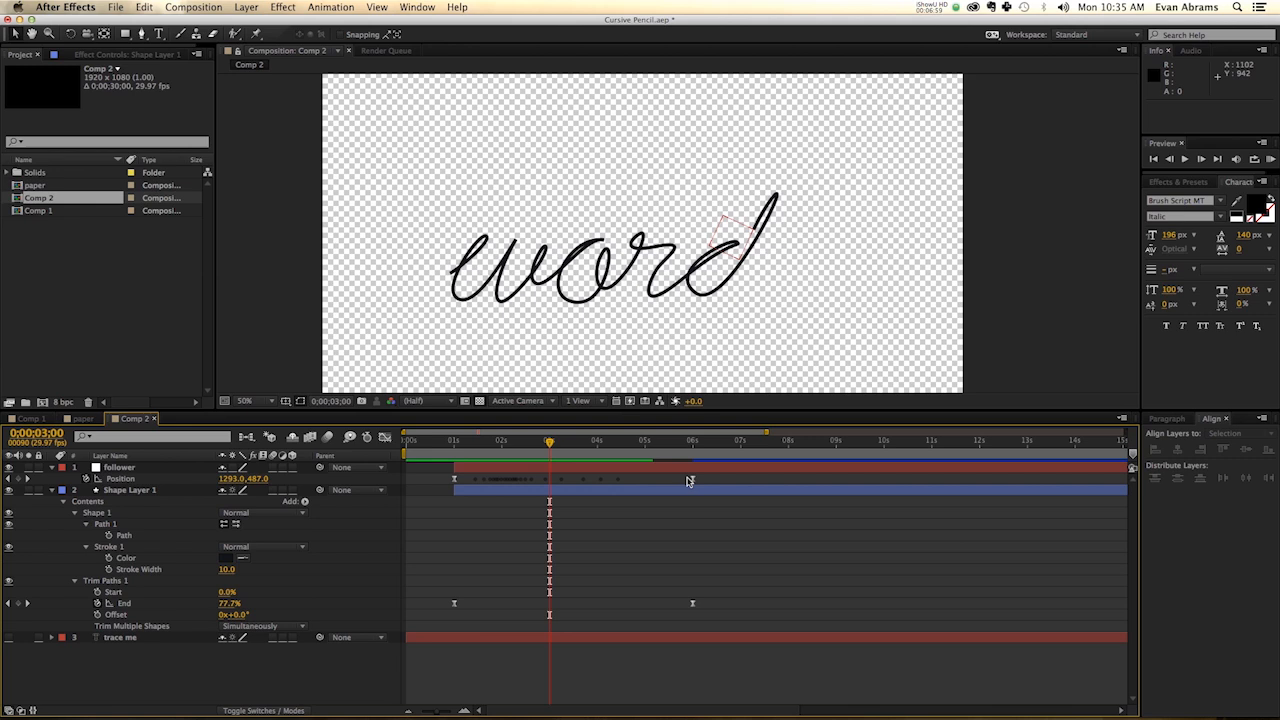
mouse_move(730, 468)
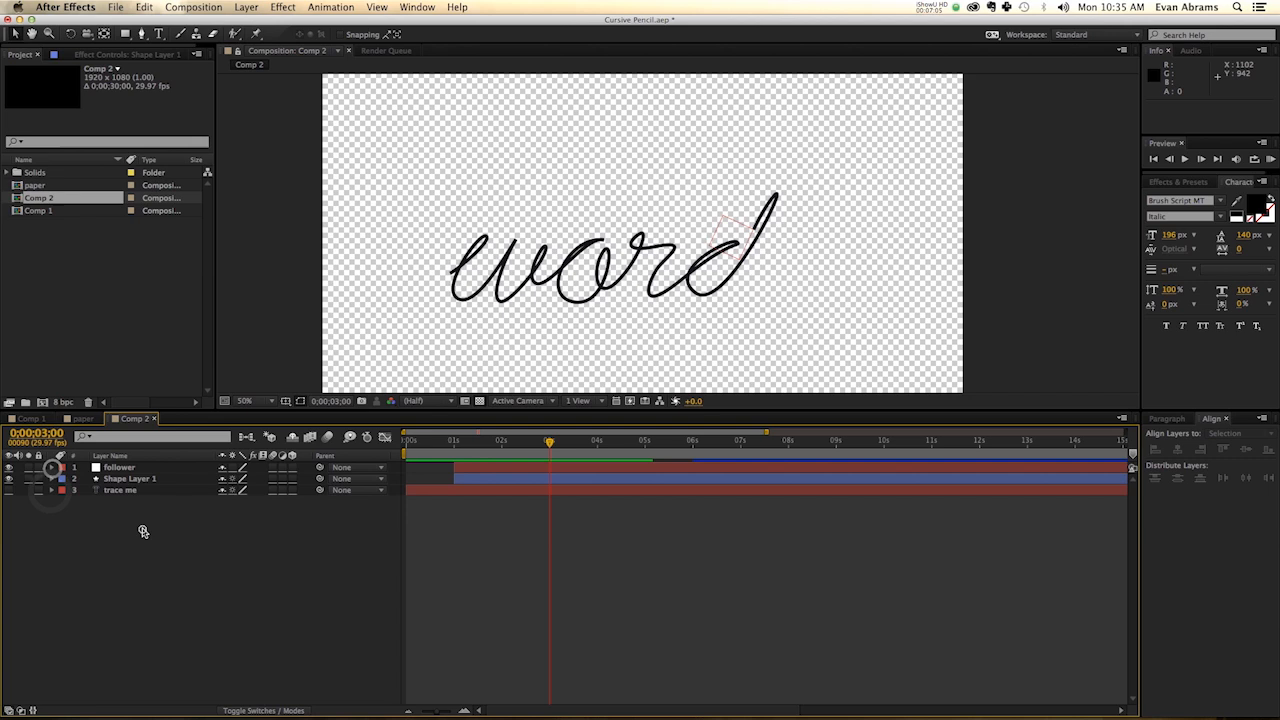
Add a white solid with a light-blue Grid effect, shifting the margin line left
right_click(143, 531)
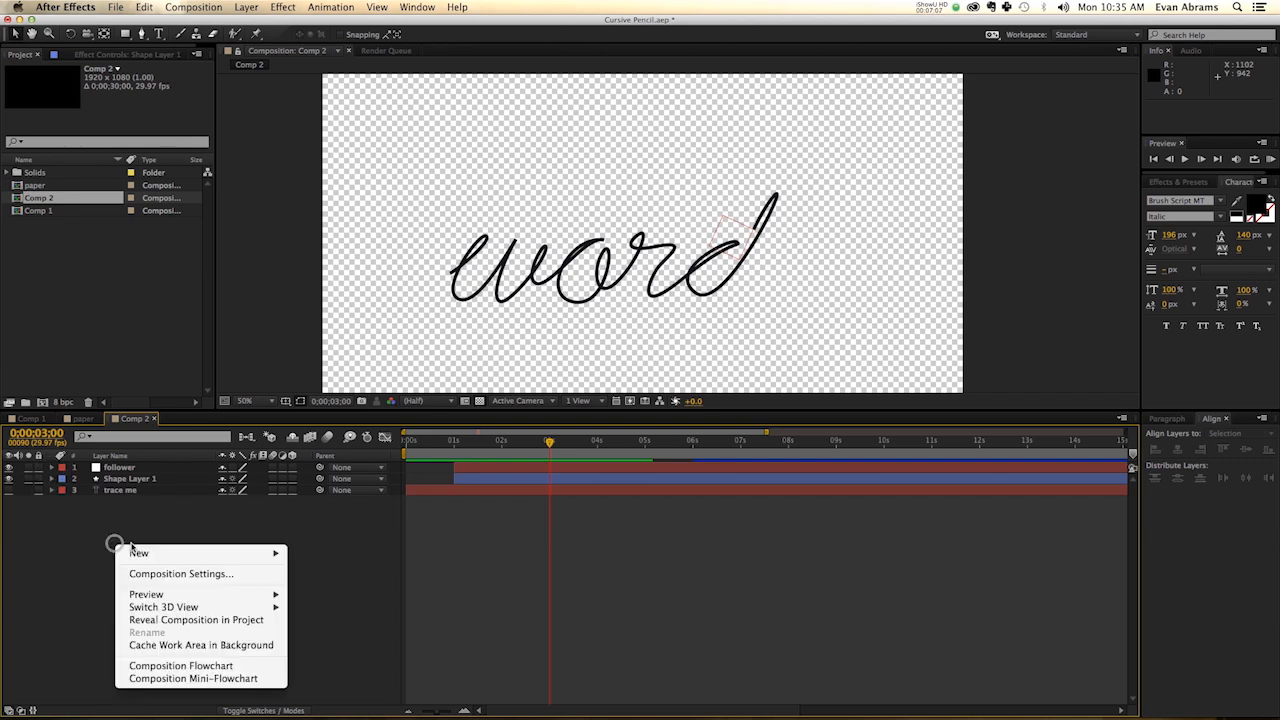
left_click(362, 590)
type("grid")
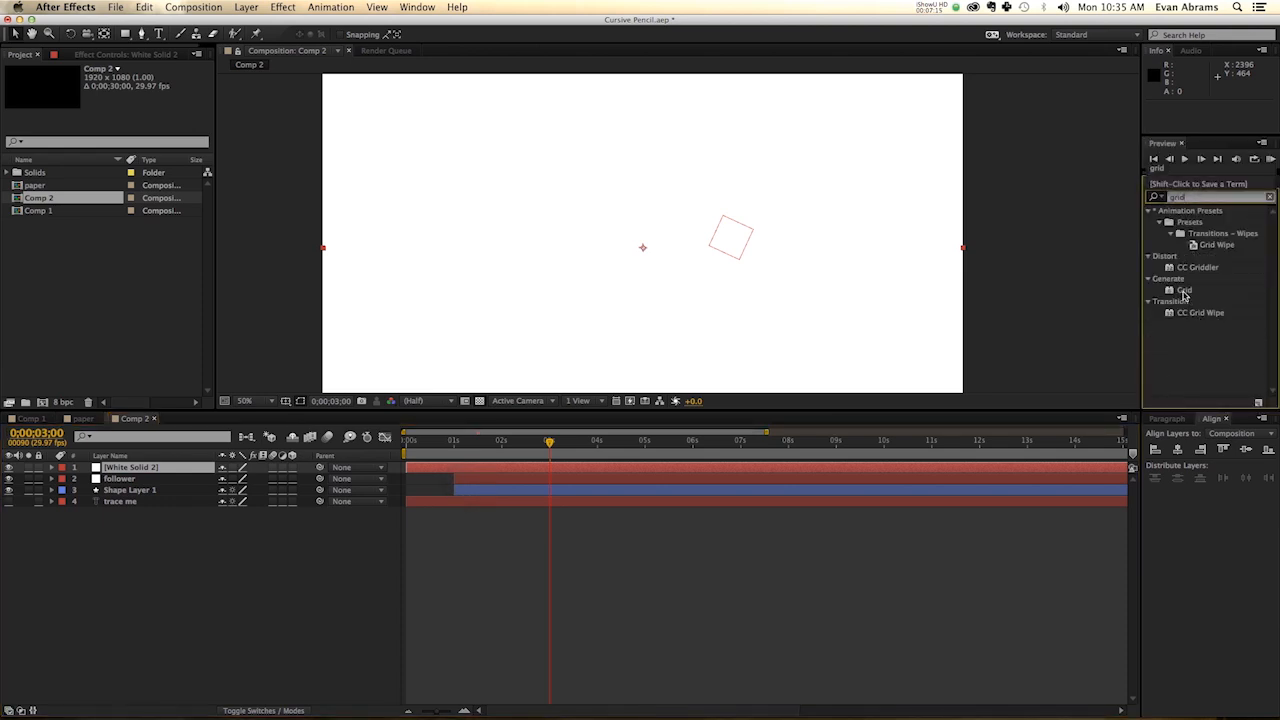
left_click(160, 205)
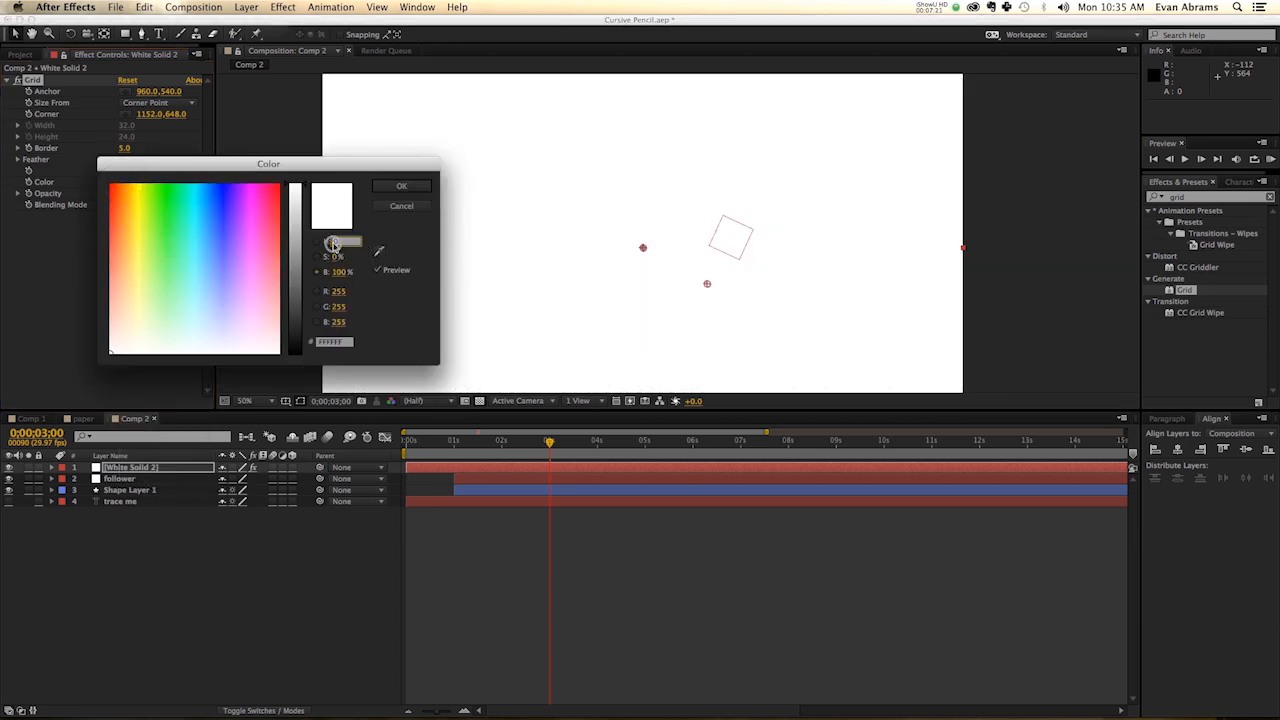
left_click(203, 268)
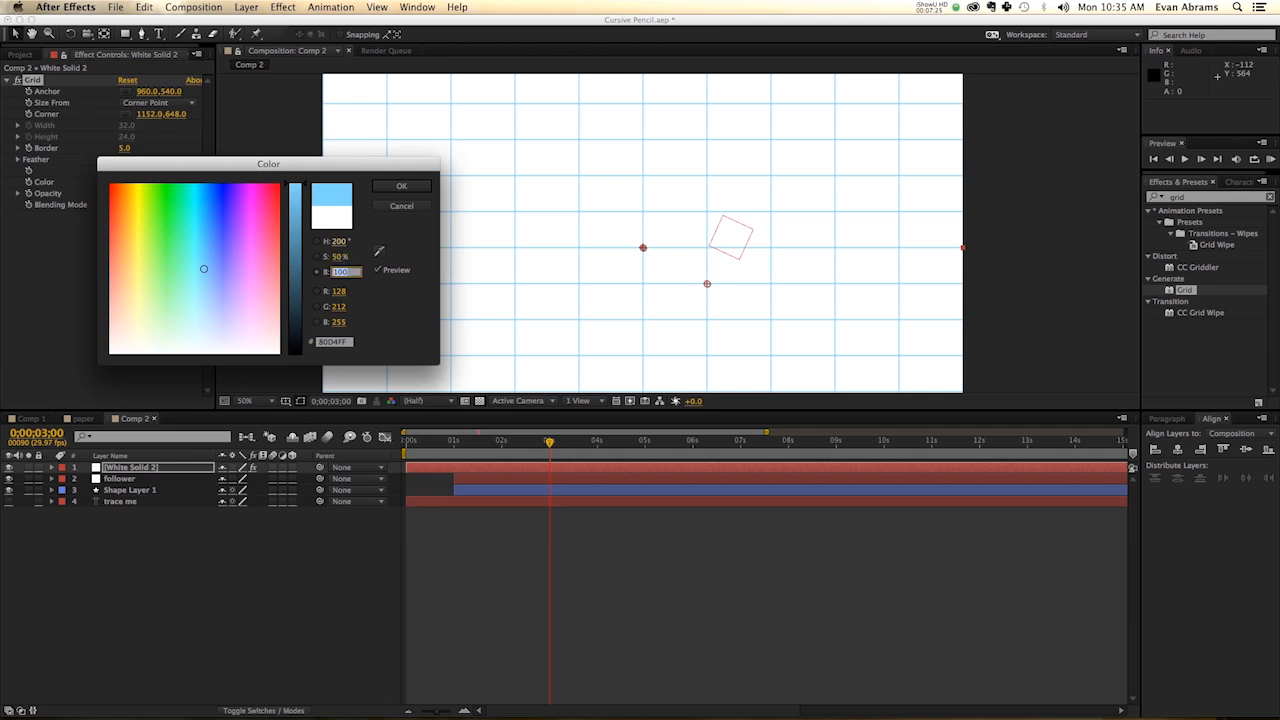
left_click(401, 185)
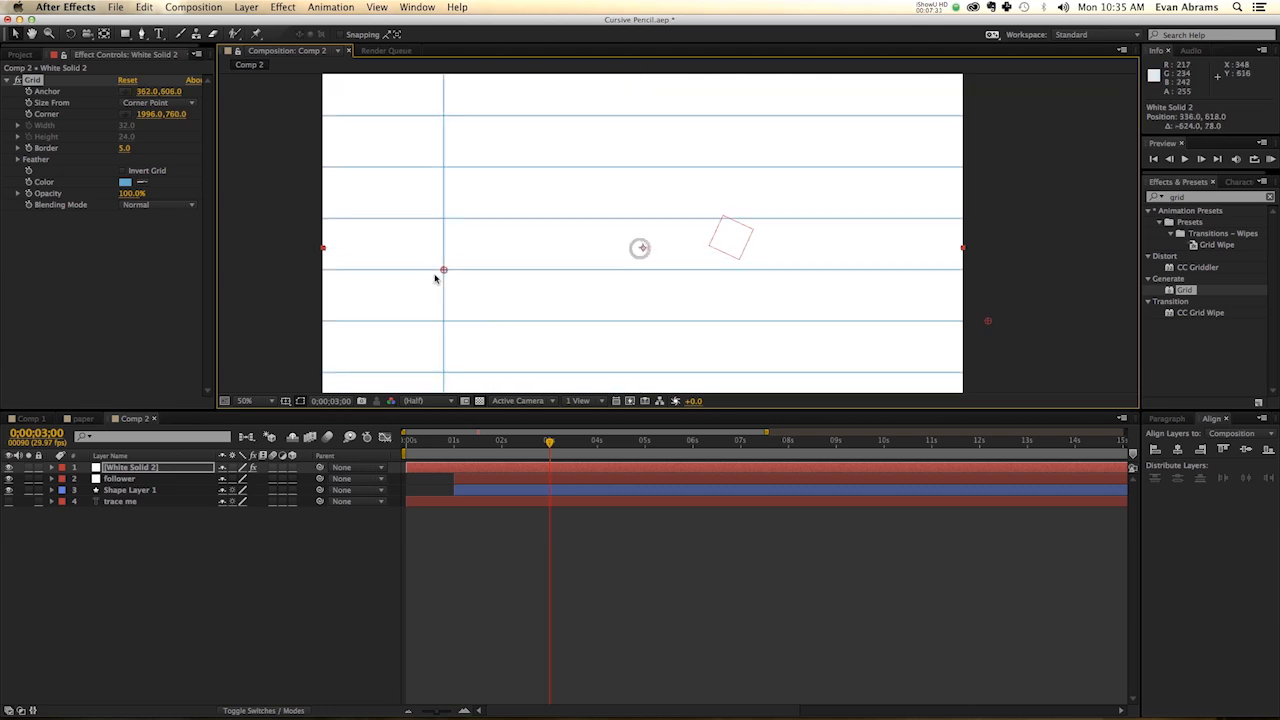
left_click_drag(443, 270, 377, 300)
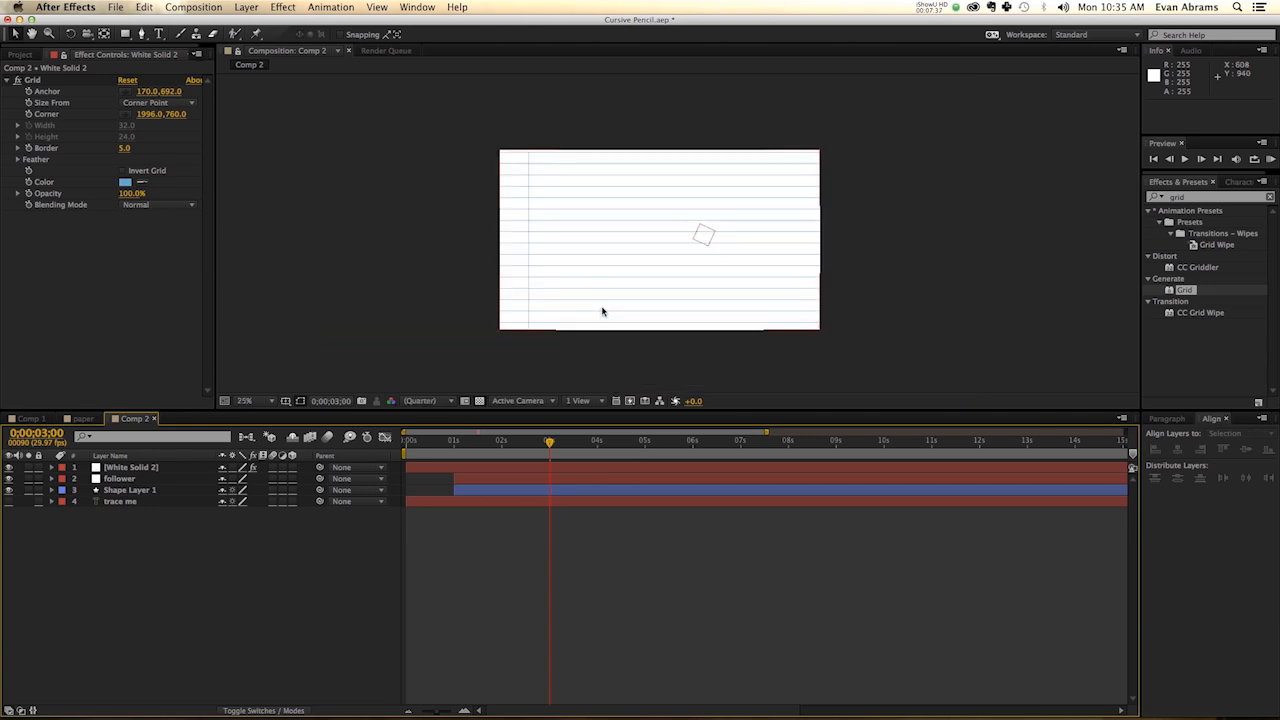
Apply Turbulent Noise to White Solid 2 with Multiply blending mode
left_click(245, 401)
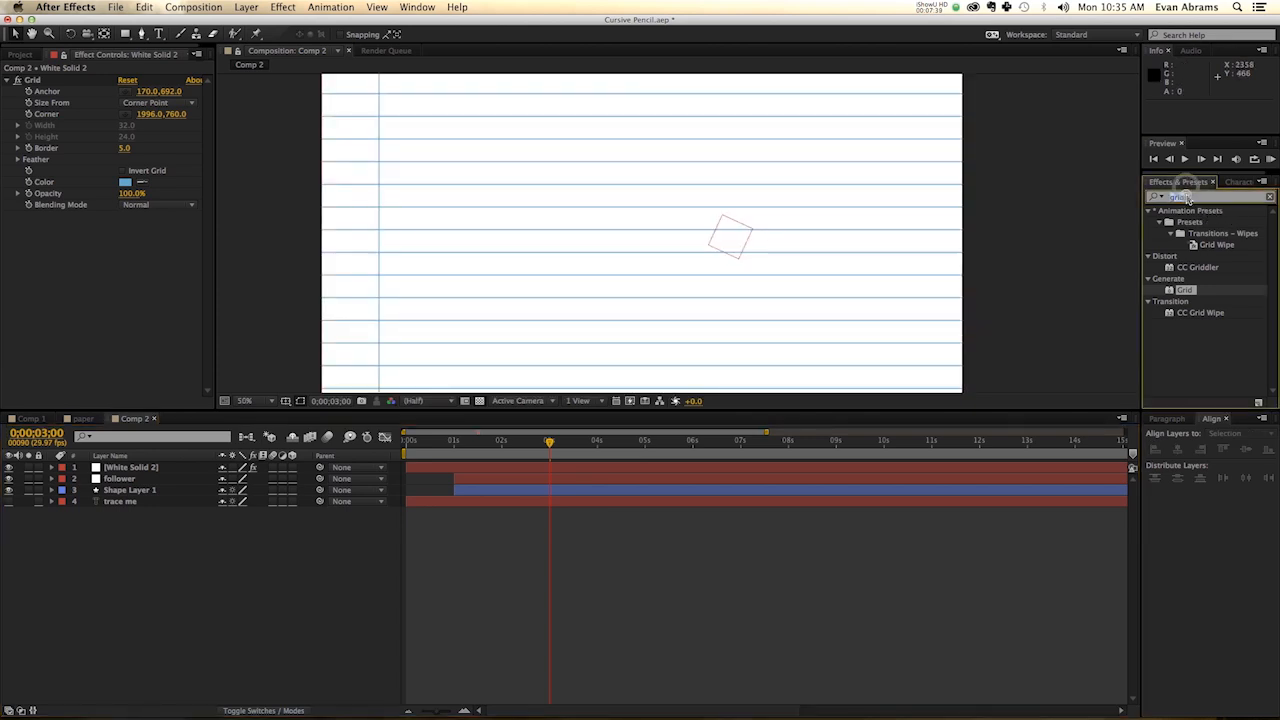
type("turb")
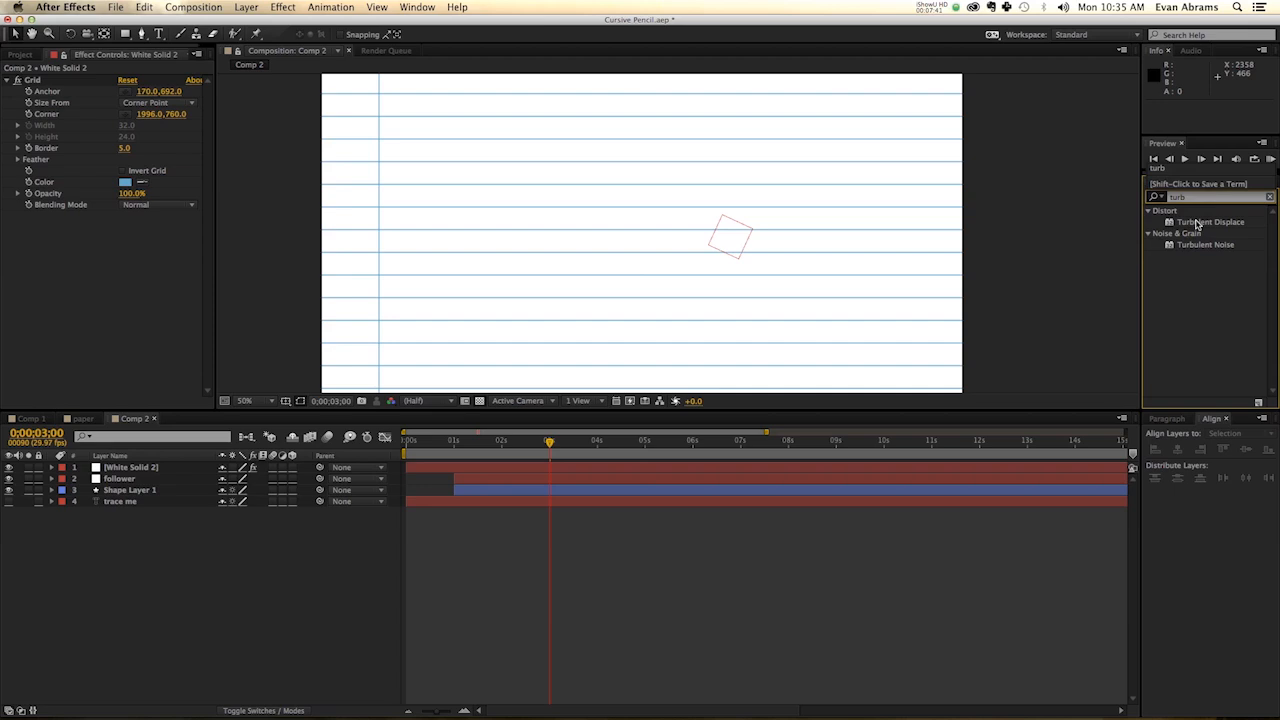
double_click(1205, 244)
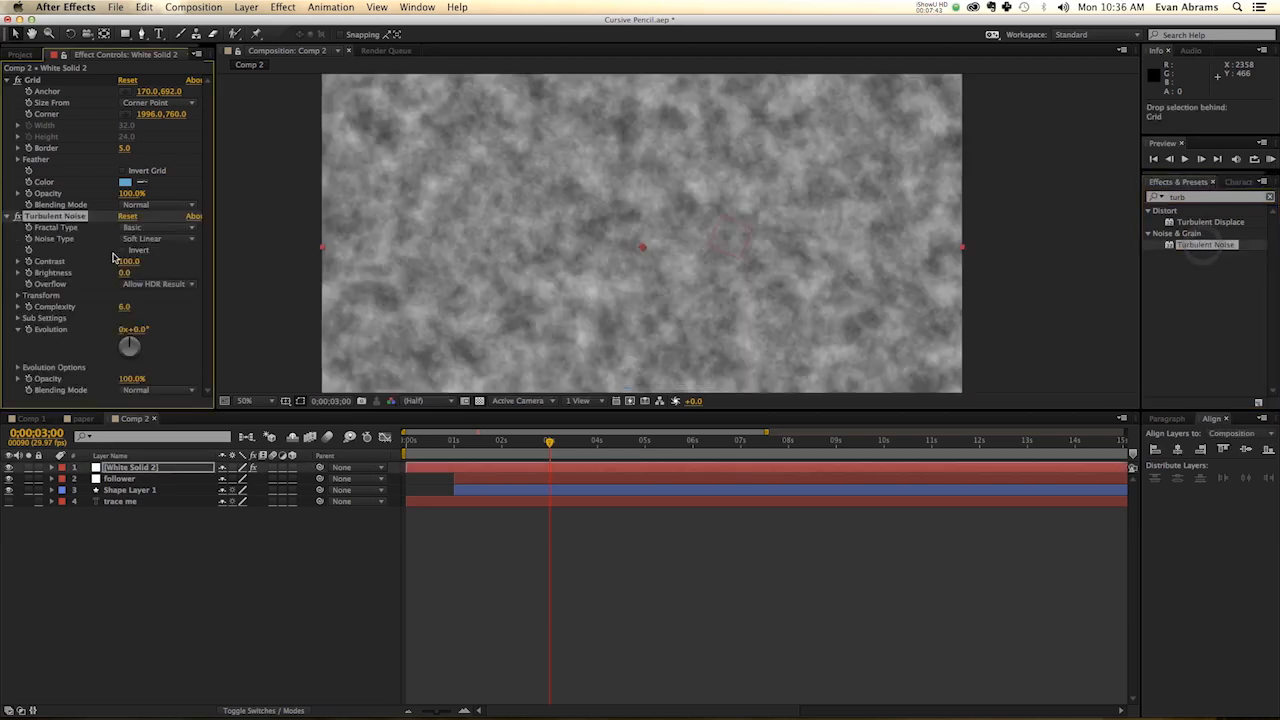
left_click(135, 389)
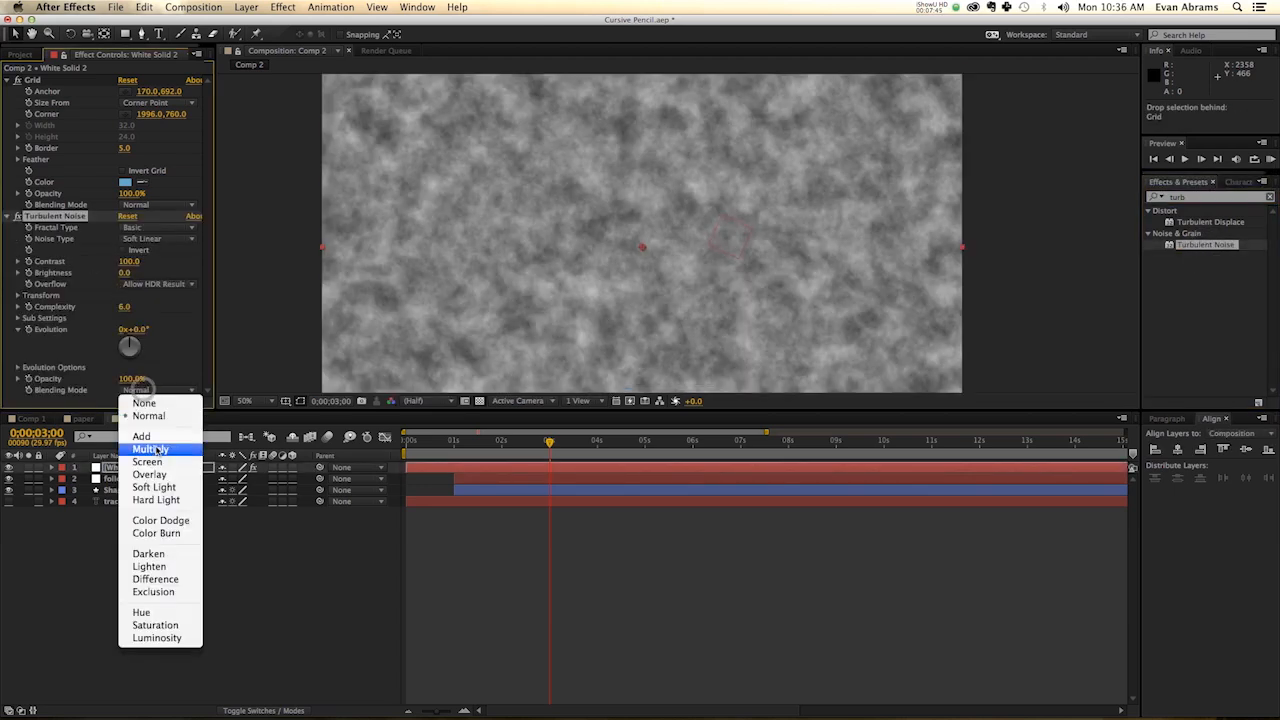
left_click(150, 448)
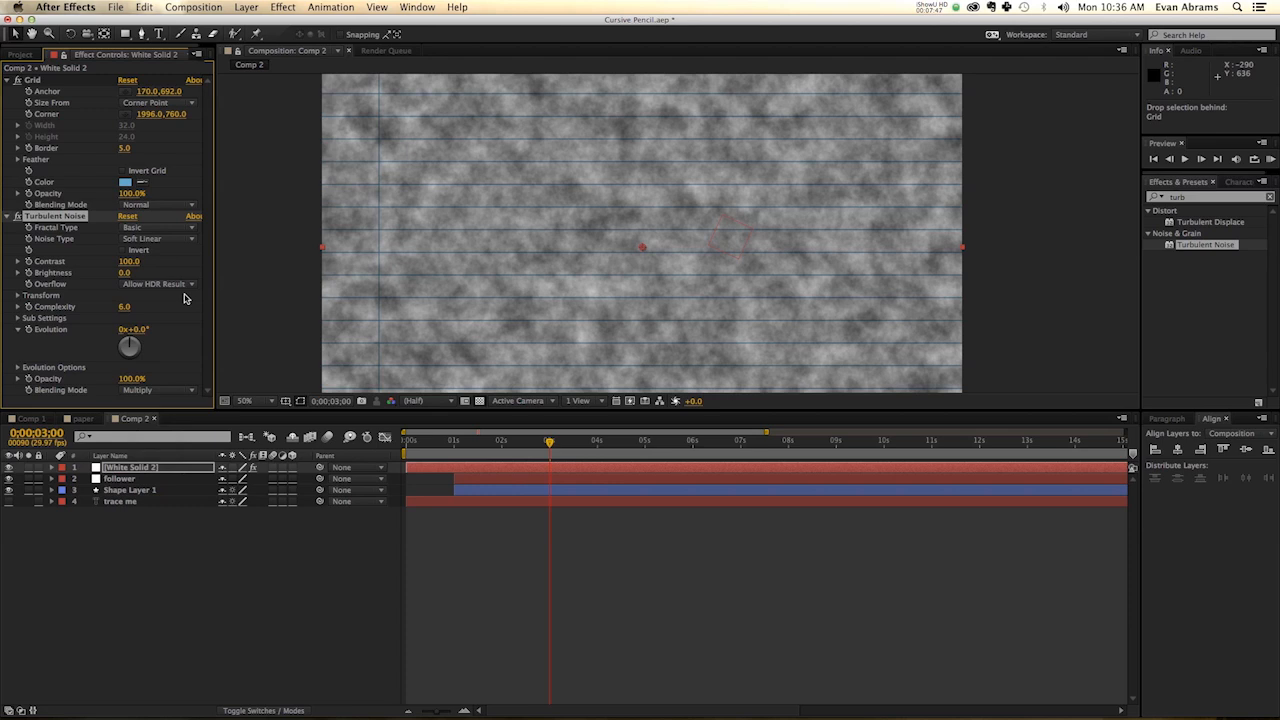
Set the noise Contrast to 180, Scale 499, Brightness 65 and Opacity 44%
left_click_drag(128, 261, 140, 261)
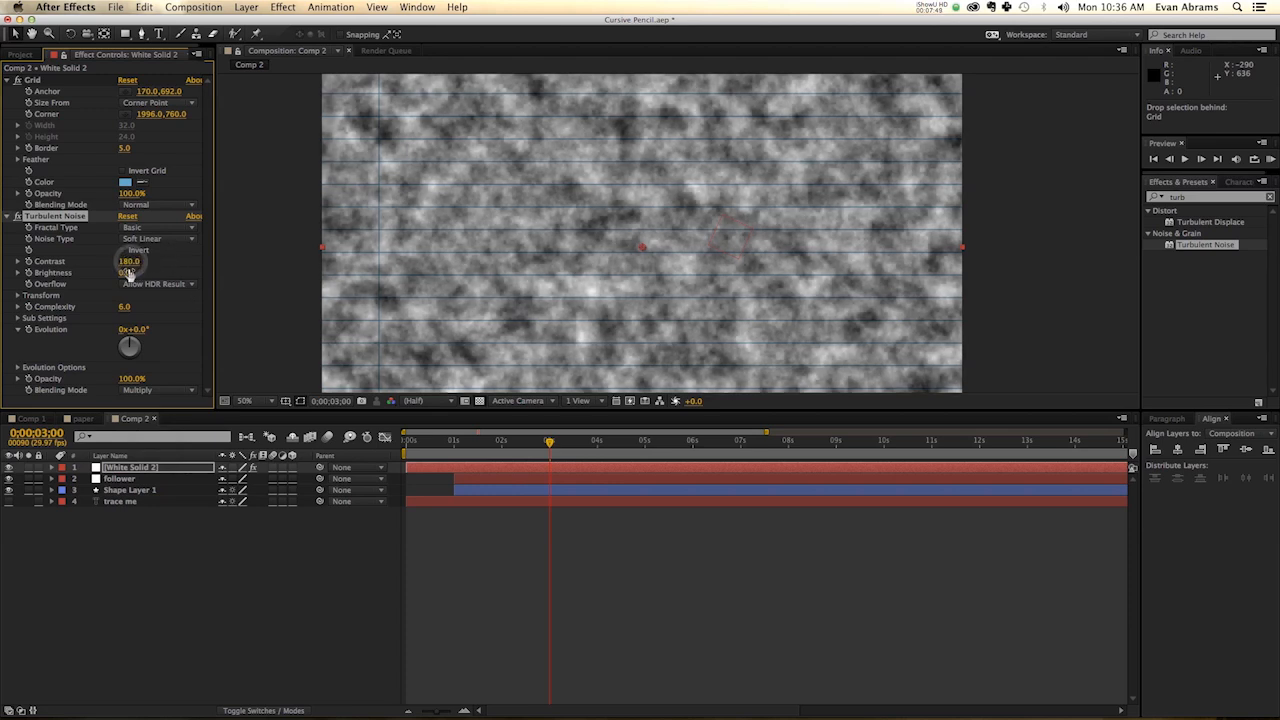
left_click(18, 295)
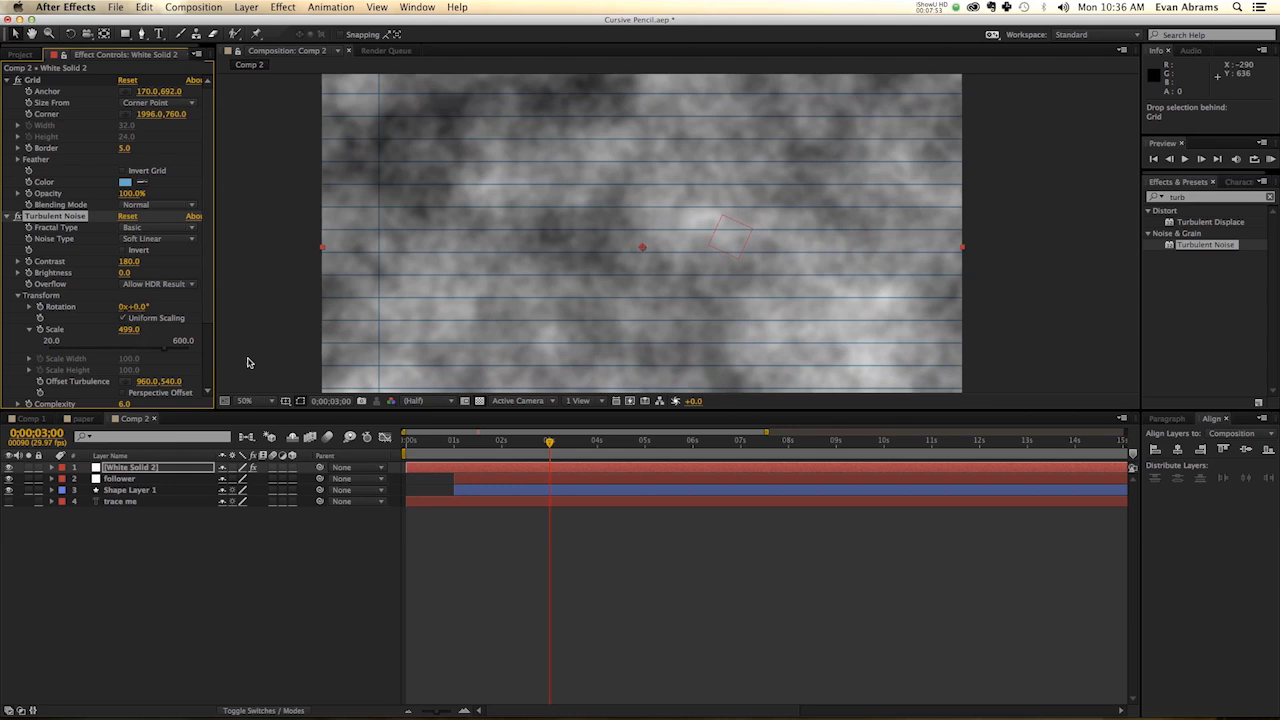
left_click_drag(126, 272, 126, 272)
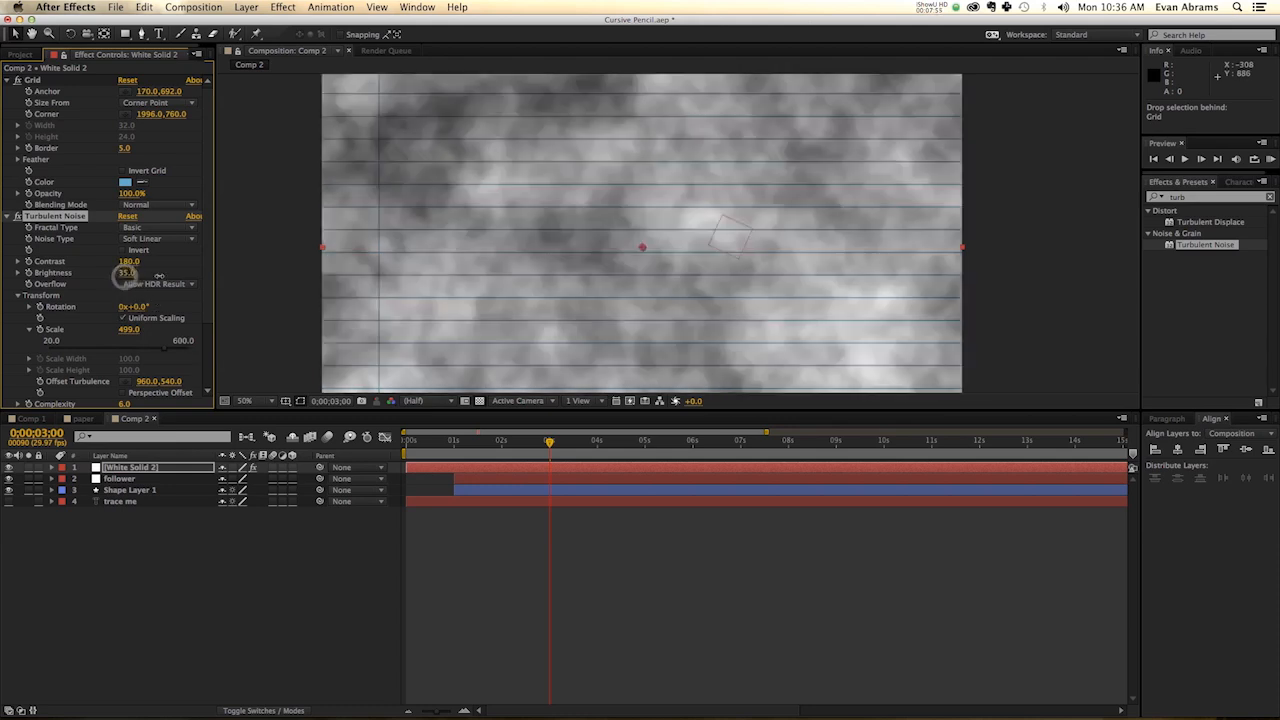
left_click_drag(127, 272, 177, 272)
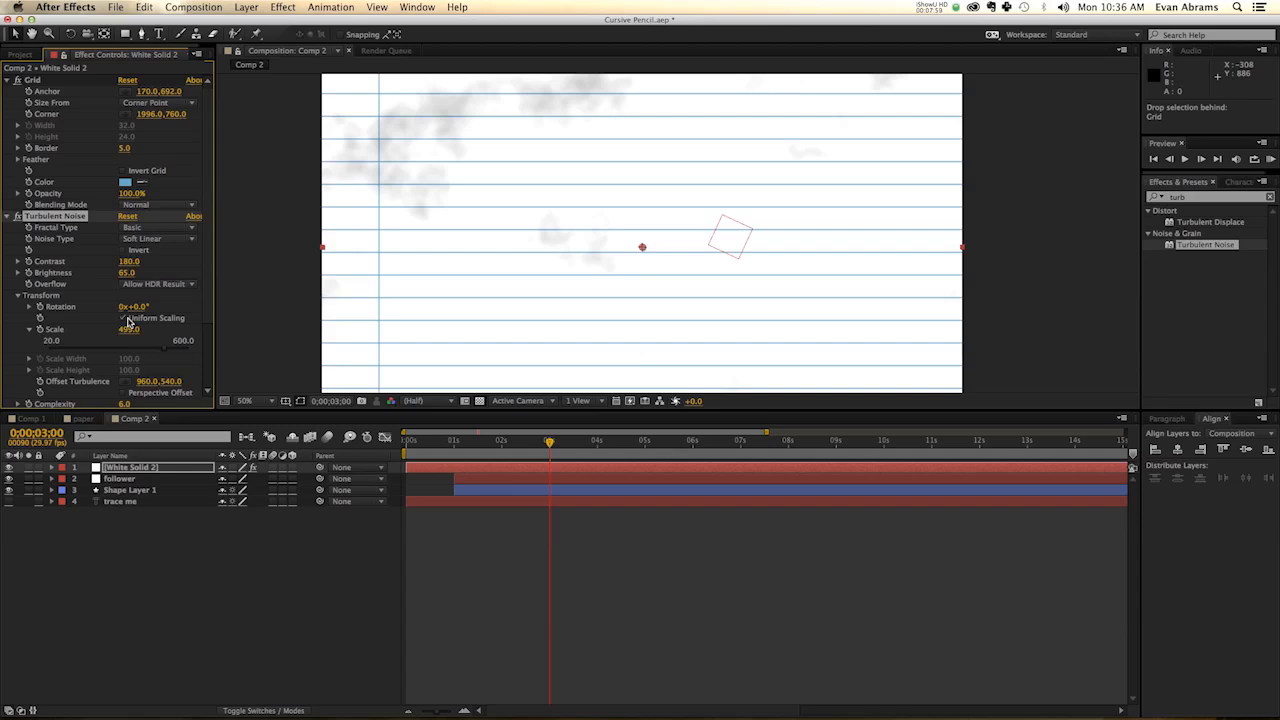
scroll("down", 3)
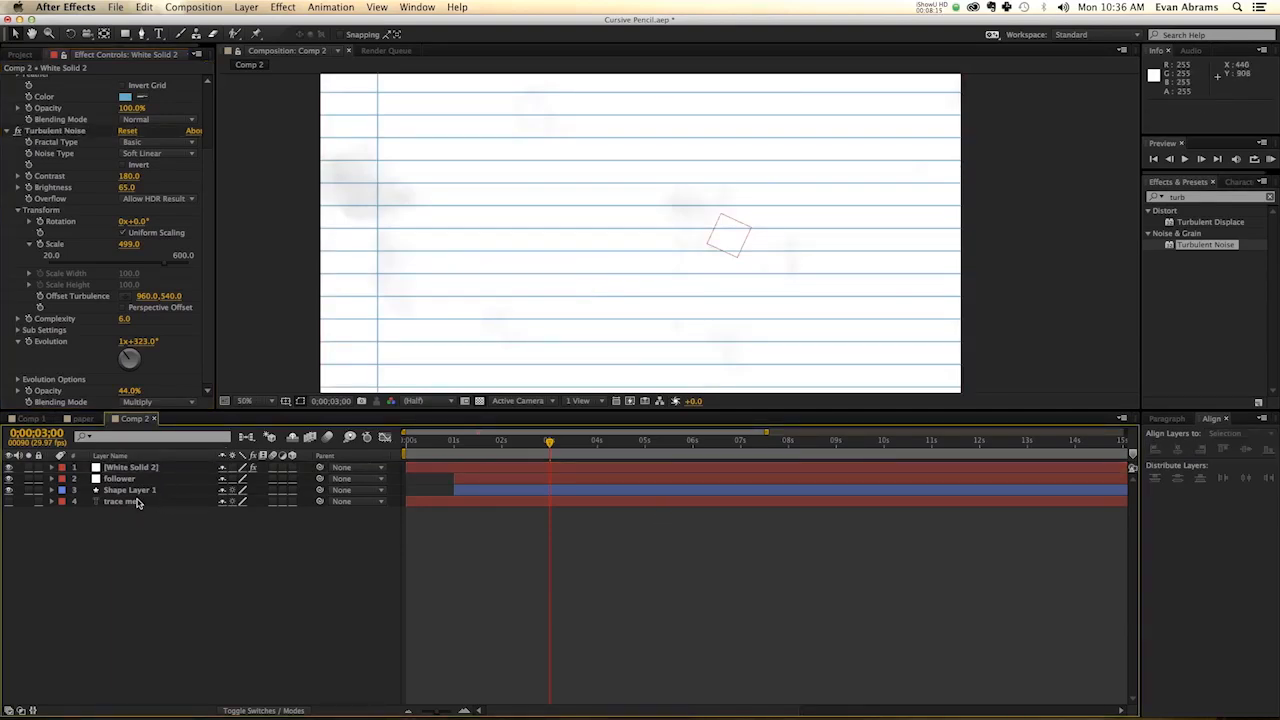
Rename the solid 'paper', precompose it with all attributes, and tilt it -1.5°
left_click(131, 467)
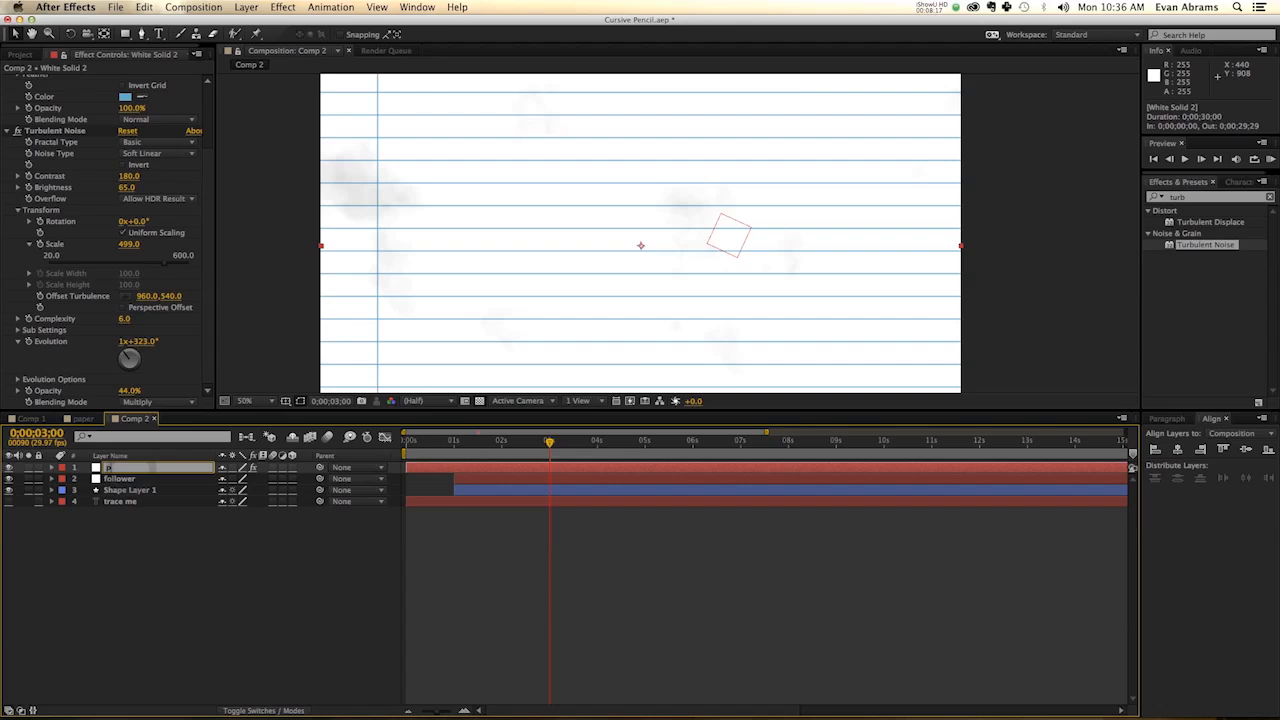
double_click(140, 468)
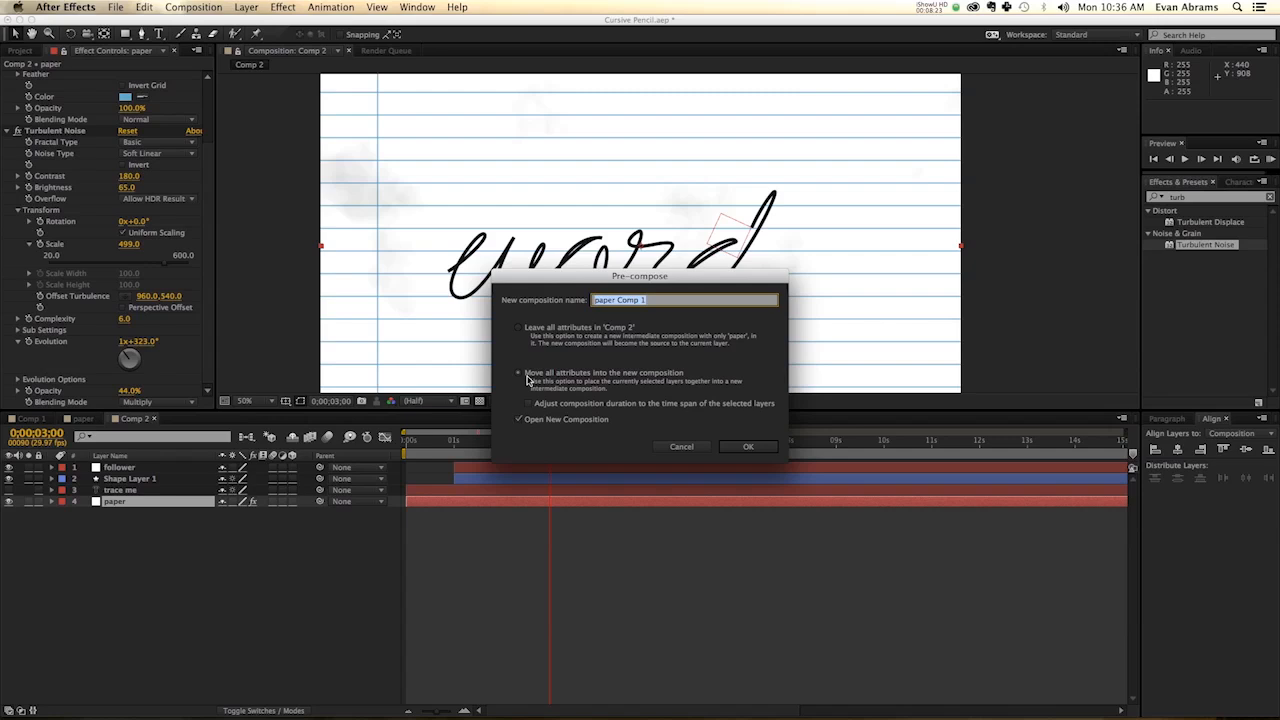
left_click(748, 446)
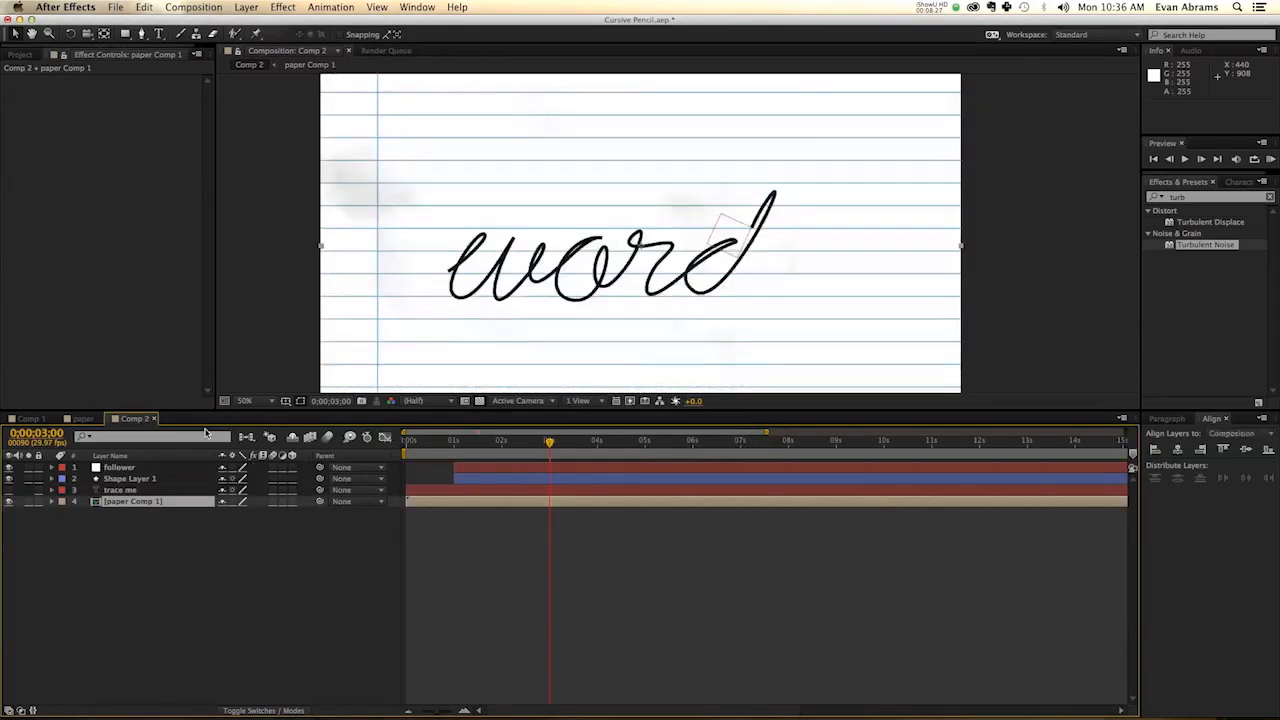
left_click(52, 501)
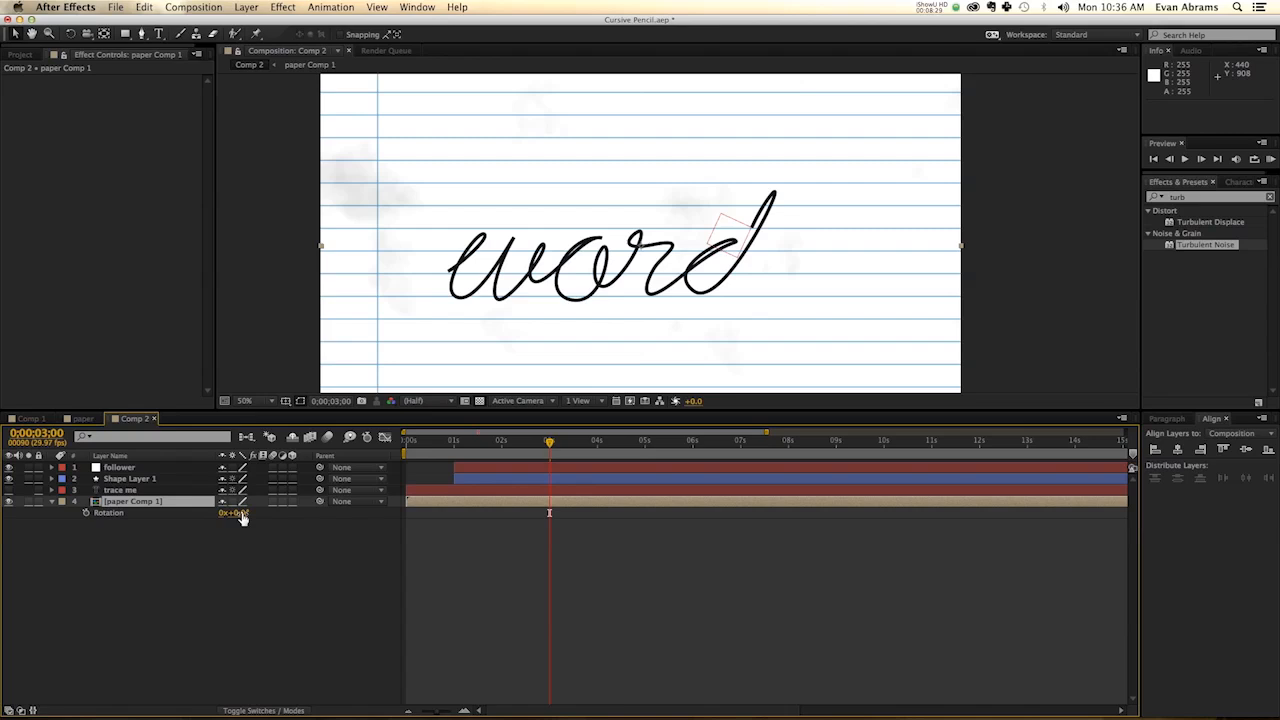
left_click_drag(234, 512, 240, 512)
type("fast")
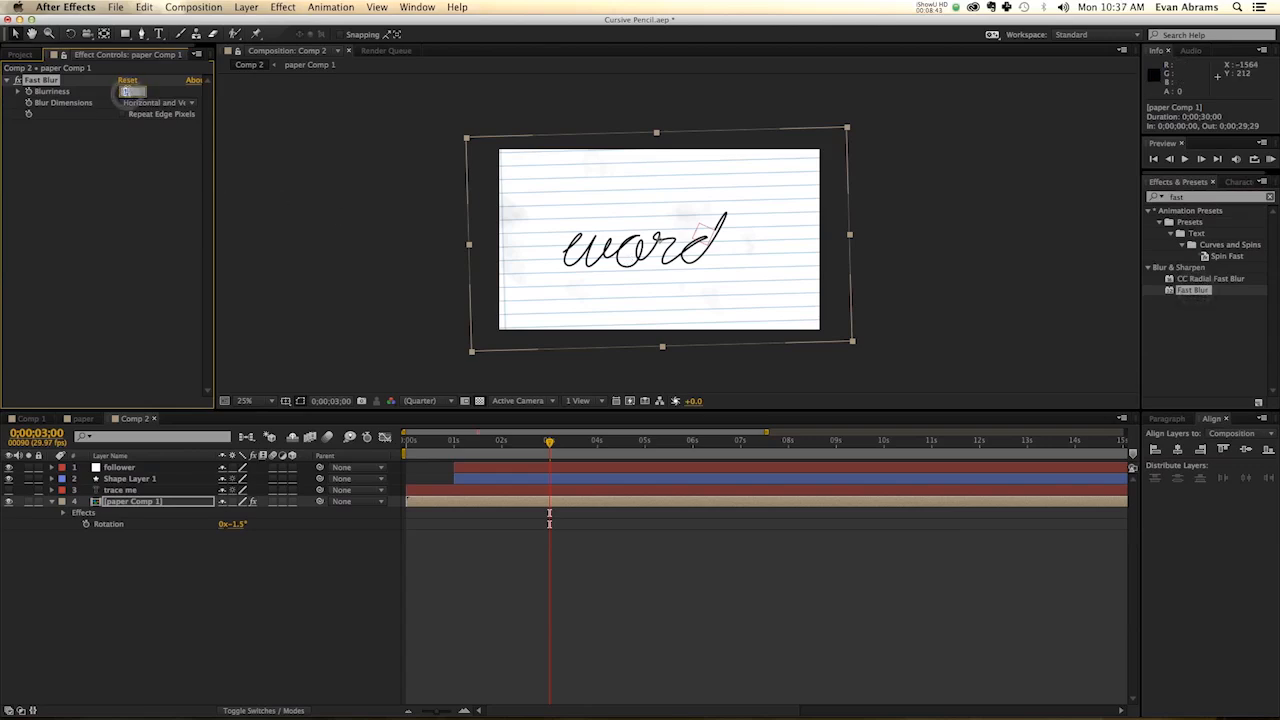
Give paper Comp 1 a Fast Blur of 2.0 and lock the paper layer
left_click(247, 401)
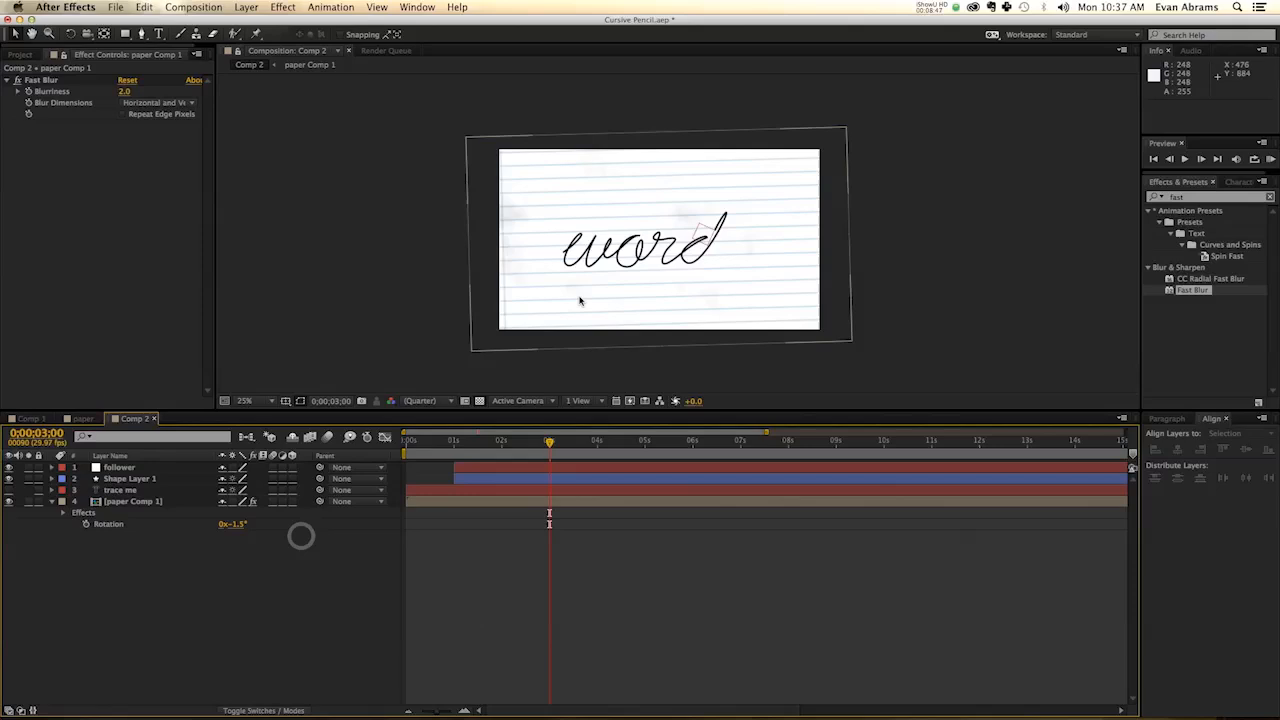
left_click(246, 401)
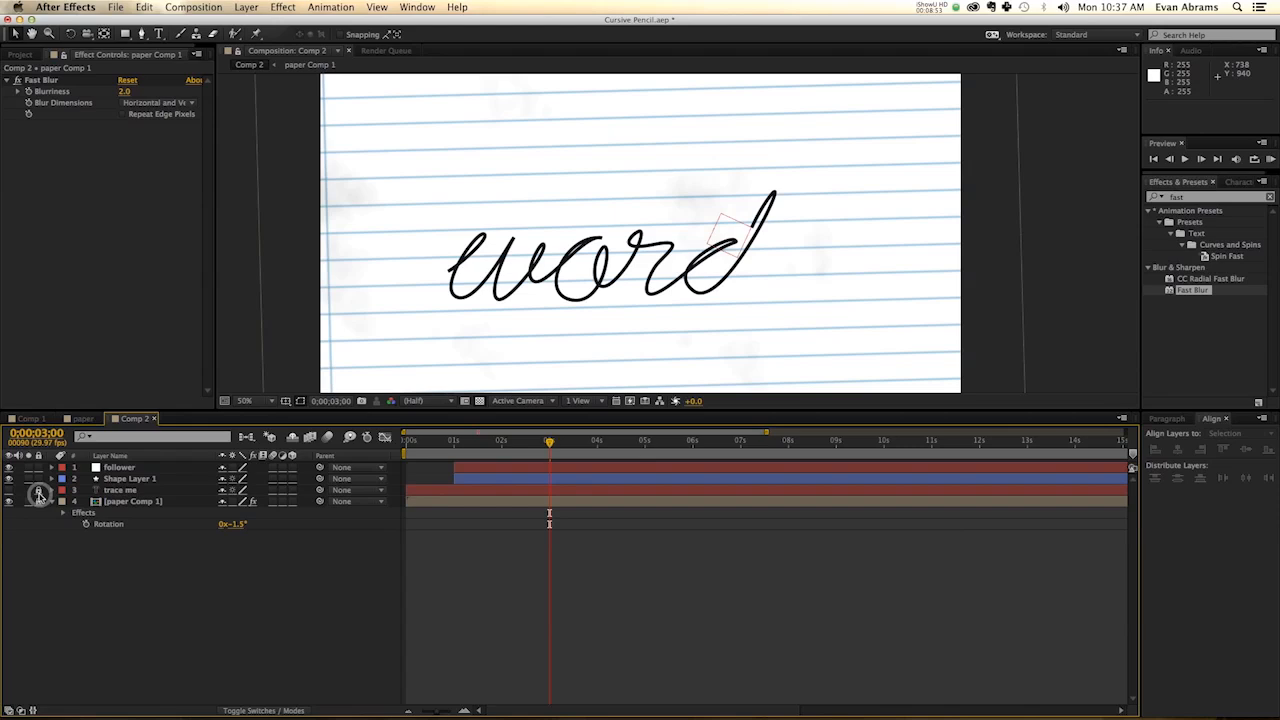
left_click(129, 478)
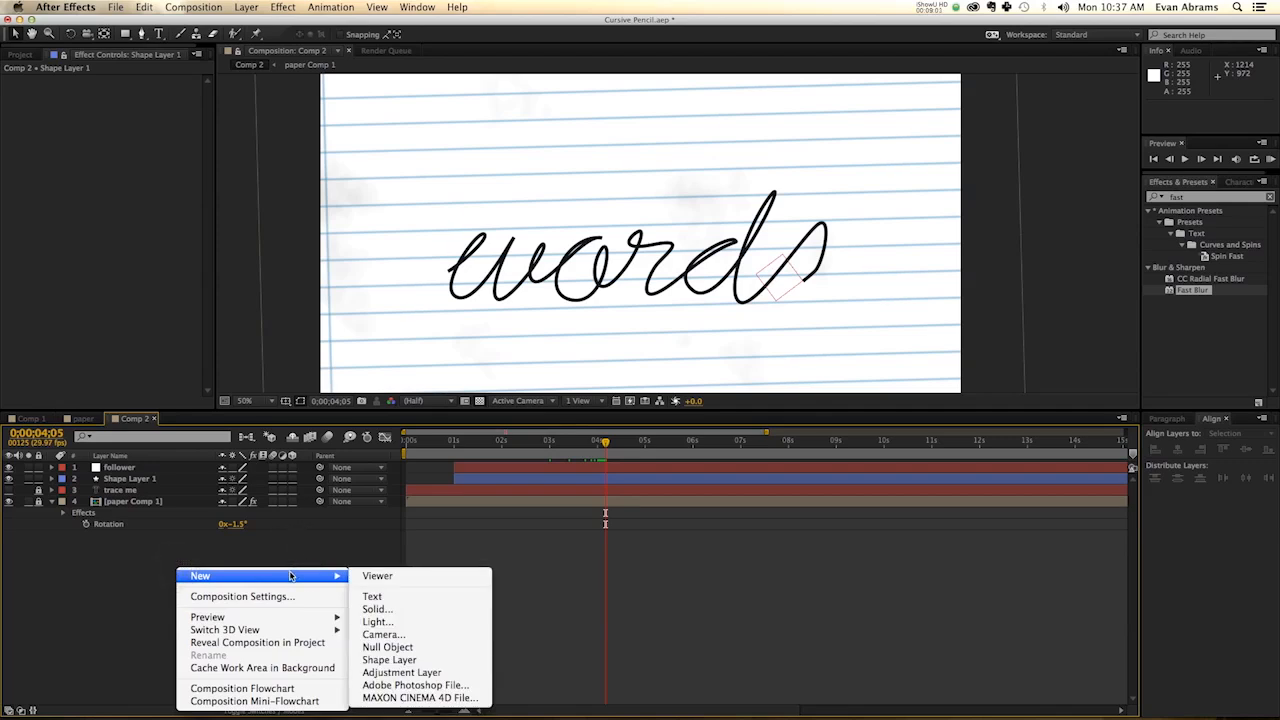
mouse_move(320, 582)
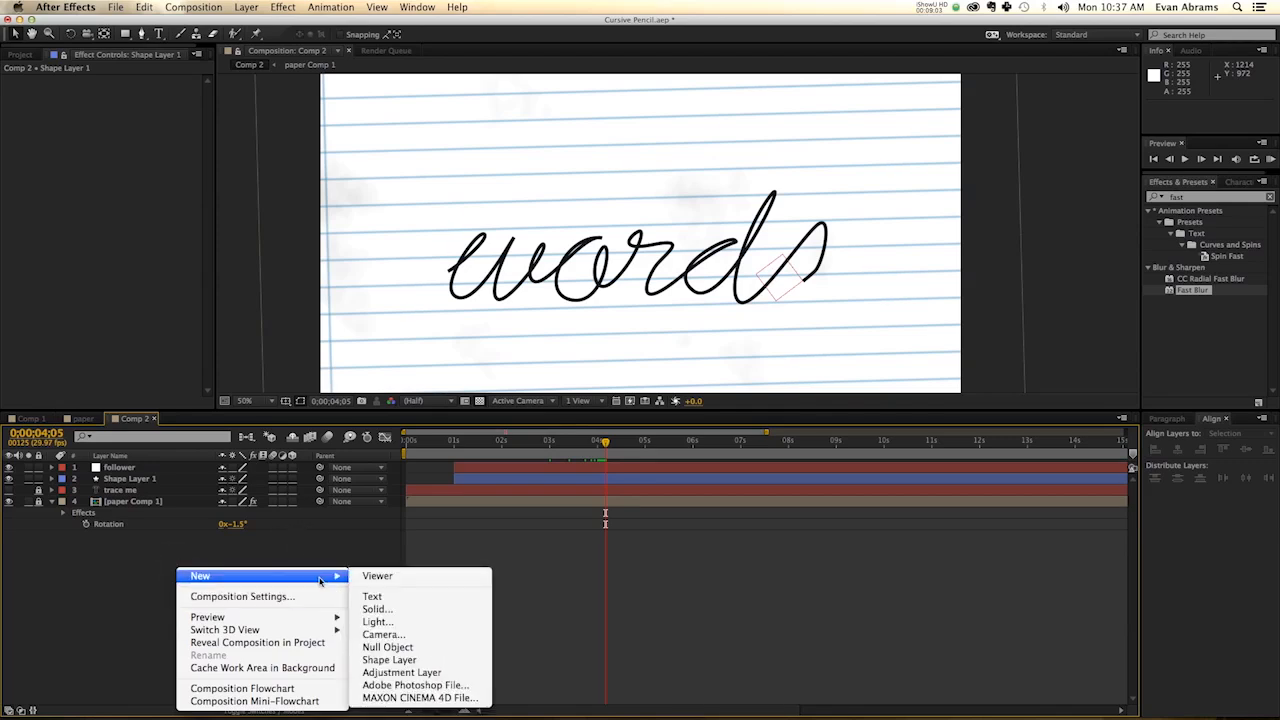
Create a new shape layer holding a 1000×100 rectangle path
left_click(389, 659)
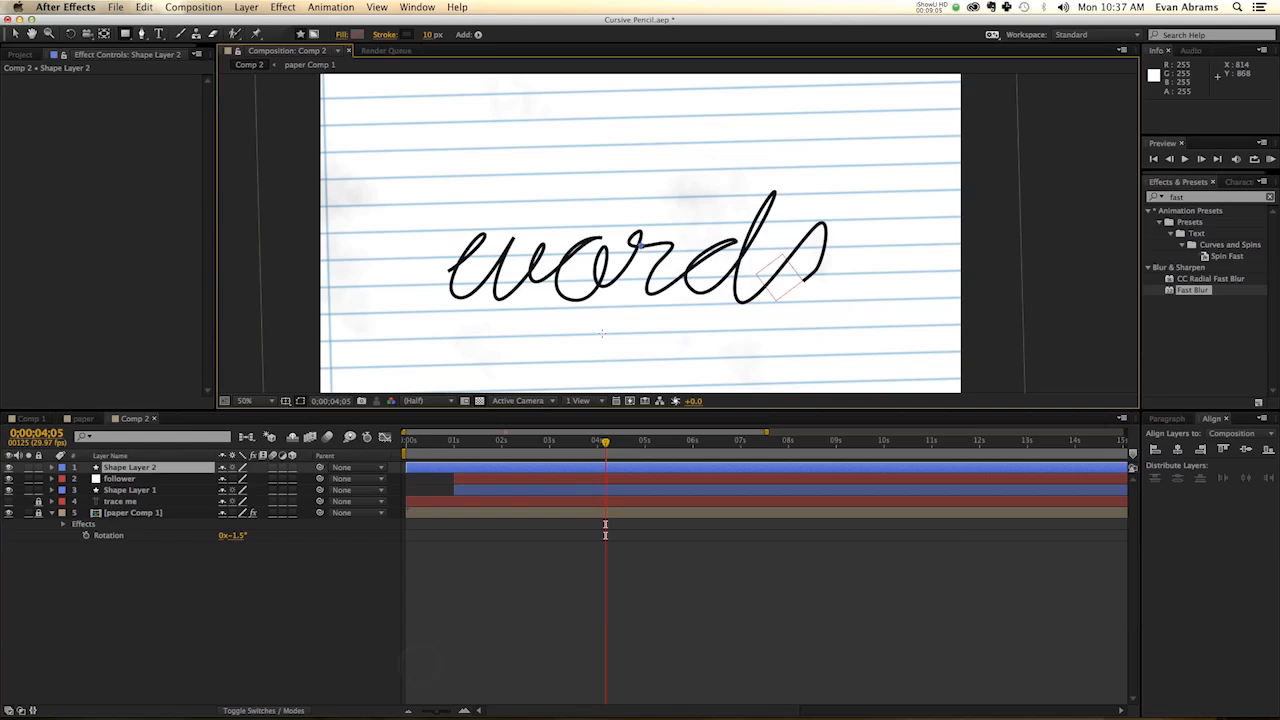
left_click(469, 34)
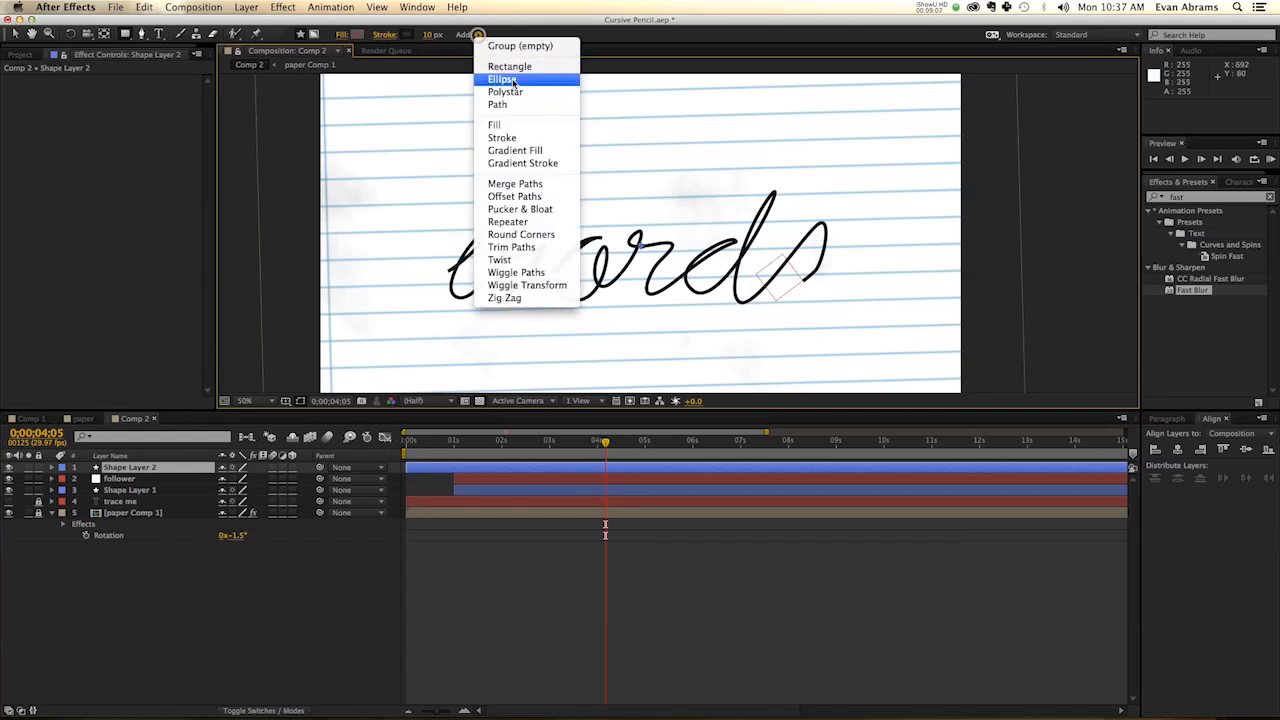
left_click(510, 66)
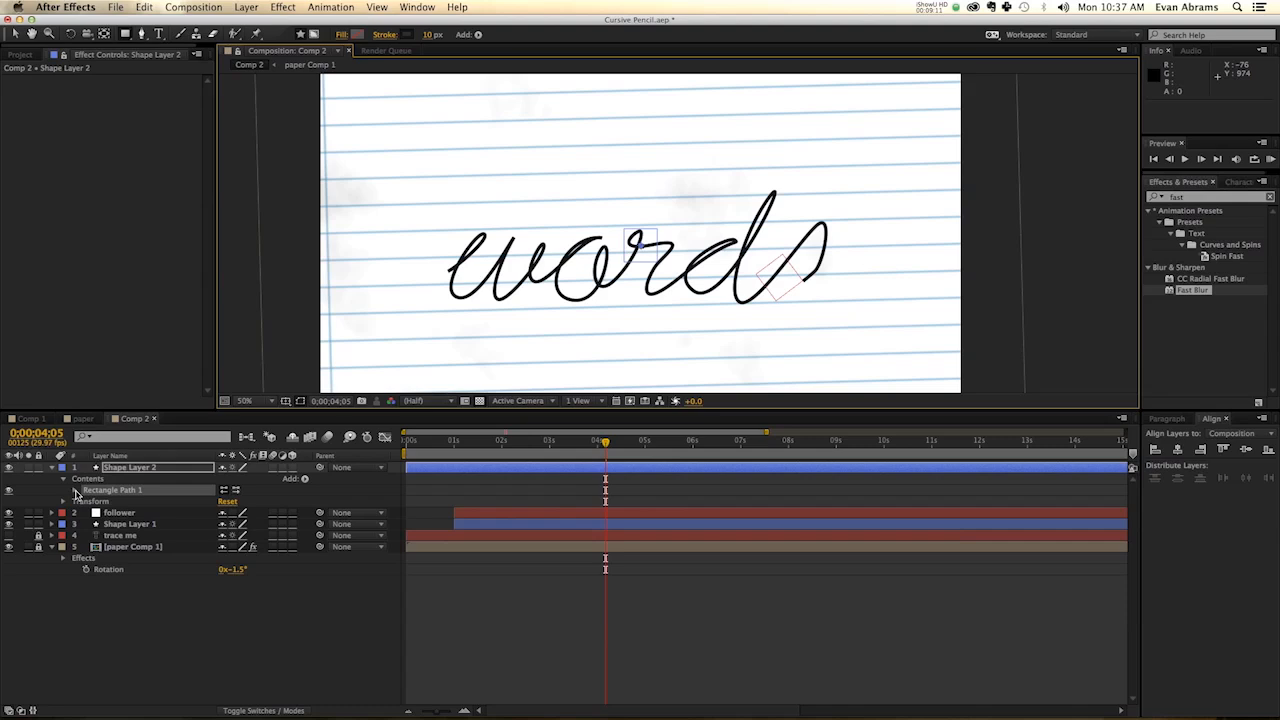
left_click(76, 490)
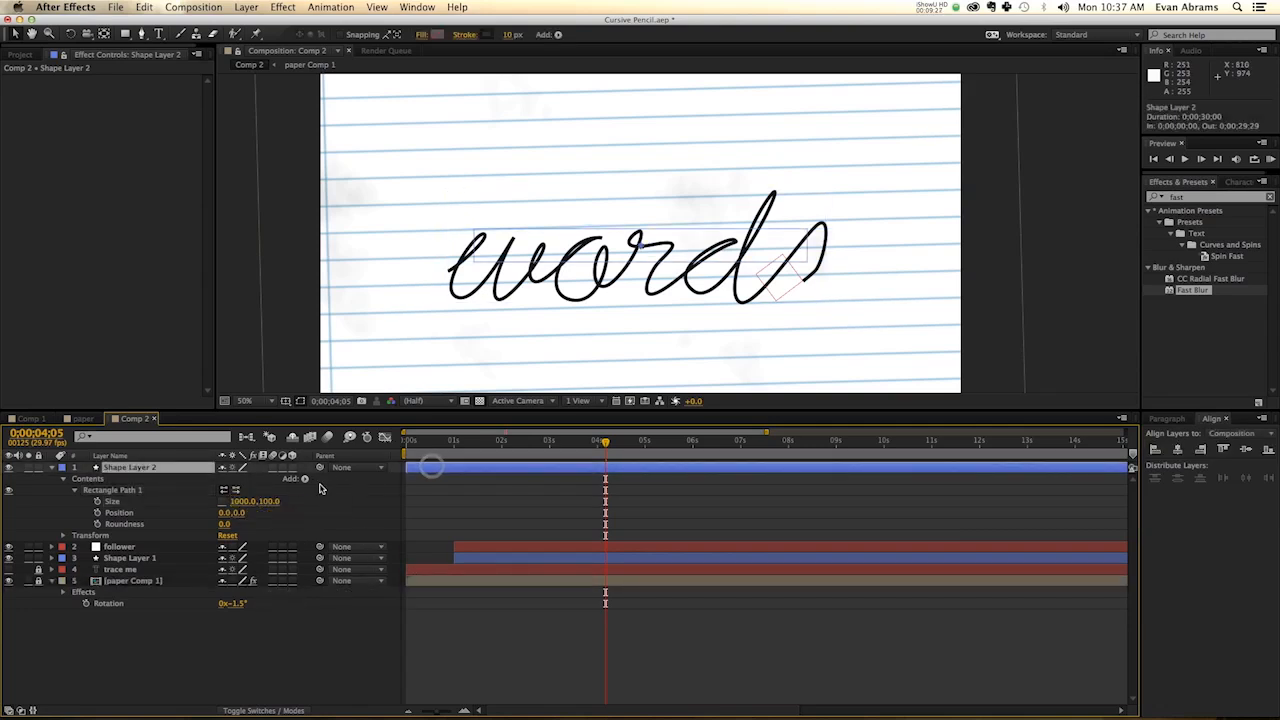
Add a blue fill to the rectangle
left_click(305, 478)
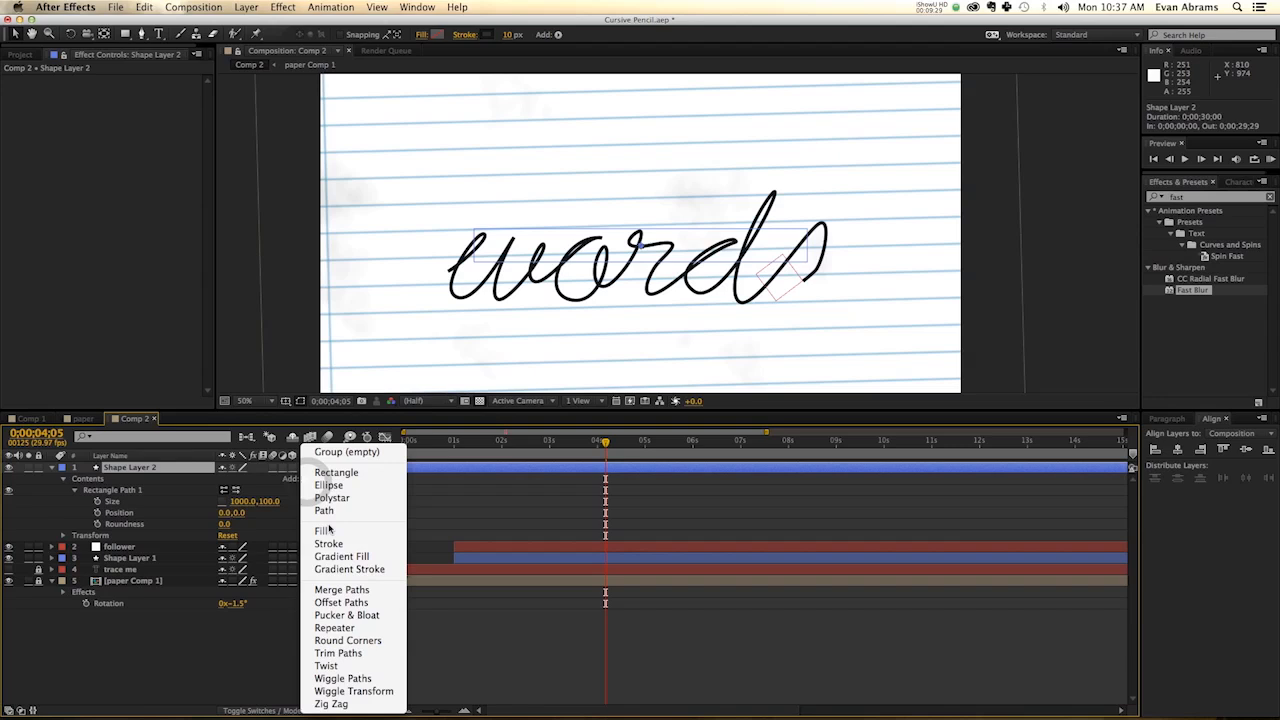
left_click(323, 530)
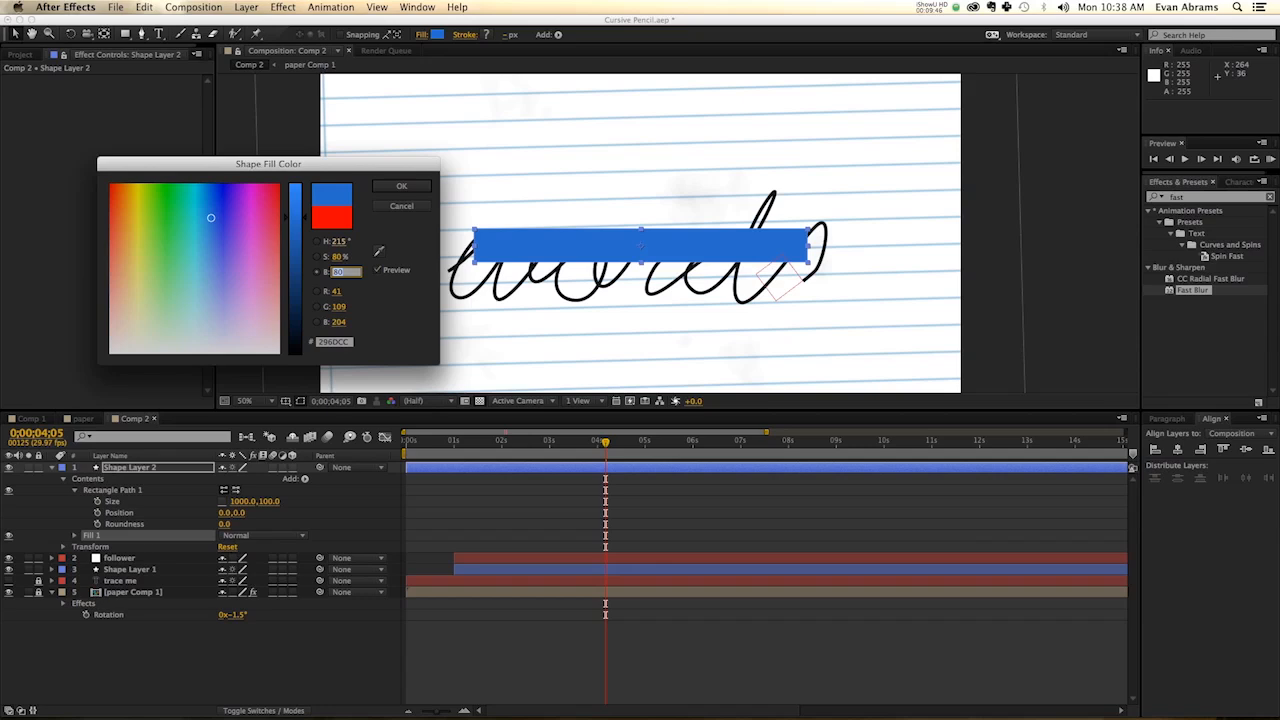
left_click(401, 186)
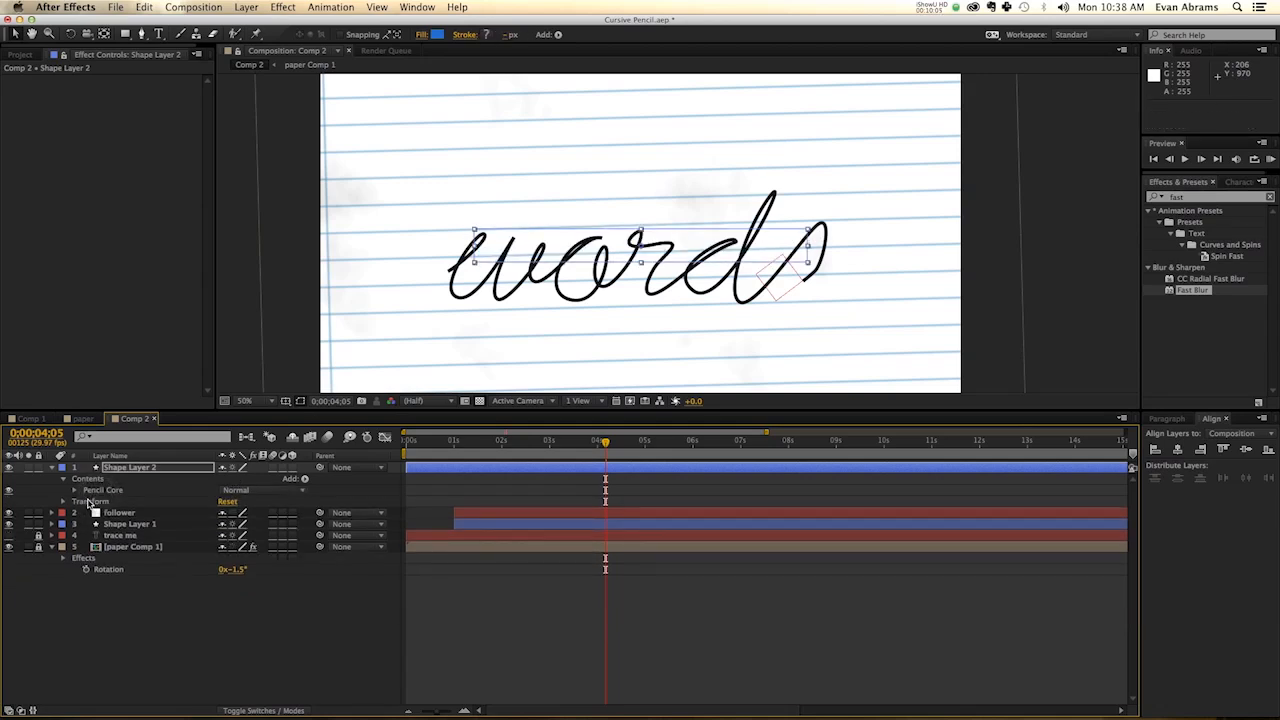
Make a darker-blue Shadow group at 1000×33, offset 0,32, and duplicate it as Shadow 2
left_click(75, 490)
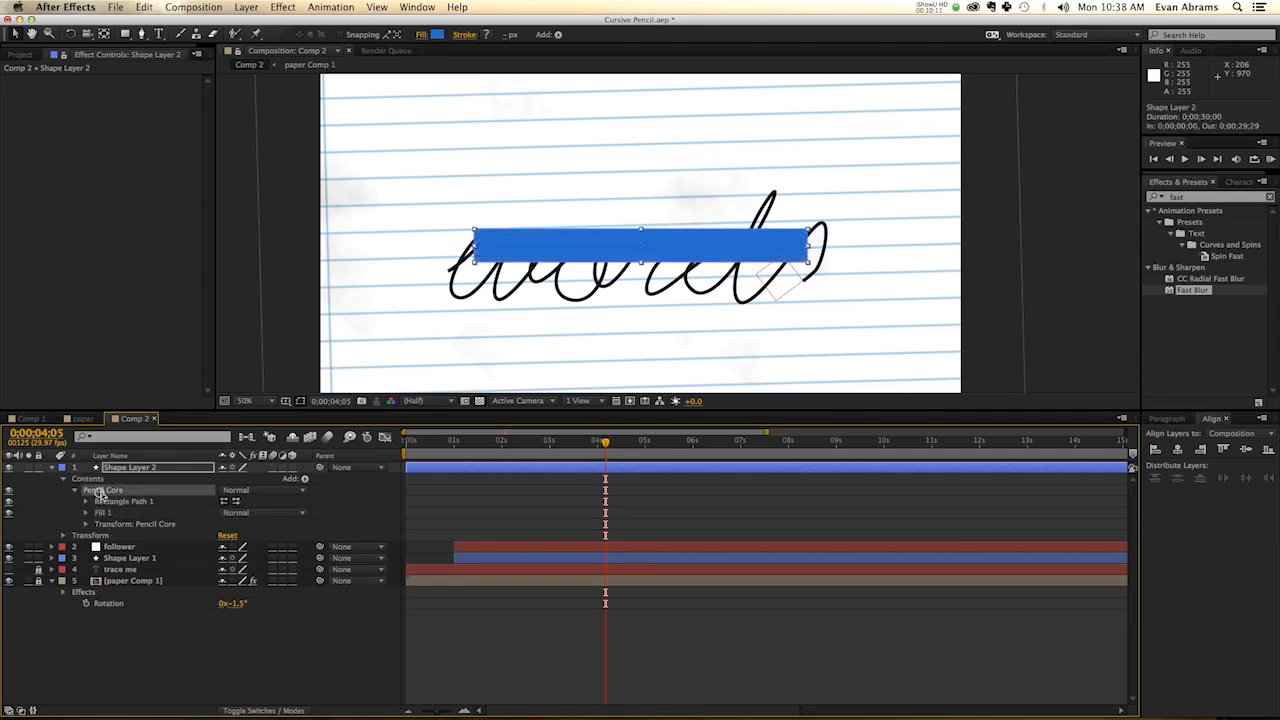
left_click(75, 501)
type("Shadow")
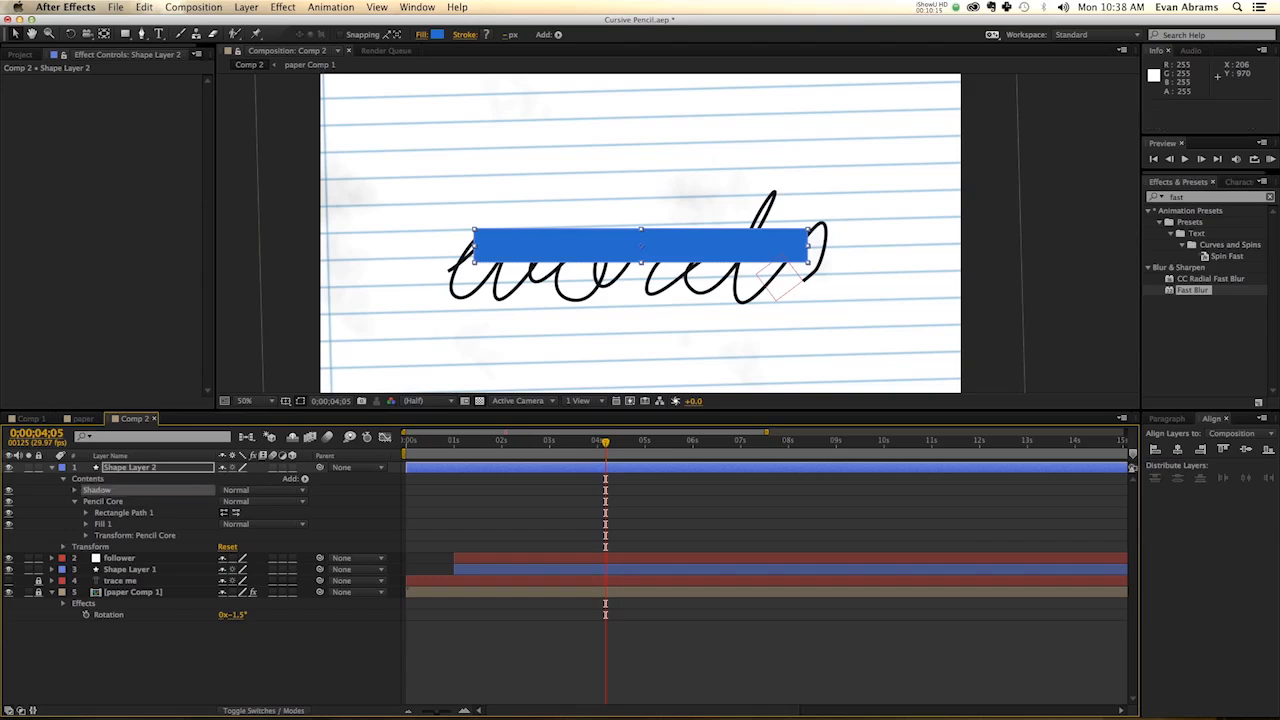
left_click(75, 490)
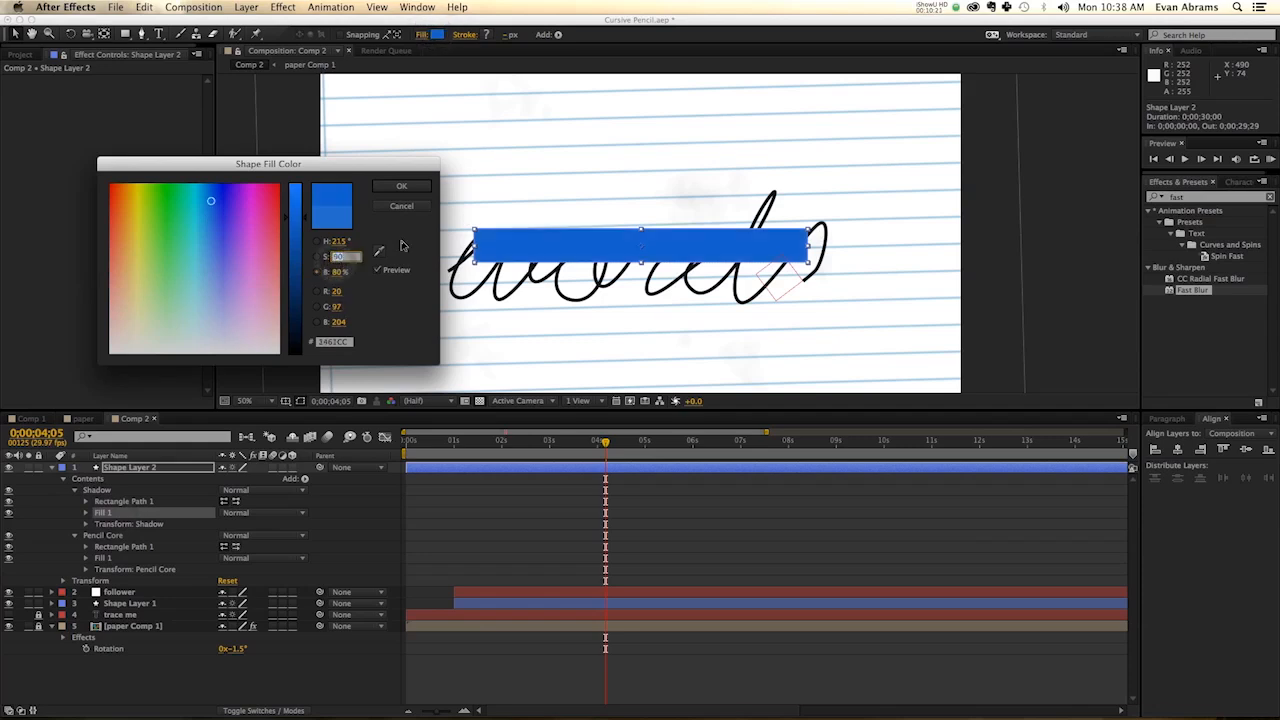
left_click(401, 186)
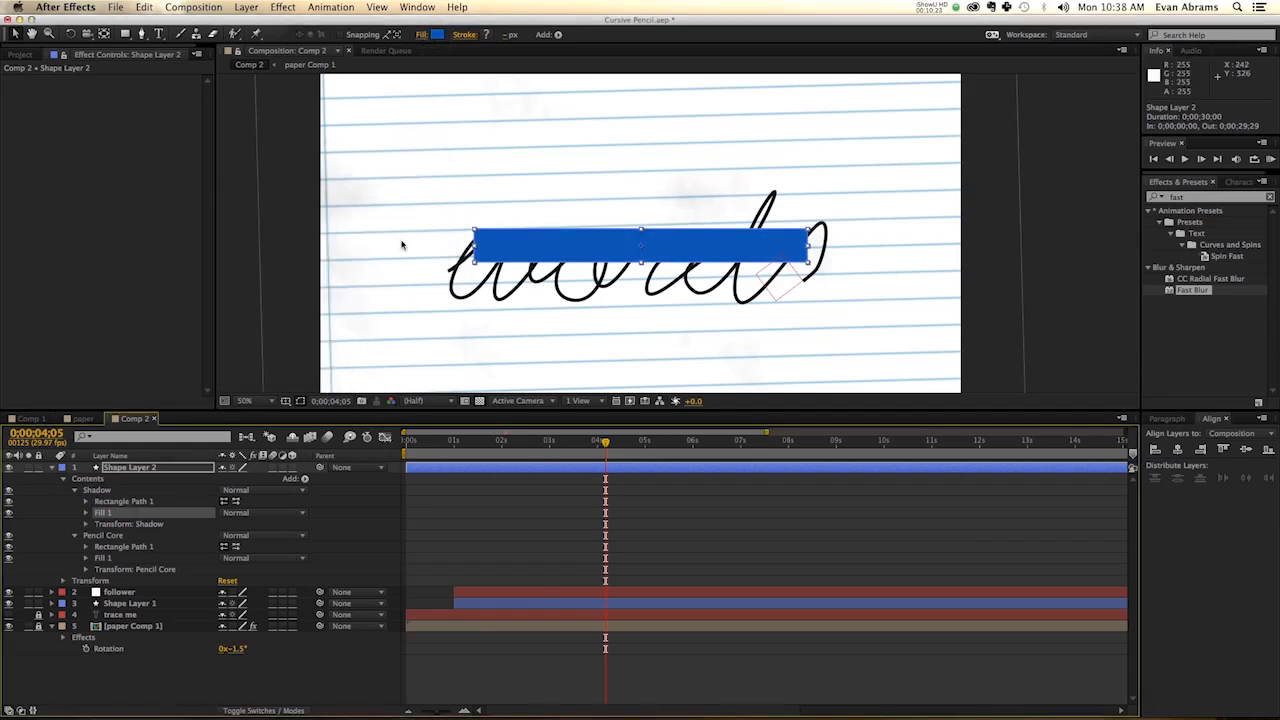
left_click(85, 501)
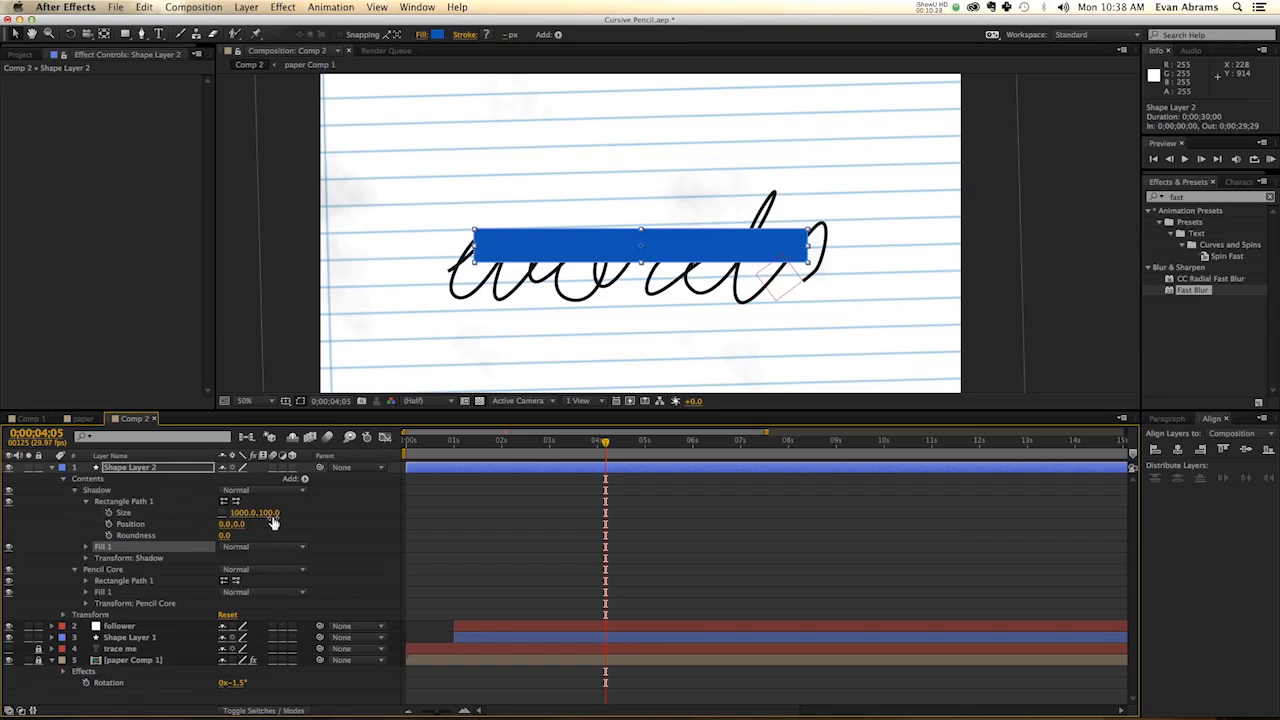
double_click(270, 512)
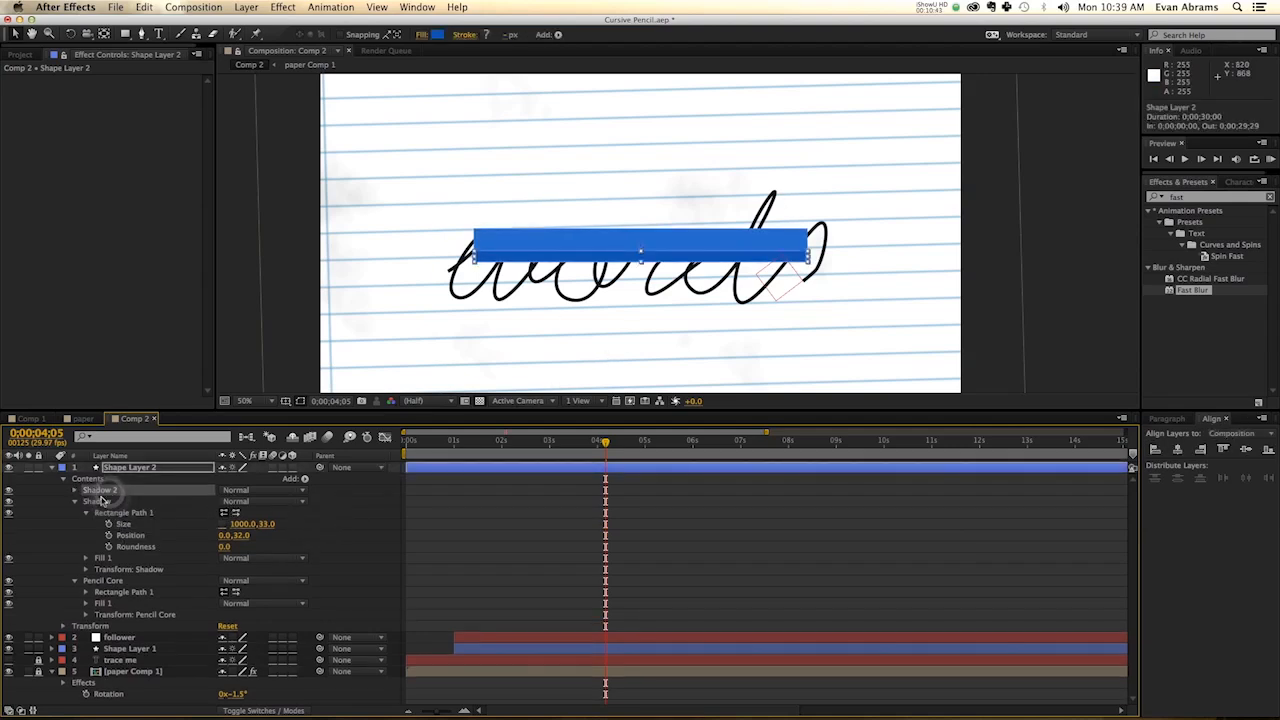
Rename Shadow 2 to highlight, fill it lighter blue, and position it at 0,-33
left_click(100, 490)
type("highlight")
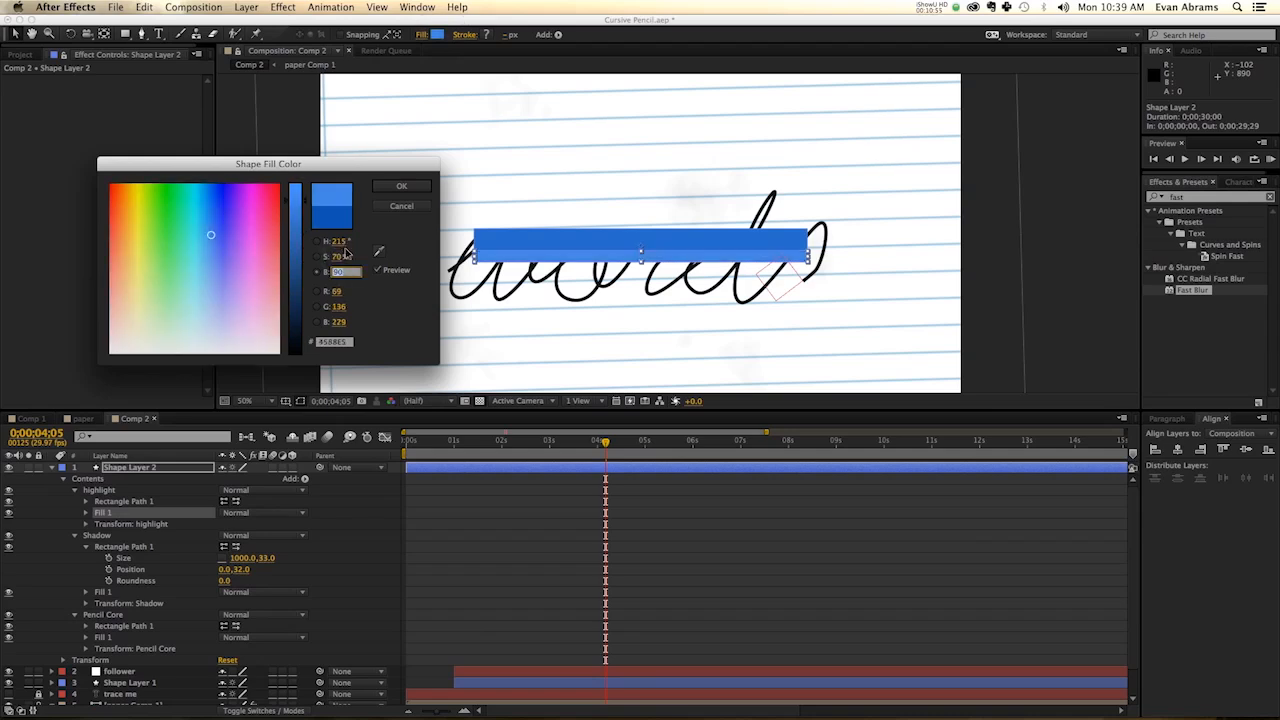
left_click(401, 185)
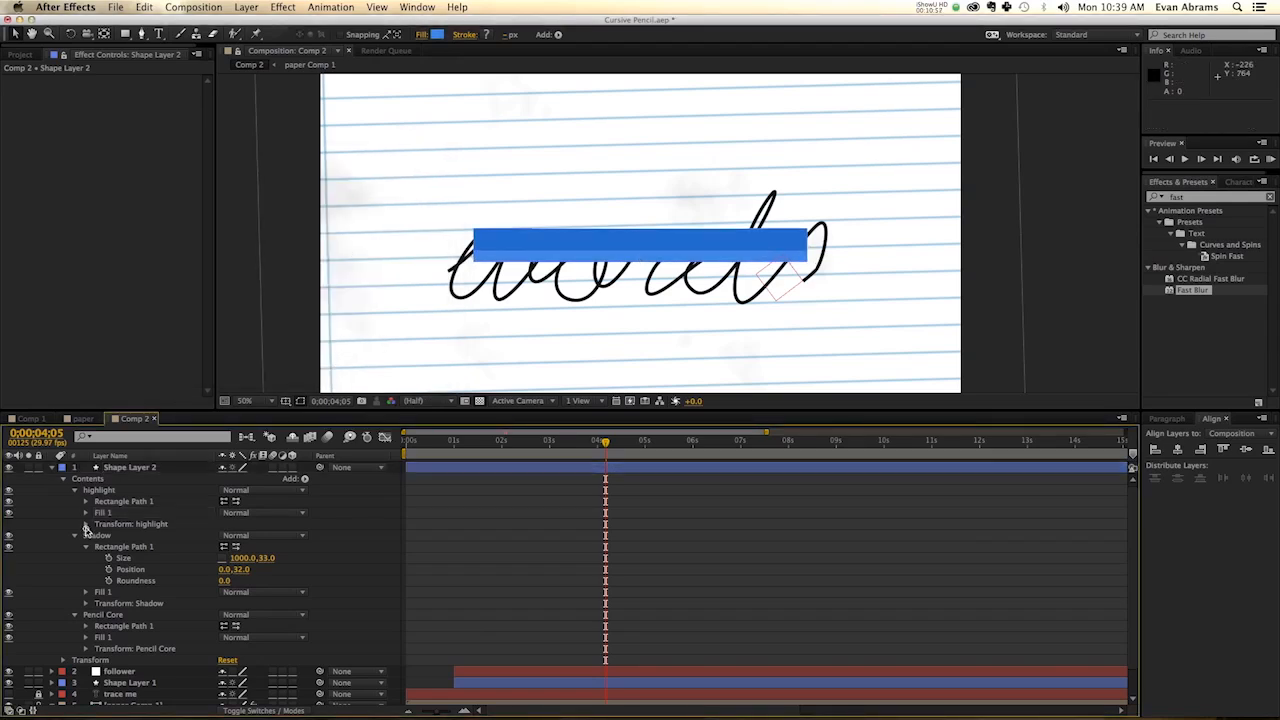
left_click(86, 523)
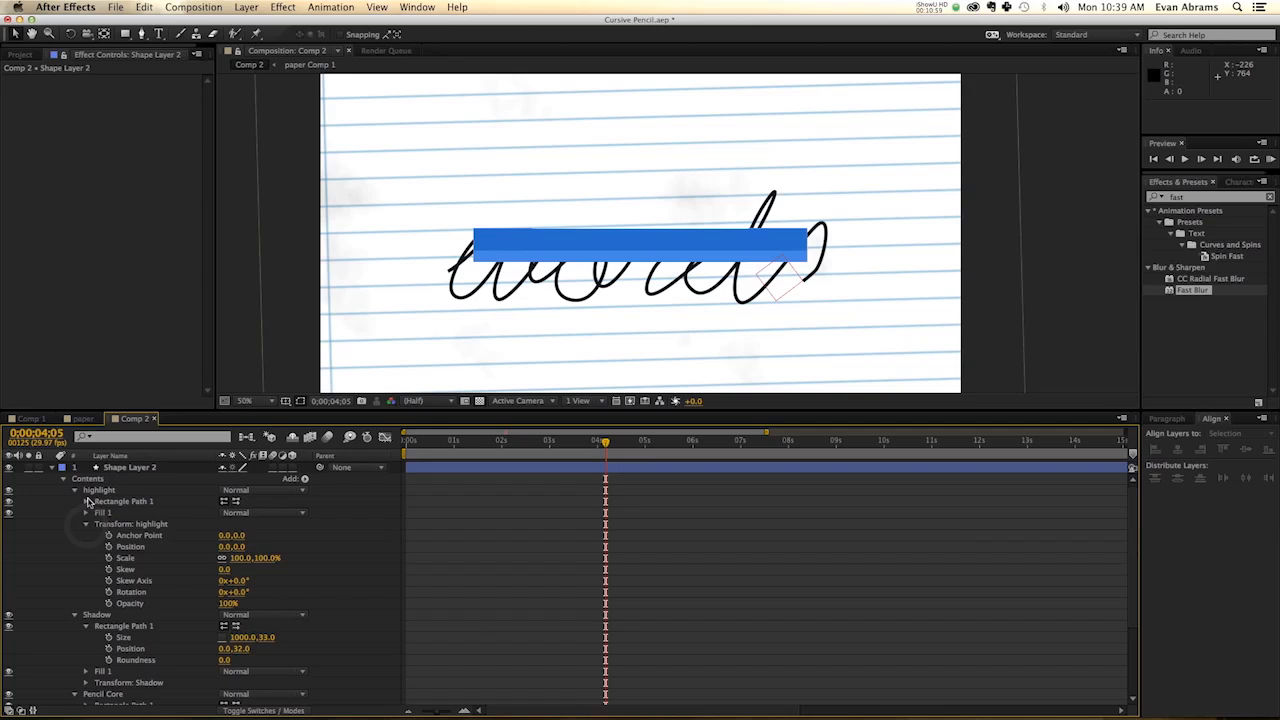
left_click(86, 501)
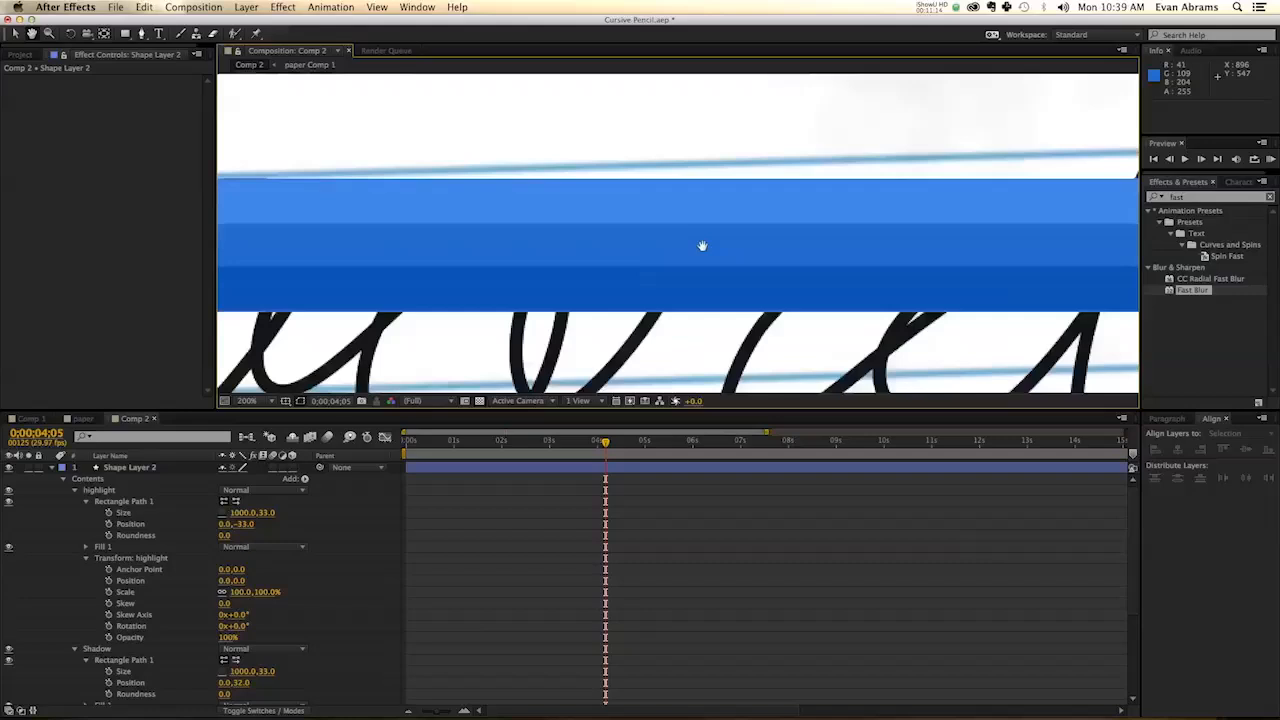
left_click(85, 489)
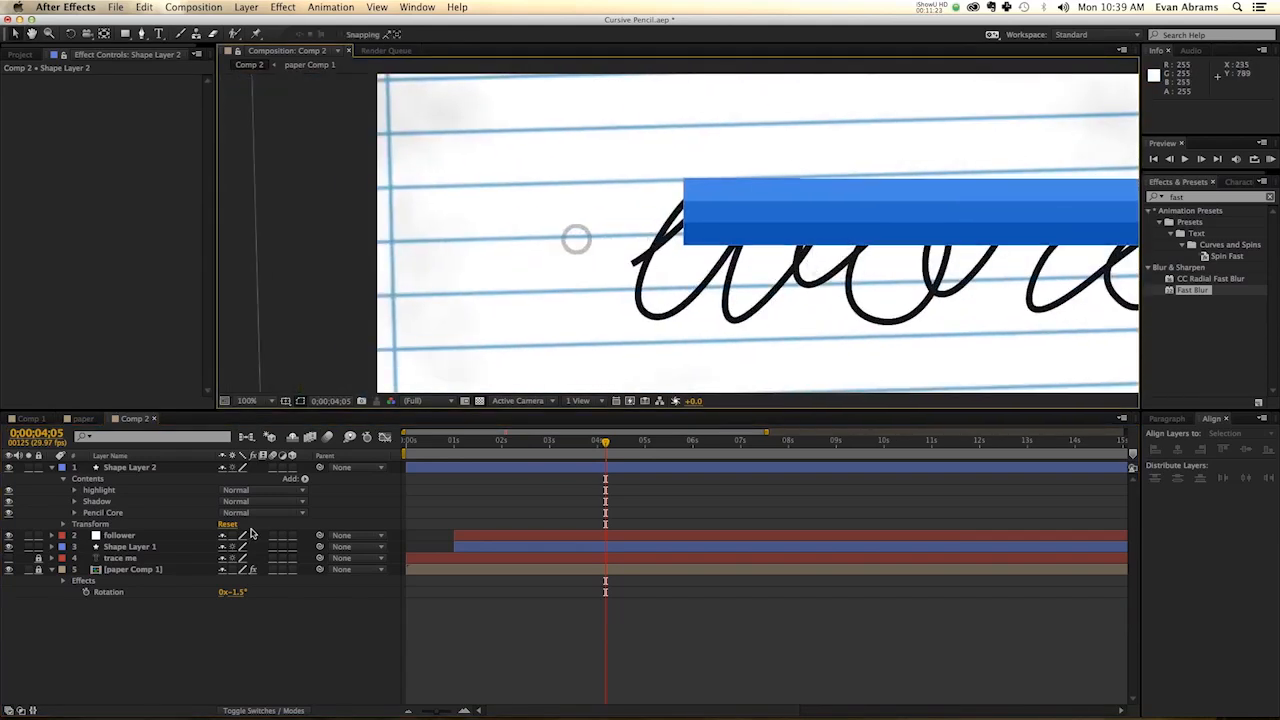
mouse_move(315, 565)
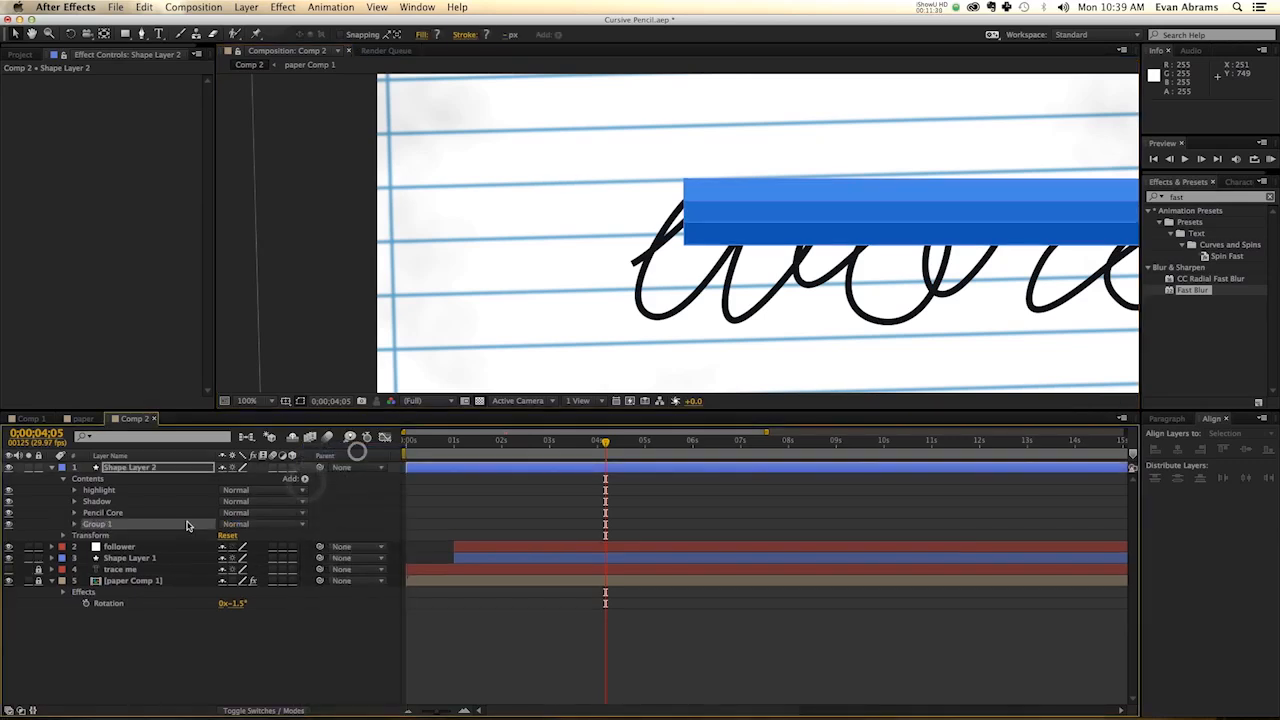
Create a Tip group with a Polystar polygon and a tan fill
double_click(95, 524)
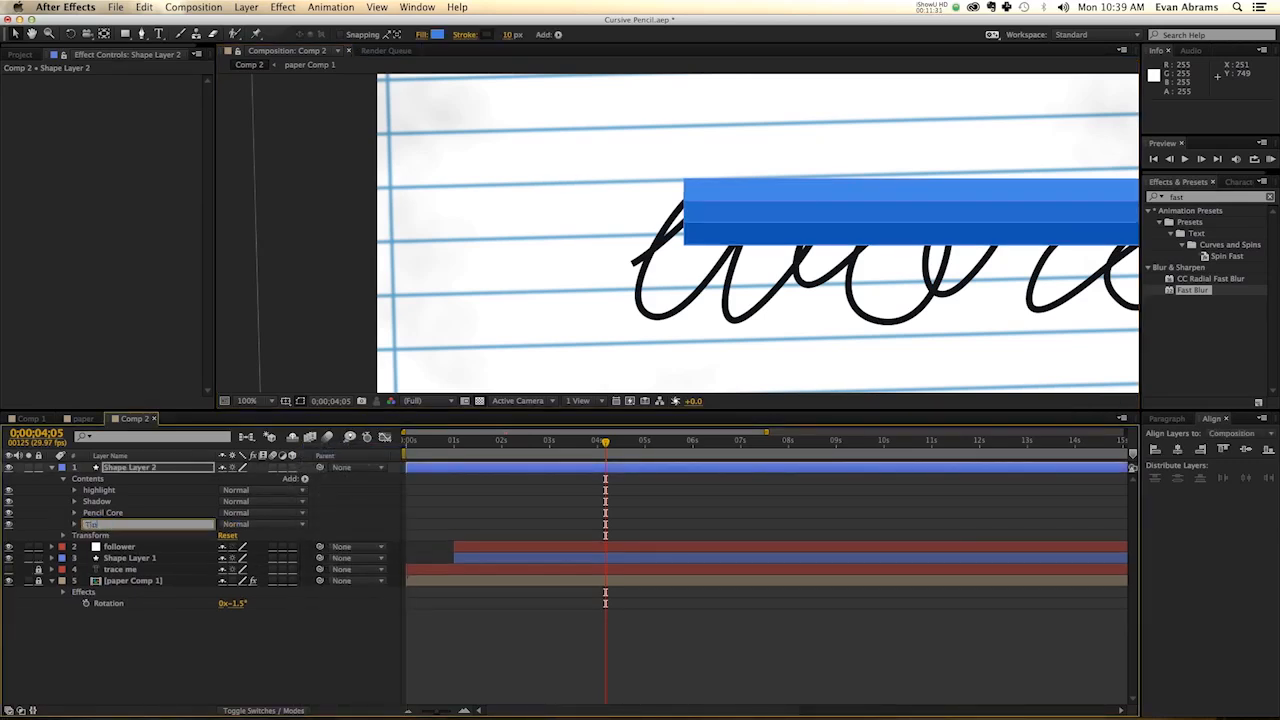
left_click(305, 478)
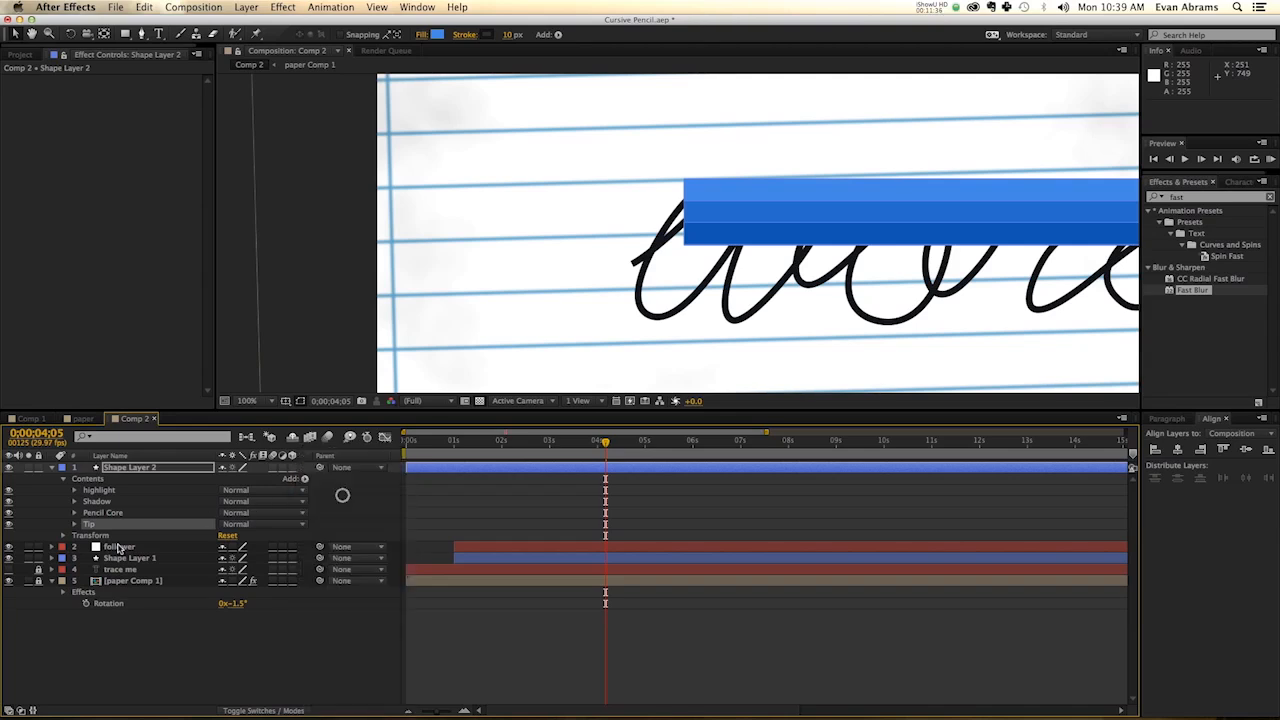
left_click(75, 524)
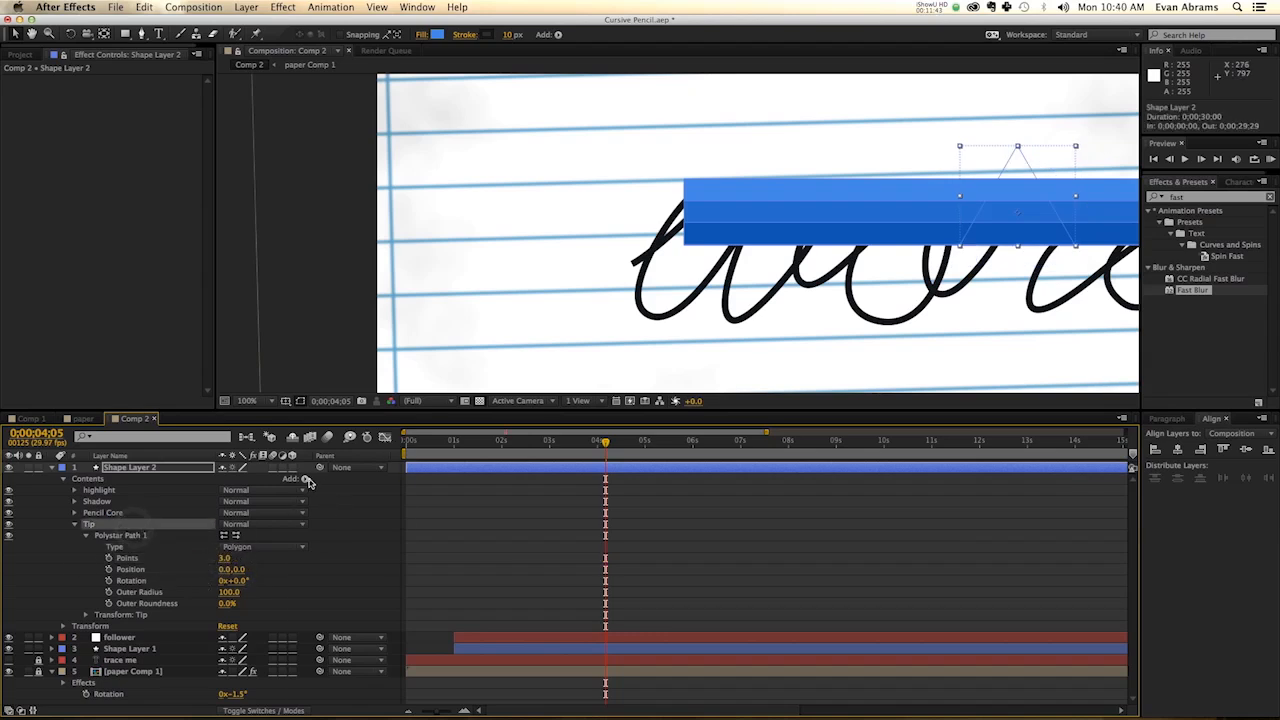
left_click(305, 478)
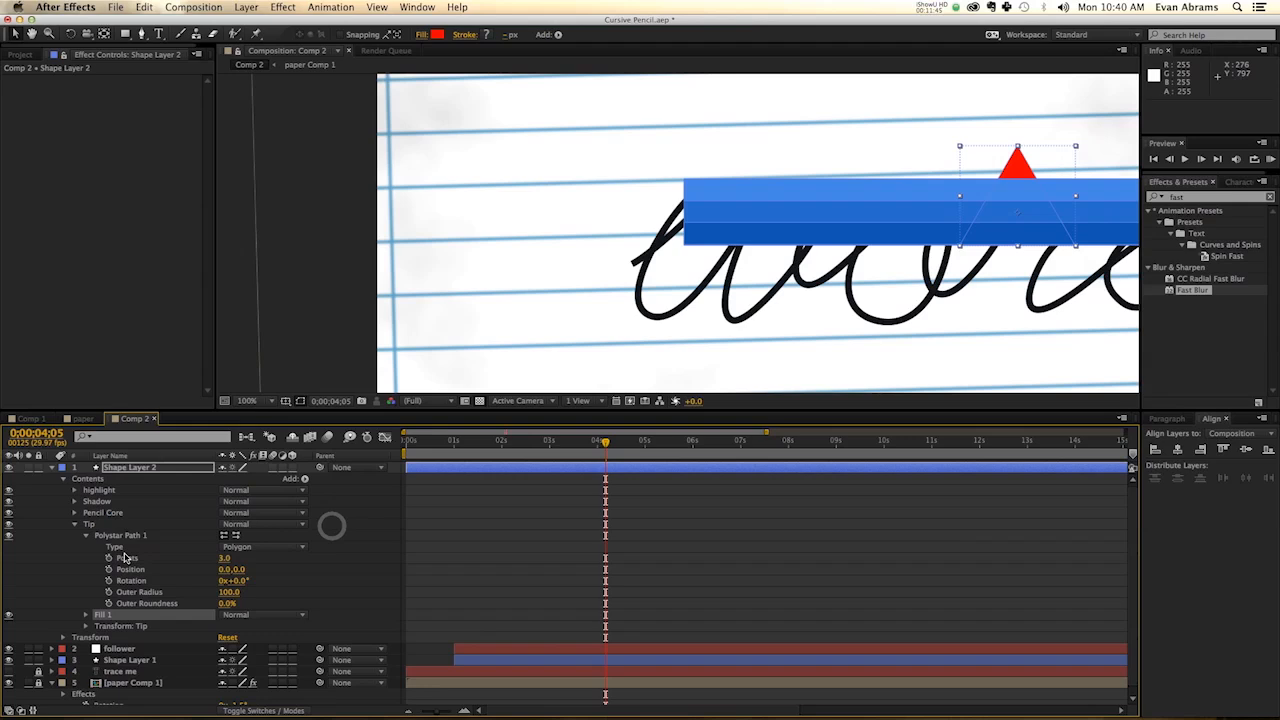
left_click(440, 34)
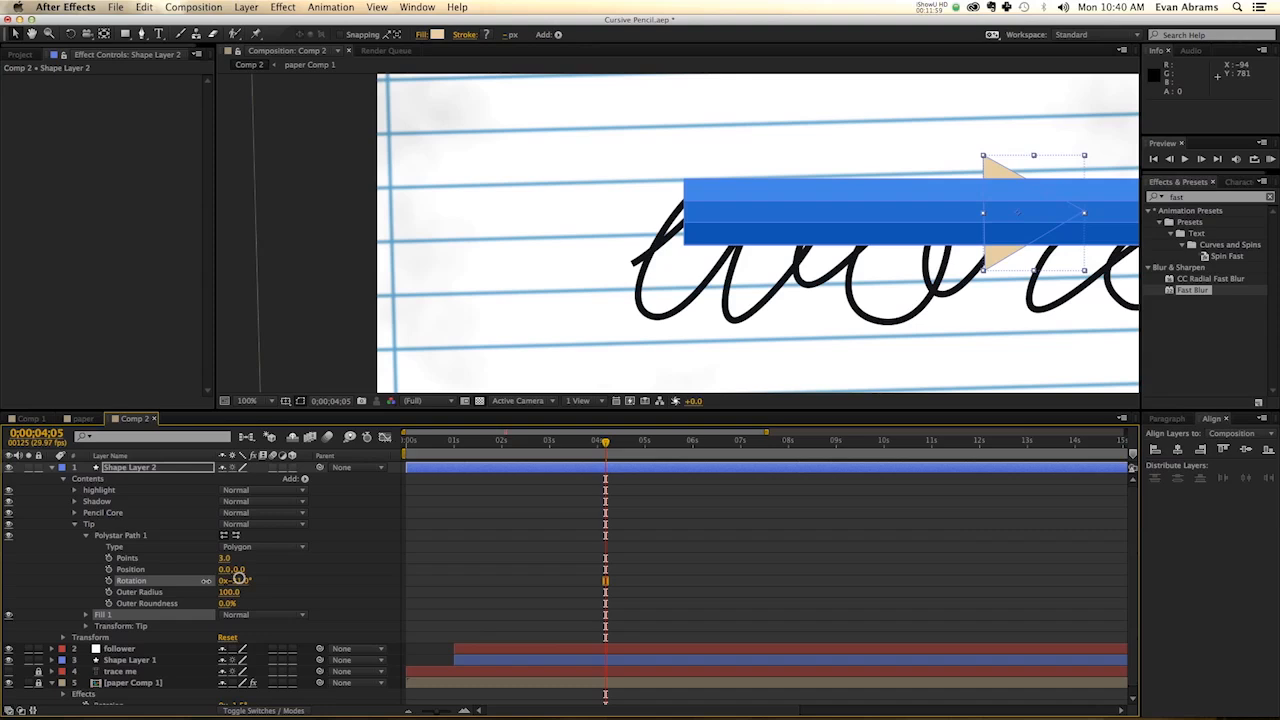
Rotate the tip -90°, scale it to 117,57%, and position it at -557,0
left_click_drag(232, 580, 225, 590)
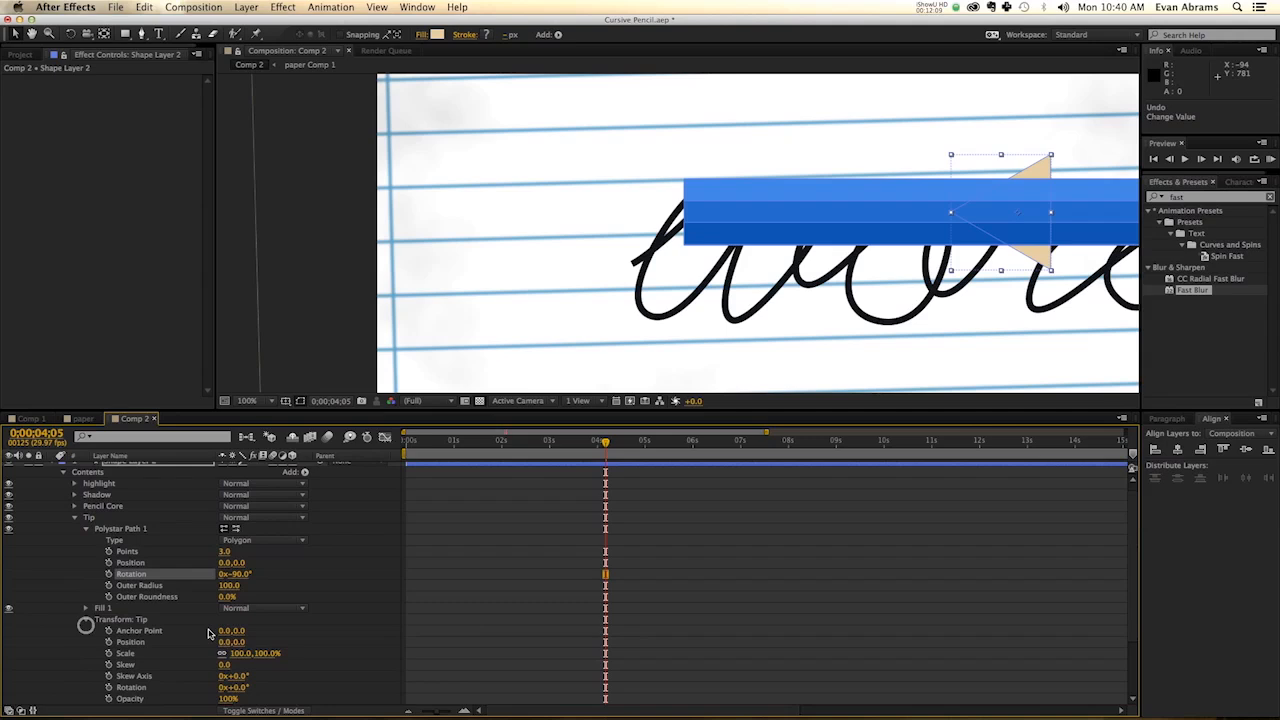
left_click_drag(250, 653, 235, 653)
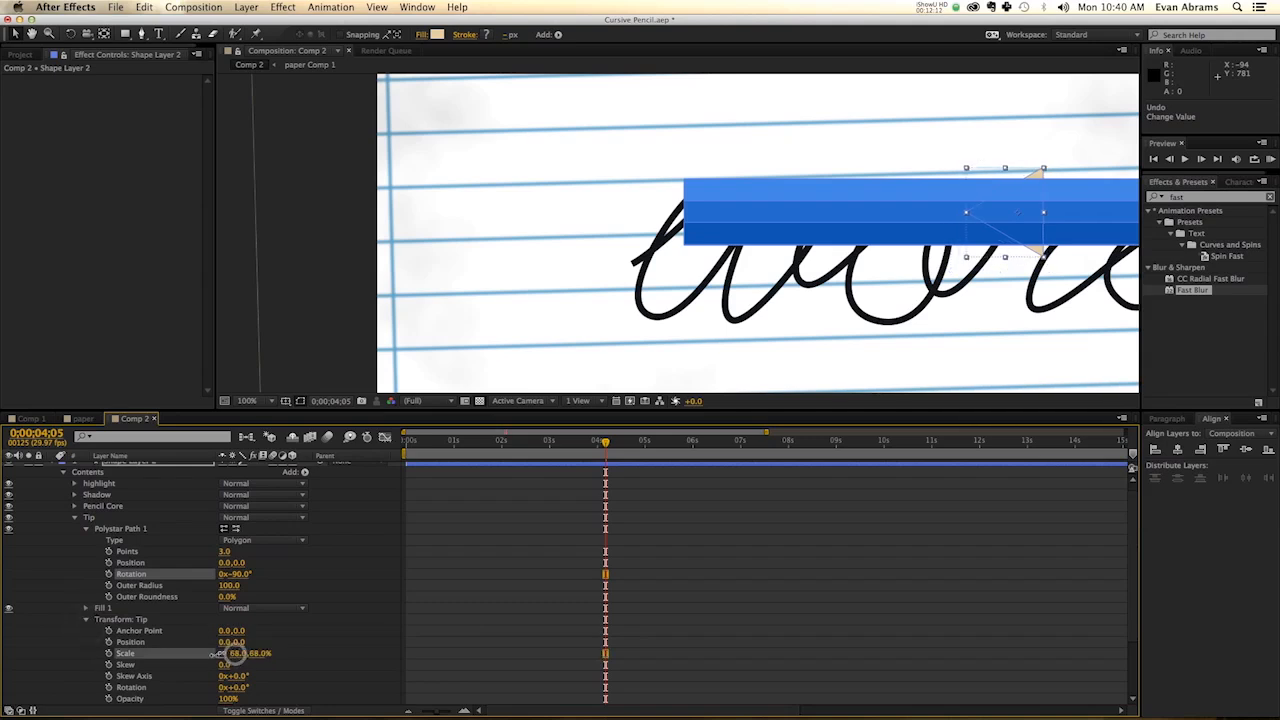
left_click_drag(248, 653, 232, 653)
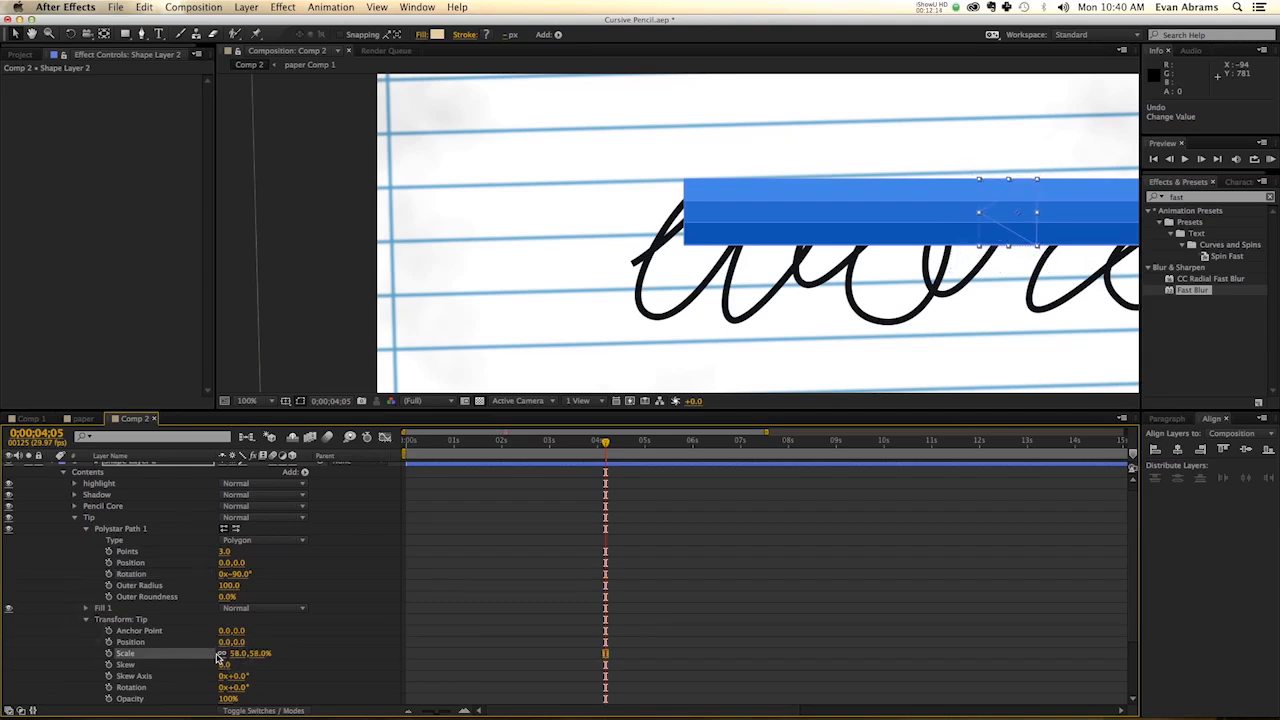
left_click_drag(250, 653, 262, 658)
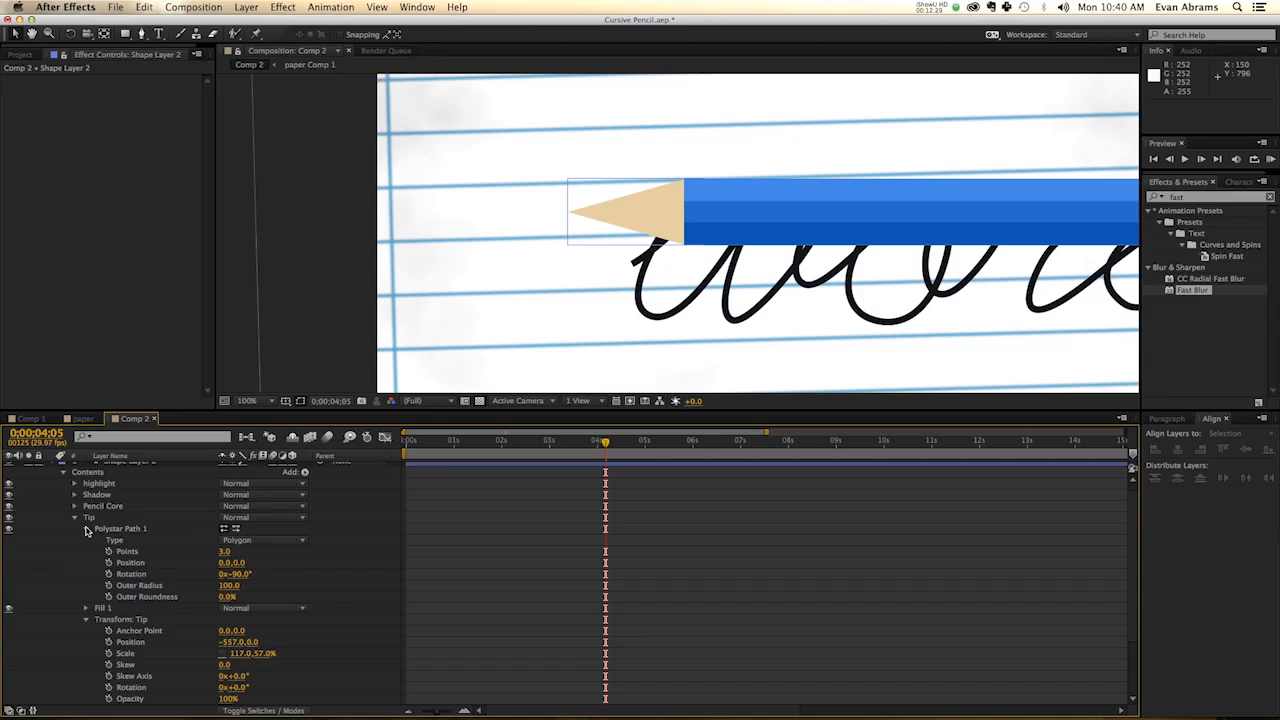
left_click(76, 524)
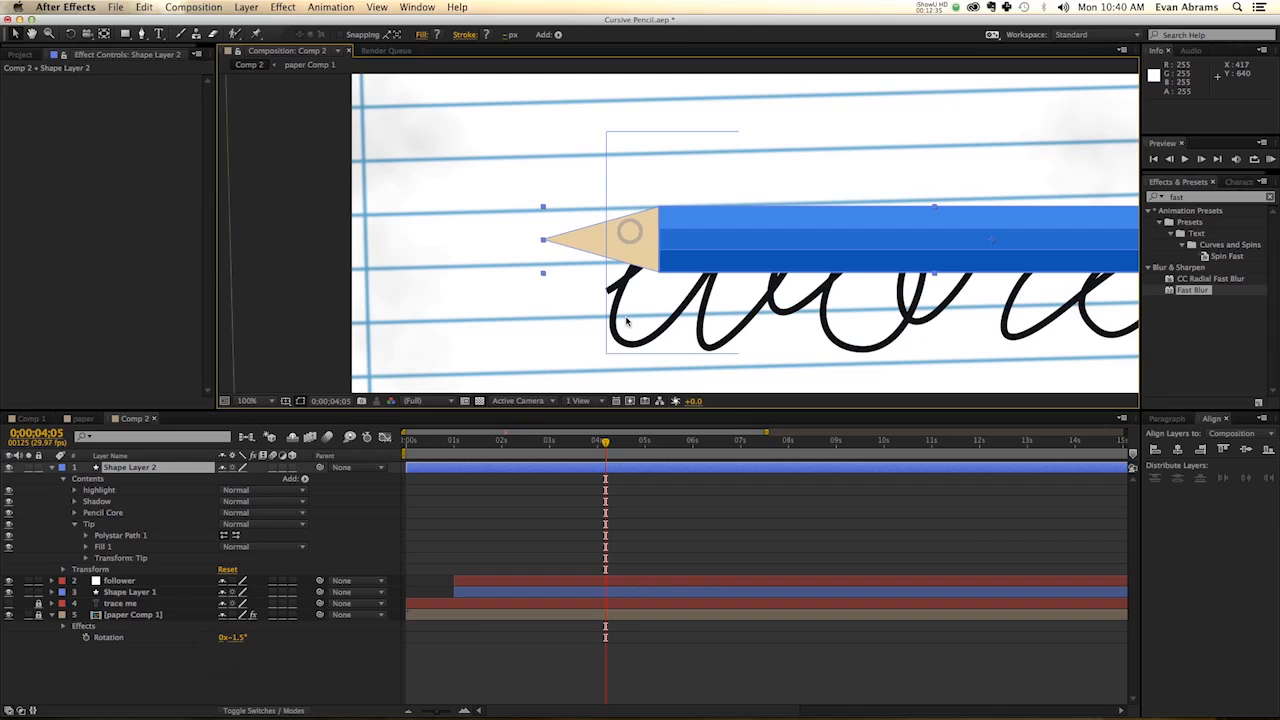
left_click(246, 401)
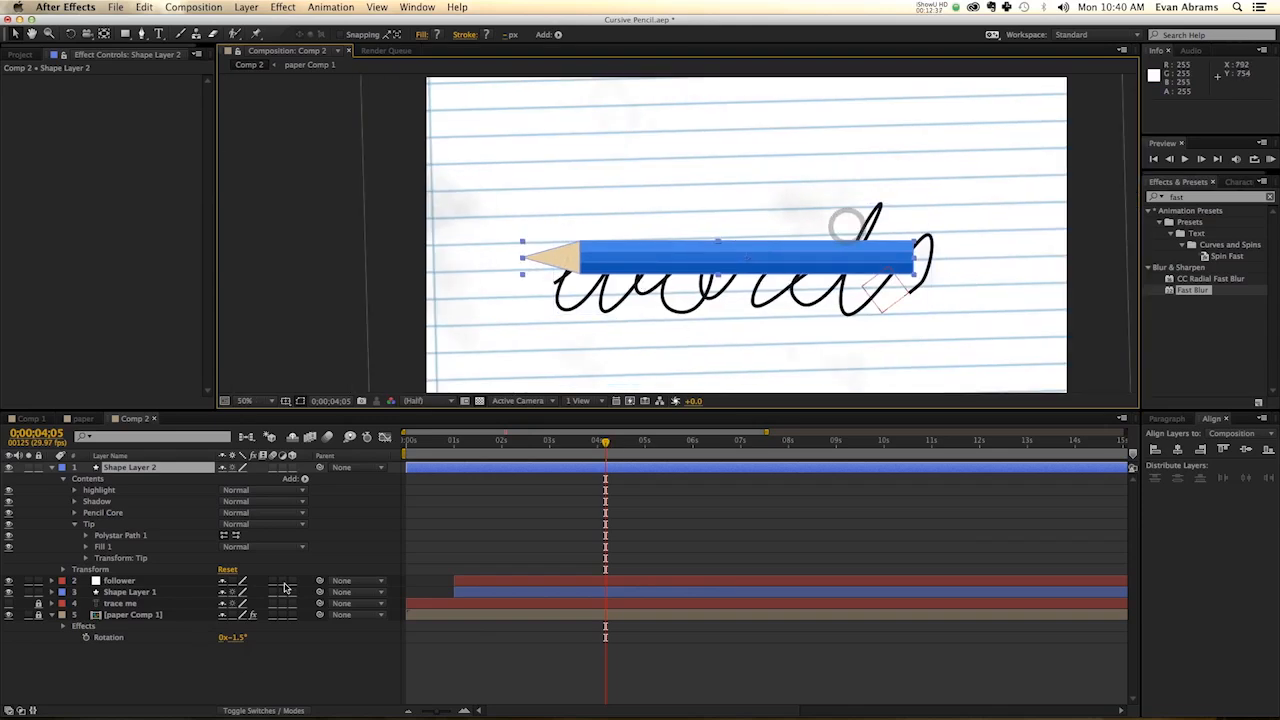
Rename Shape Layer 2 to 'pencil' and drag it above the cursive word
left_click(63, 467)
type("pencil")
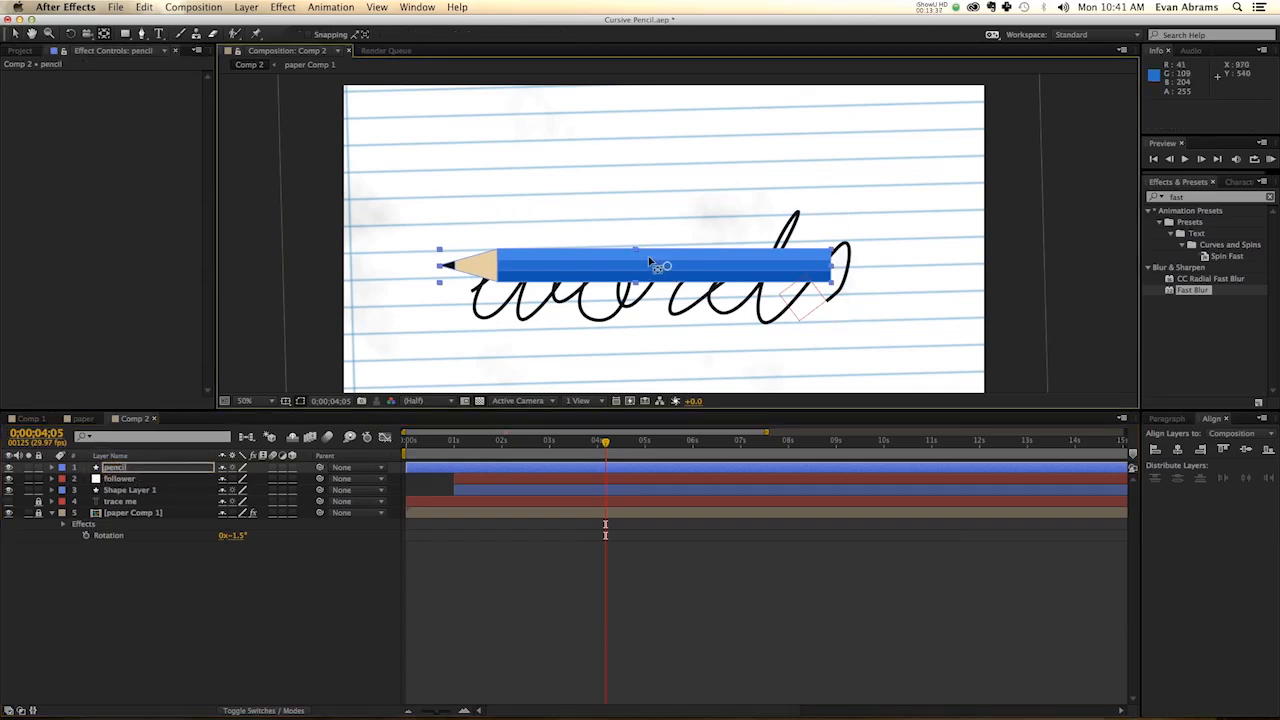
left_click_drag(660, 265, 475, 278)
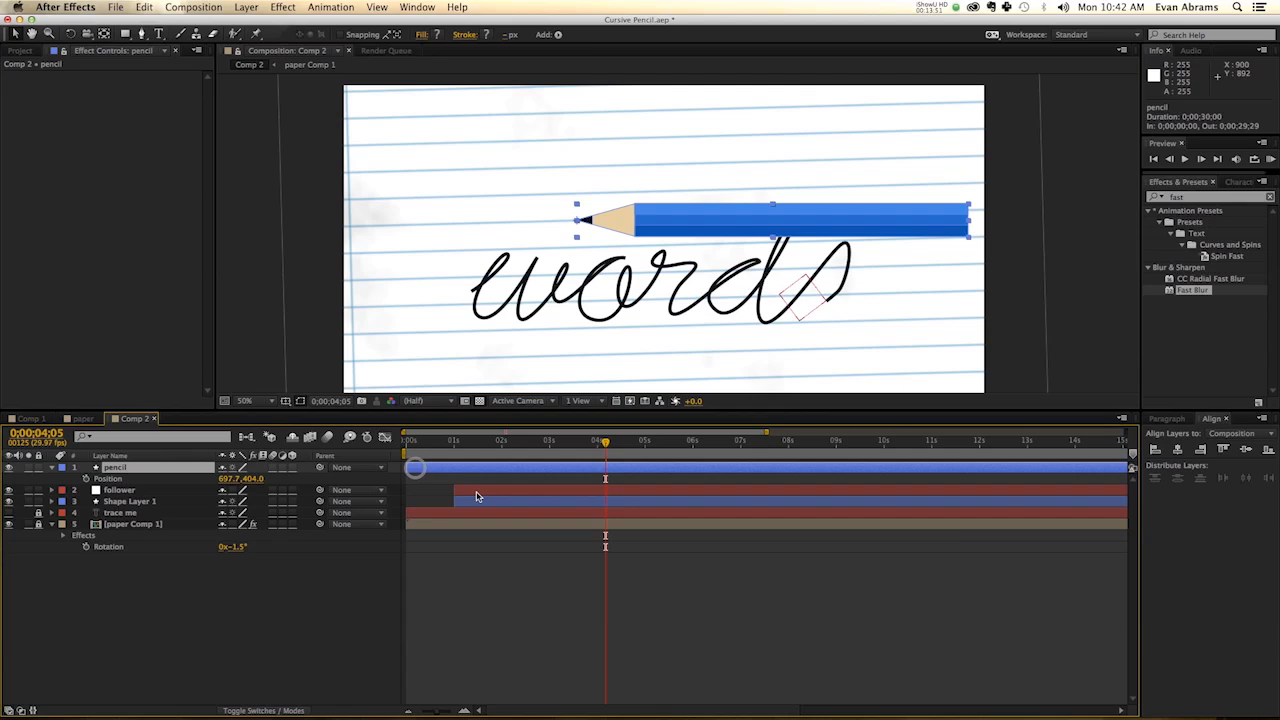
left_click(119, 489)
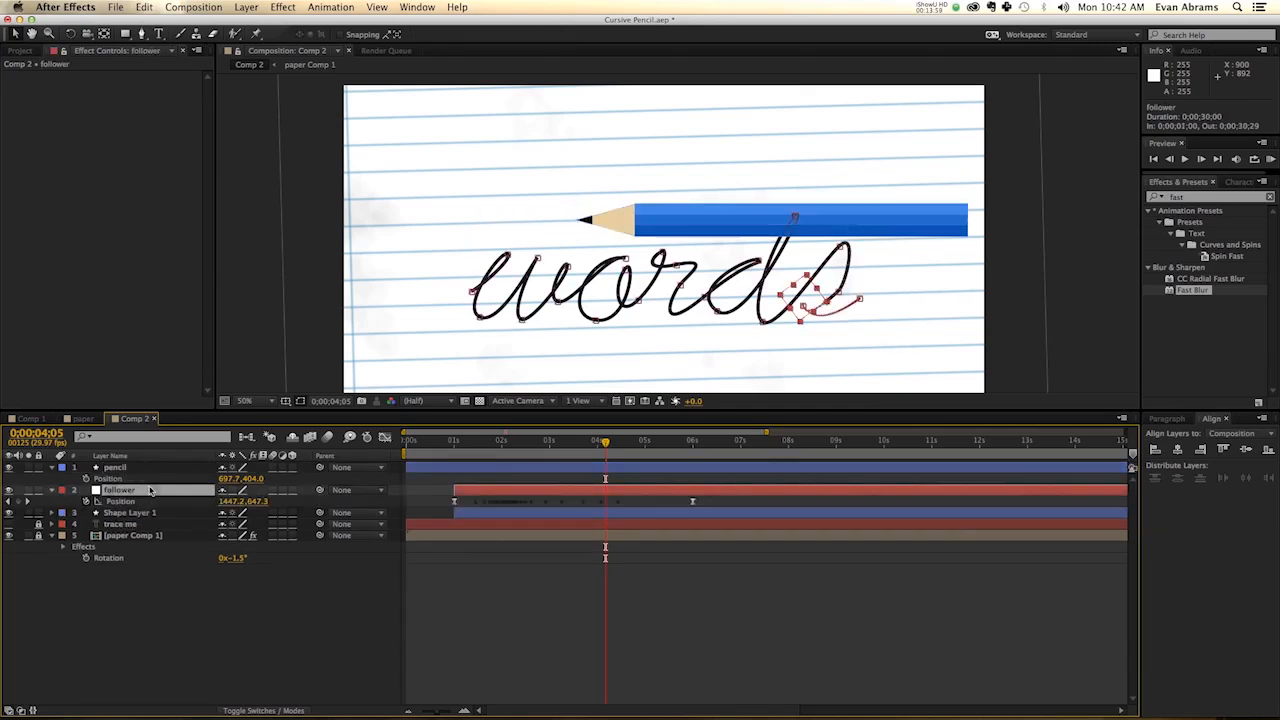
Pick-whip the pencil's Position expression to the follower layer's Position
left_click(114, 467)
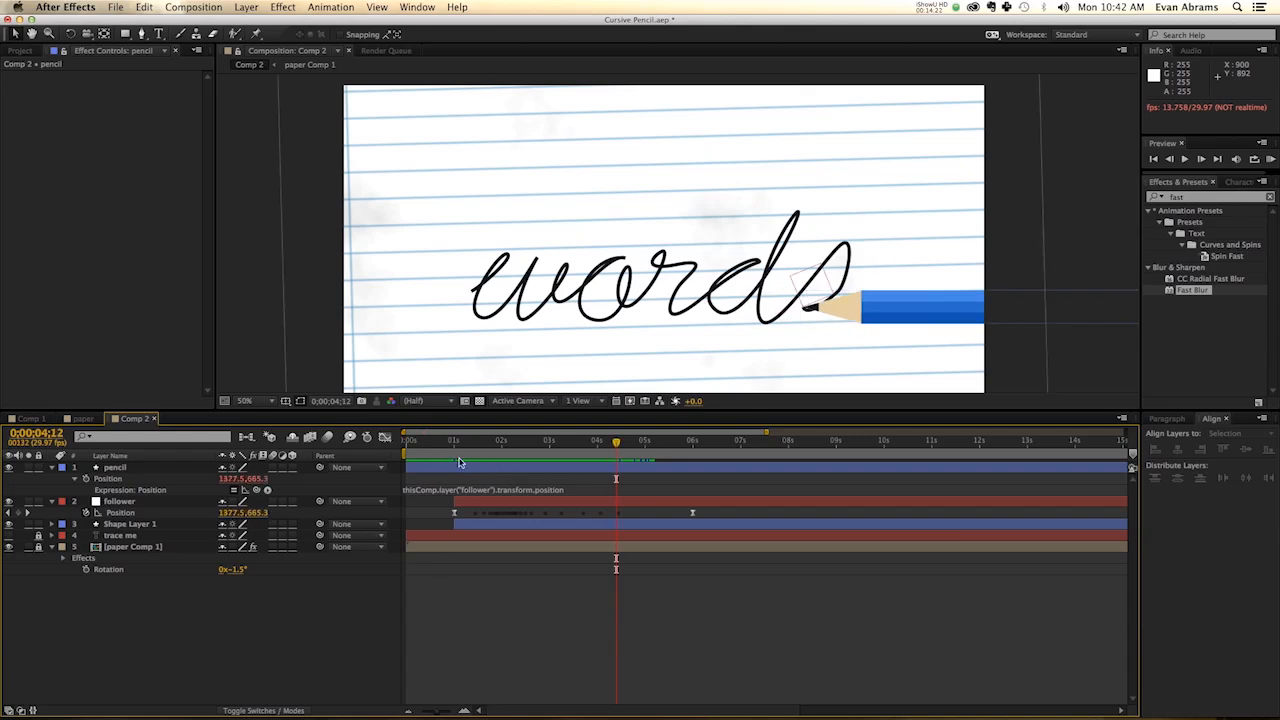
Prefix the Position expression with value+ and add Position keyframes for entering and leaving
left_click(453, 440)
type("value+")
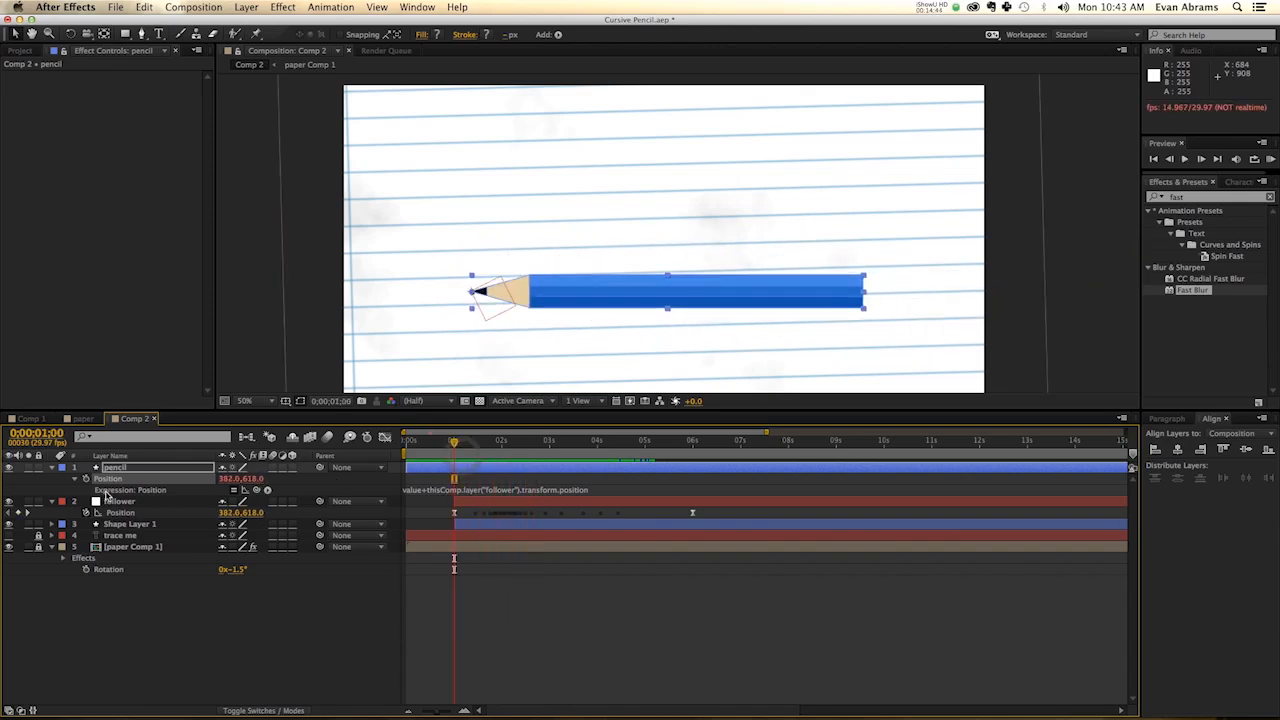
left_click_drag(453, 441, 688, 441)
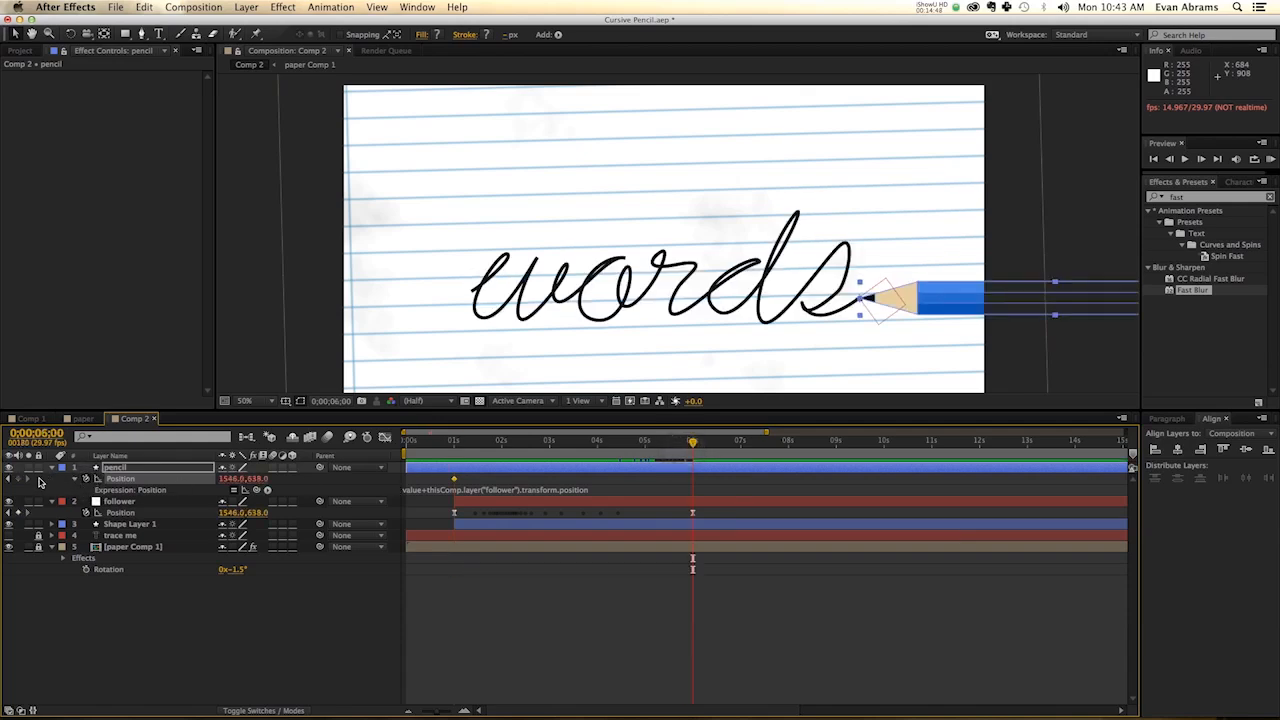
left_click(405, 440)
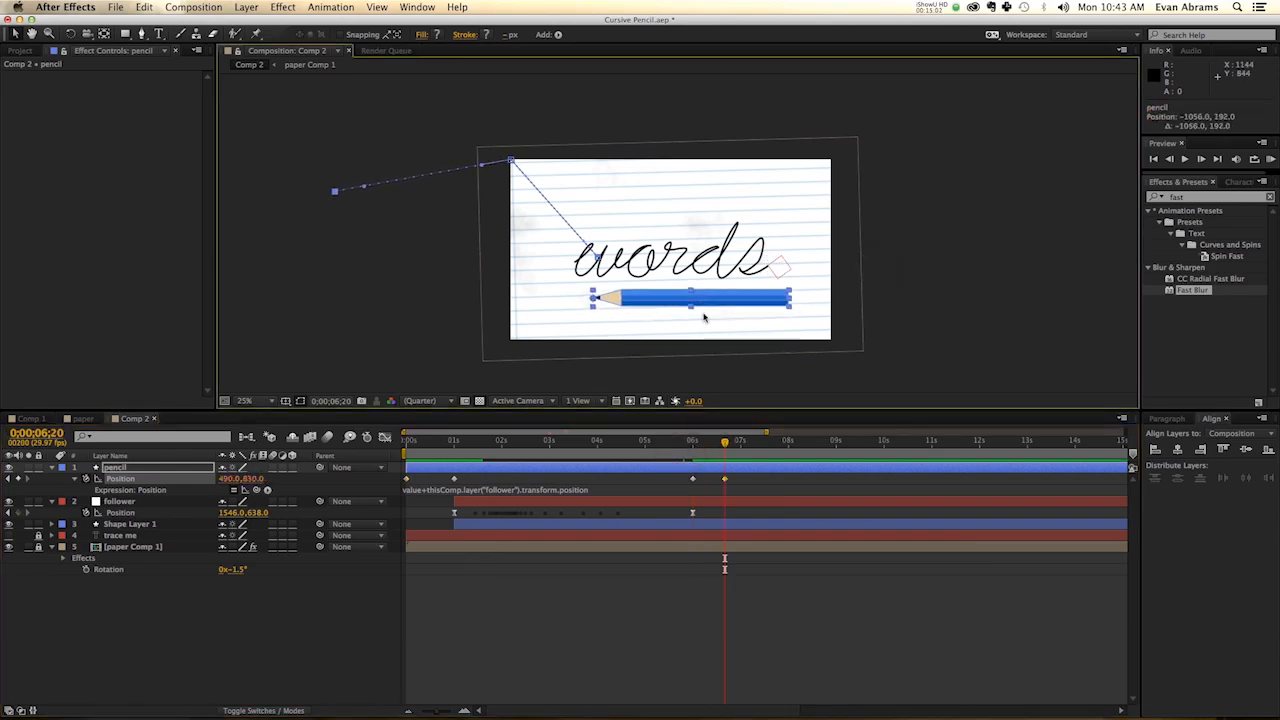
left_click(406, 440)
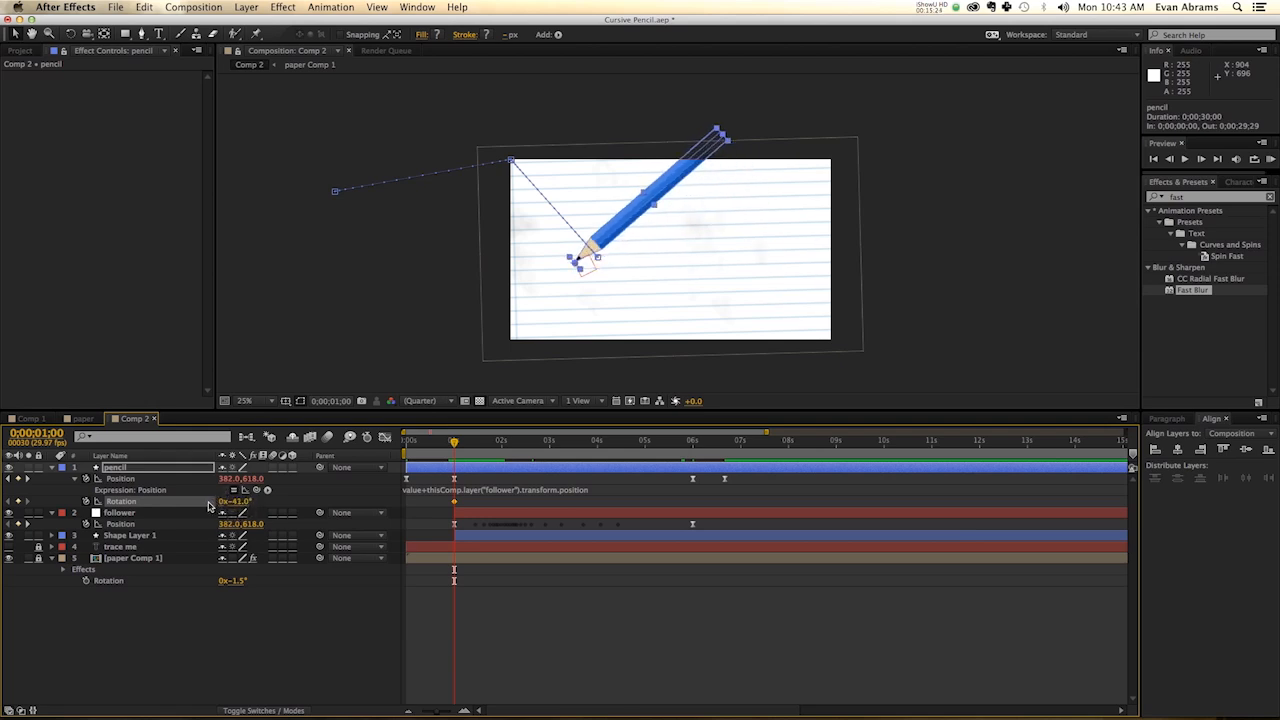
Add pencil Rotation keyframes at writing start and end so it lies flat
left_click_drag(453, 440, 692, 440)
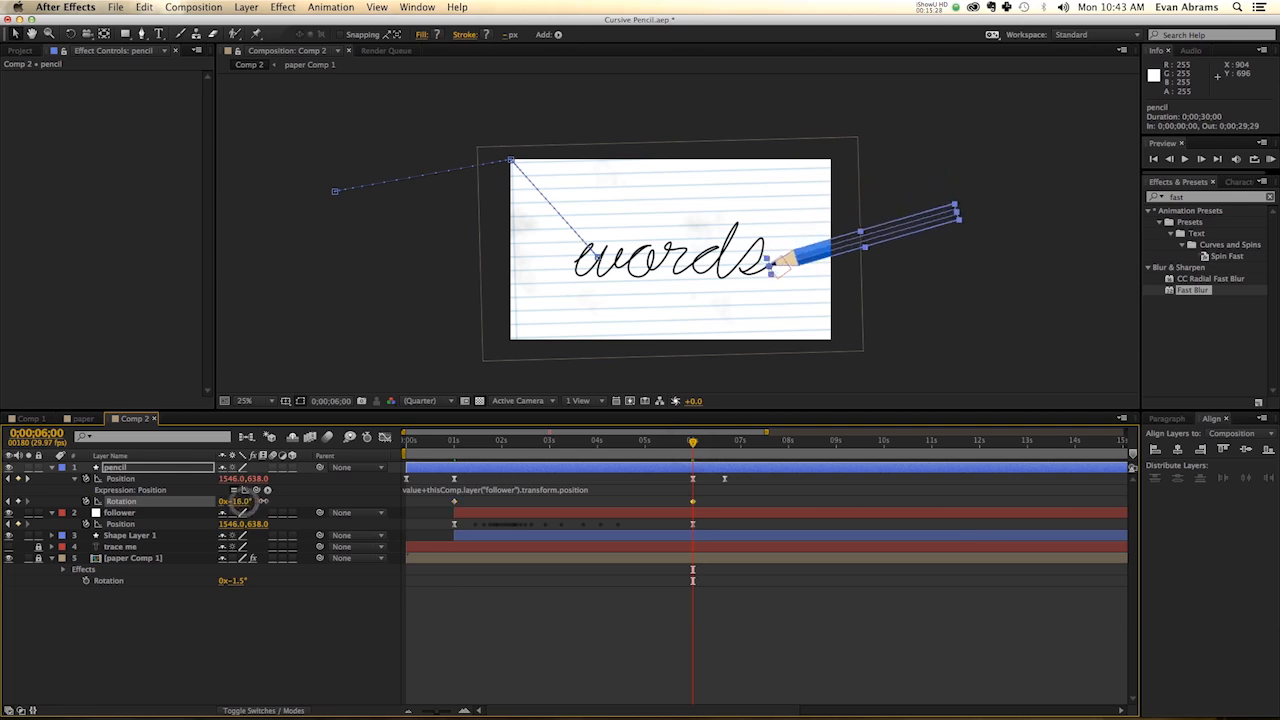
left_click_drag(693, 439, 725, 439)
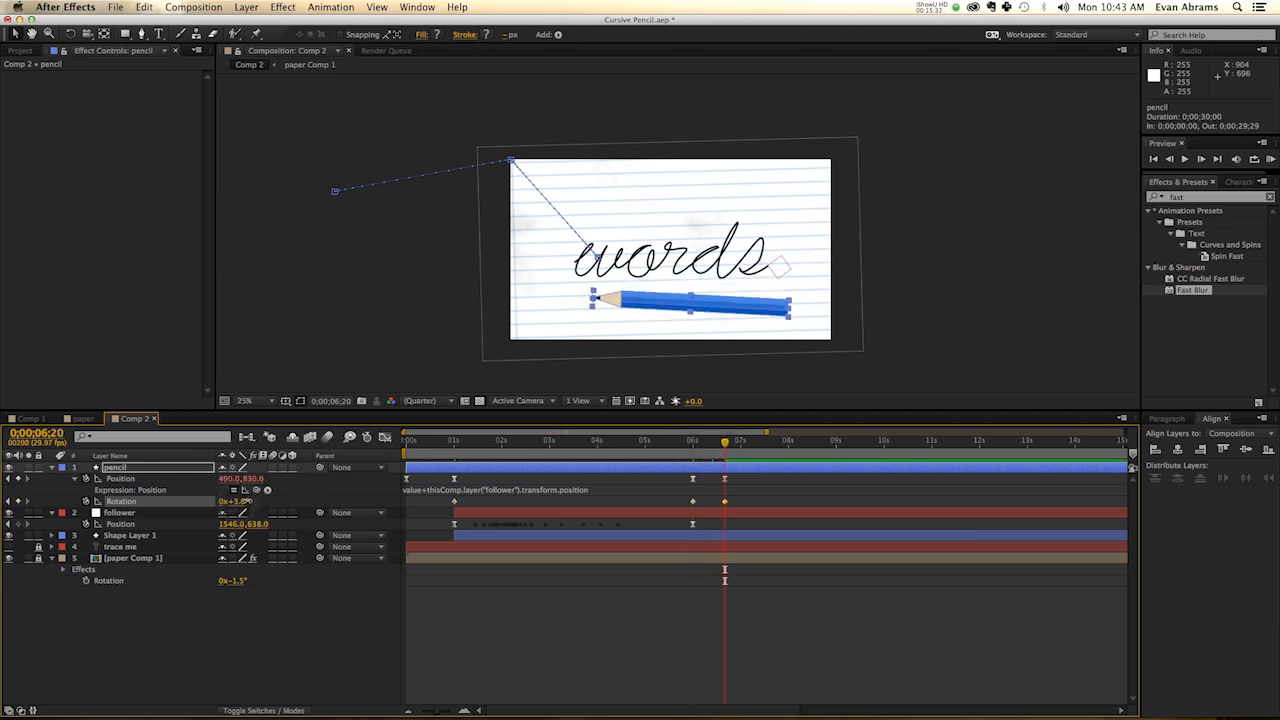
left_click(407, 440)
type("wiggle")
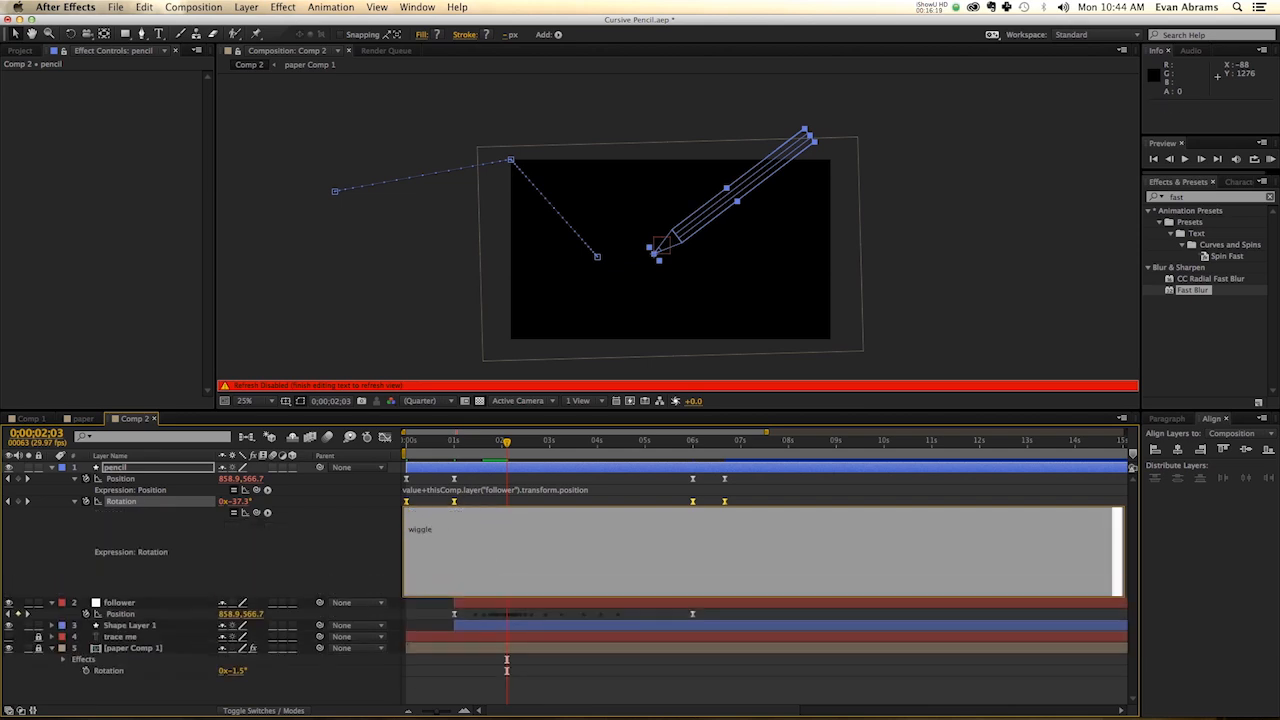
Set the pencil's Rotation wiggle to use the follower's position velocity, triggering a non-scalar error
type(")")
type("y=")
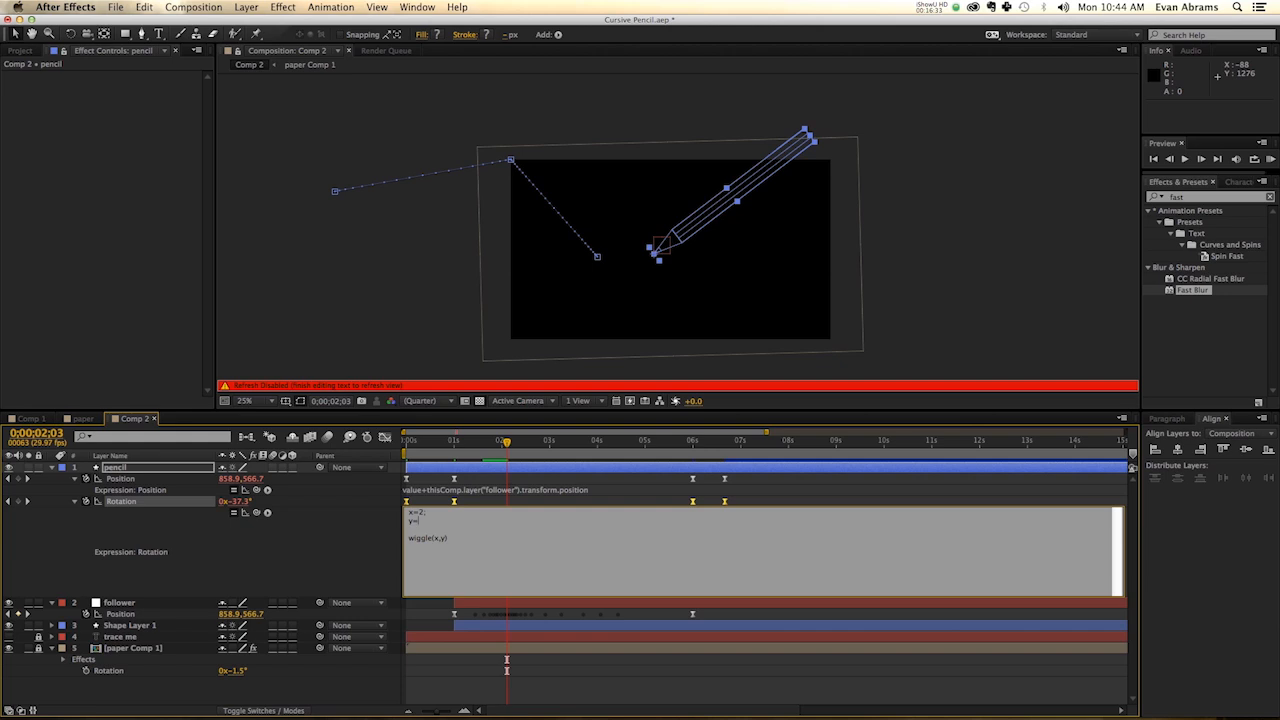
mouse_move(257, 513)
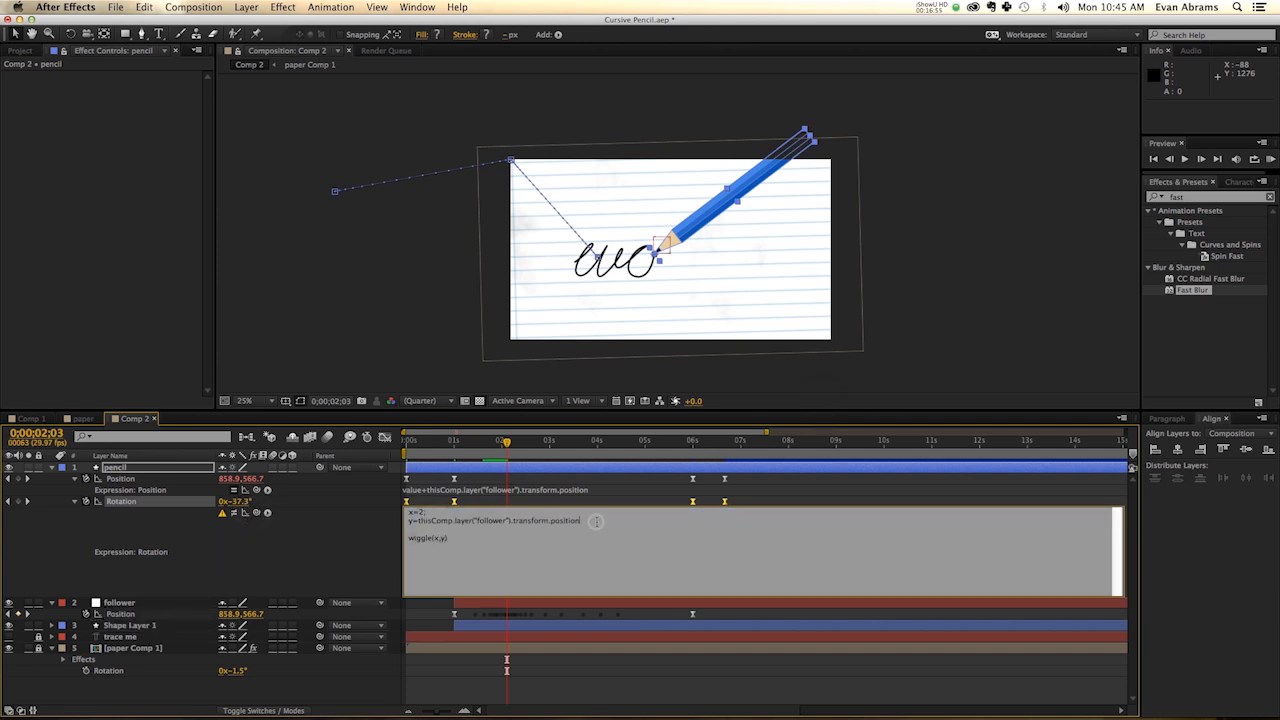
type(".velocity;")
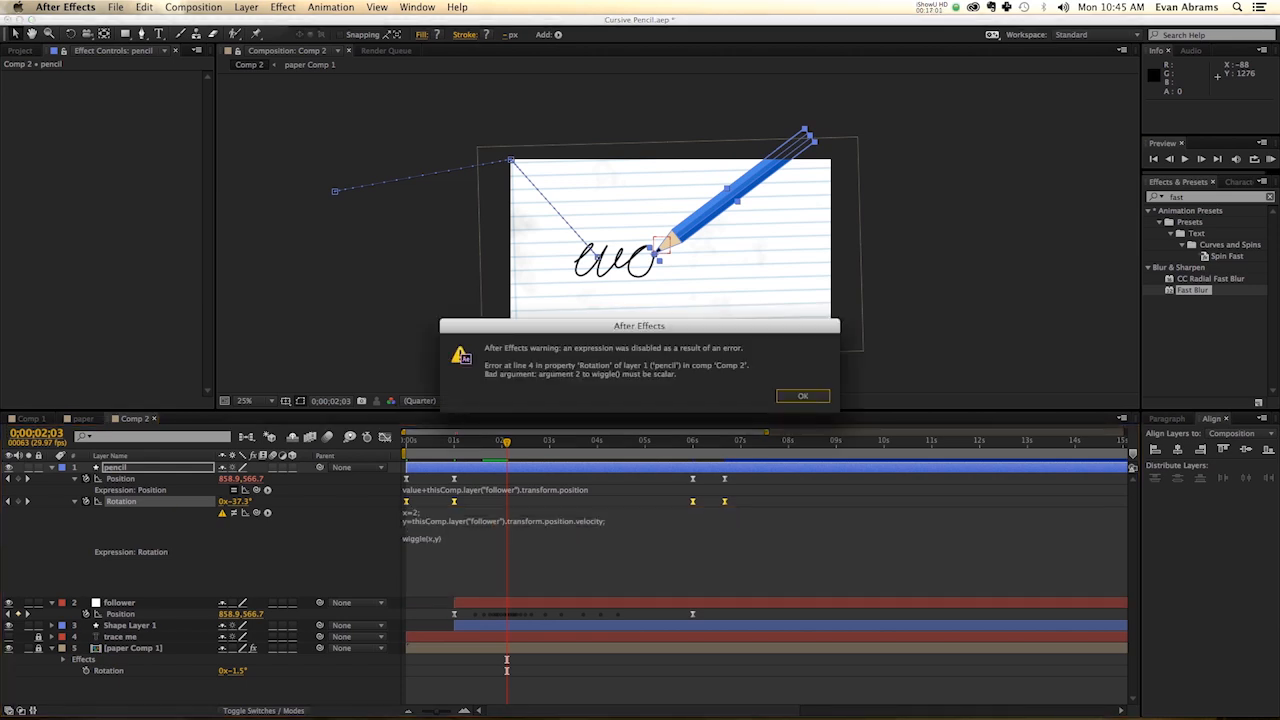
mouse_move(816, 381)
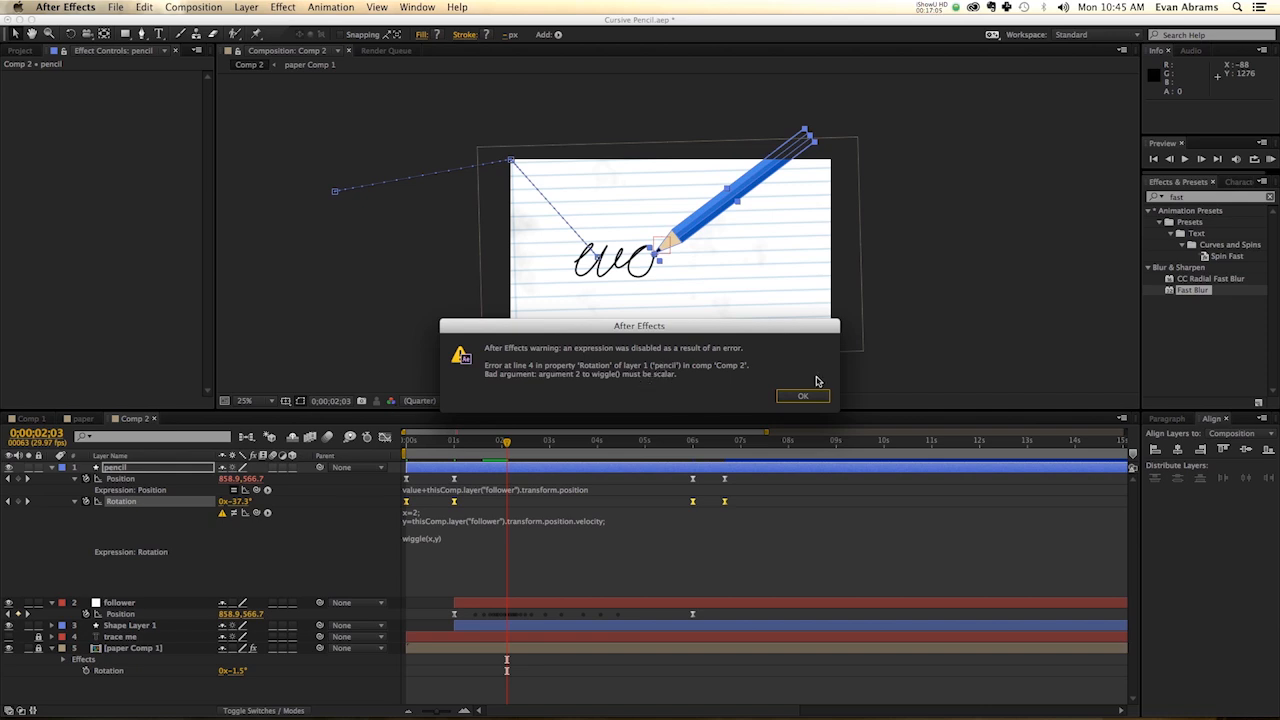
Dismiss the error and change the Rotation expression's y to velocity[0]*.01
left_click(802, 395)
type("[0]")
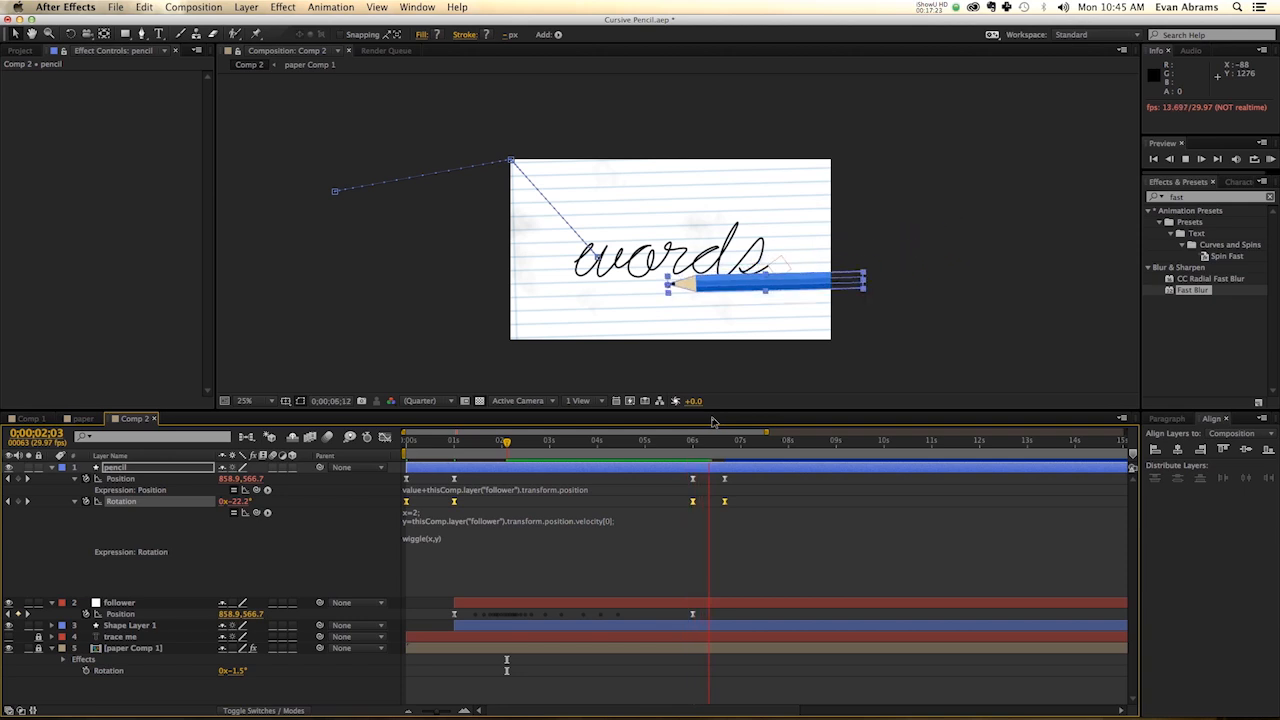
left_click_drag(505, 440, 545, 440)
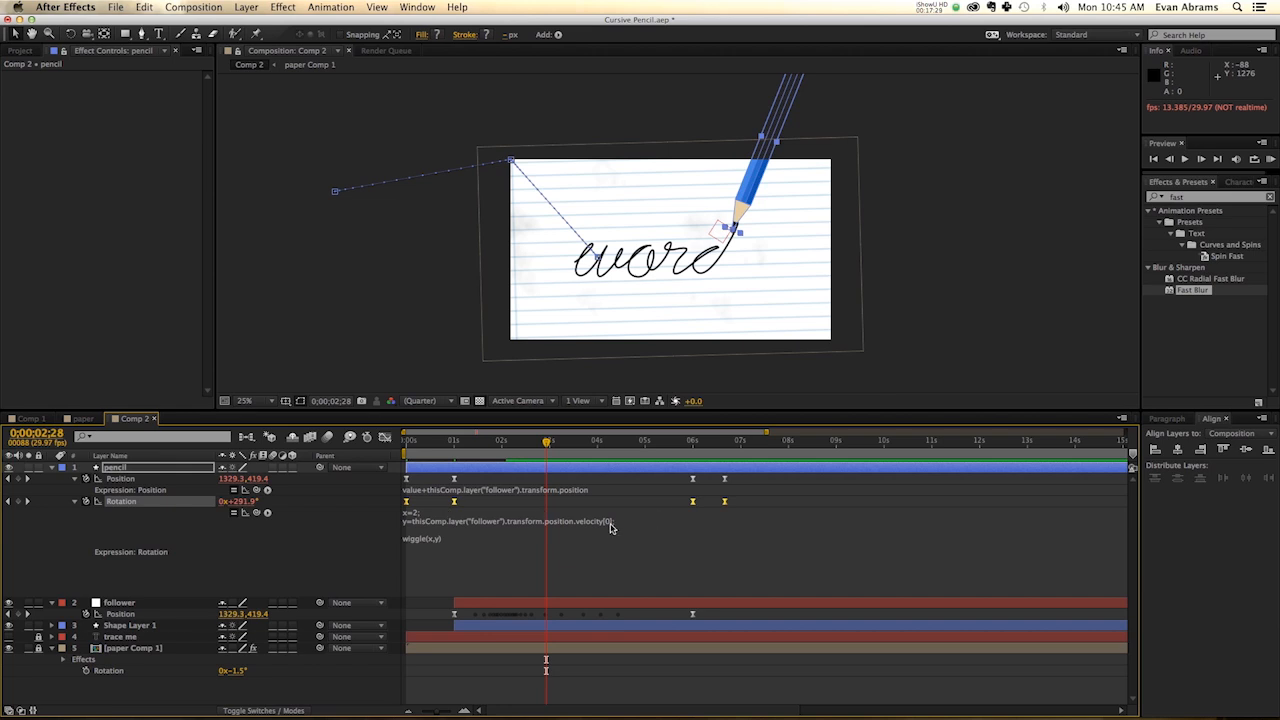
left_click(610, 521)
type("*.01;")
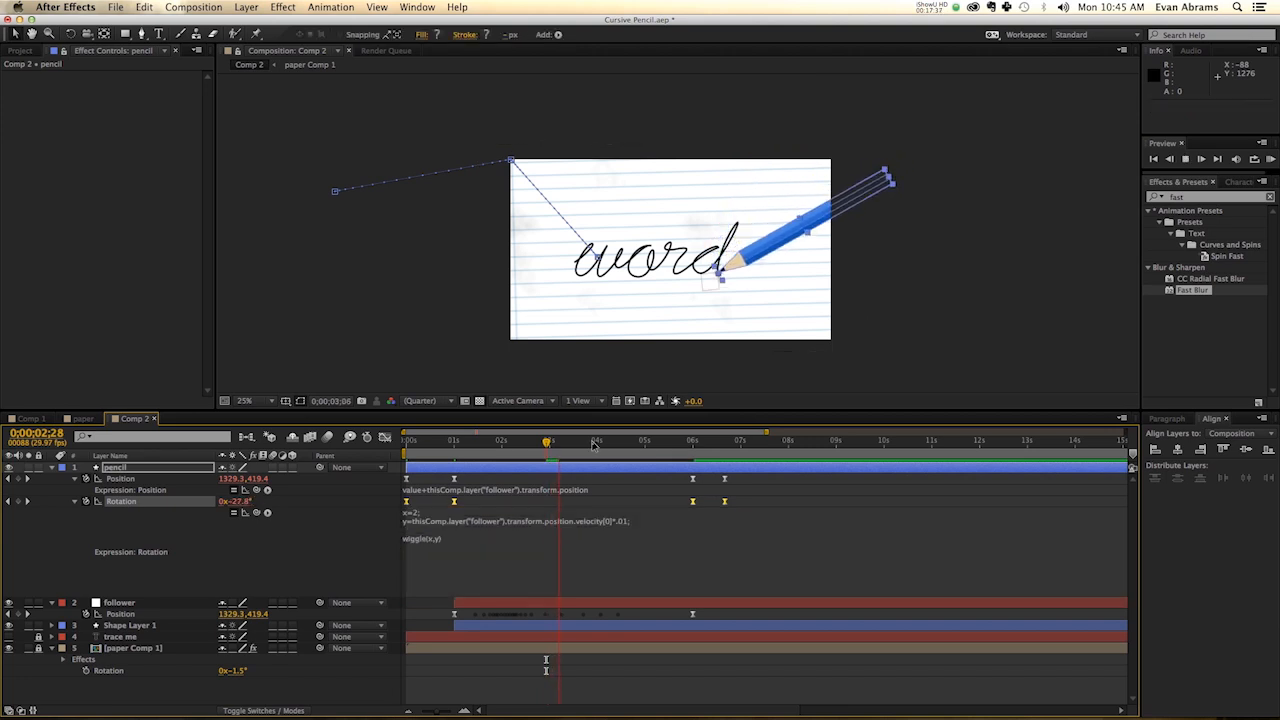
Scrub through the writing to check the pencil's gentle tilt
left_click_drag(547, 440, 512, 440)
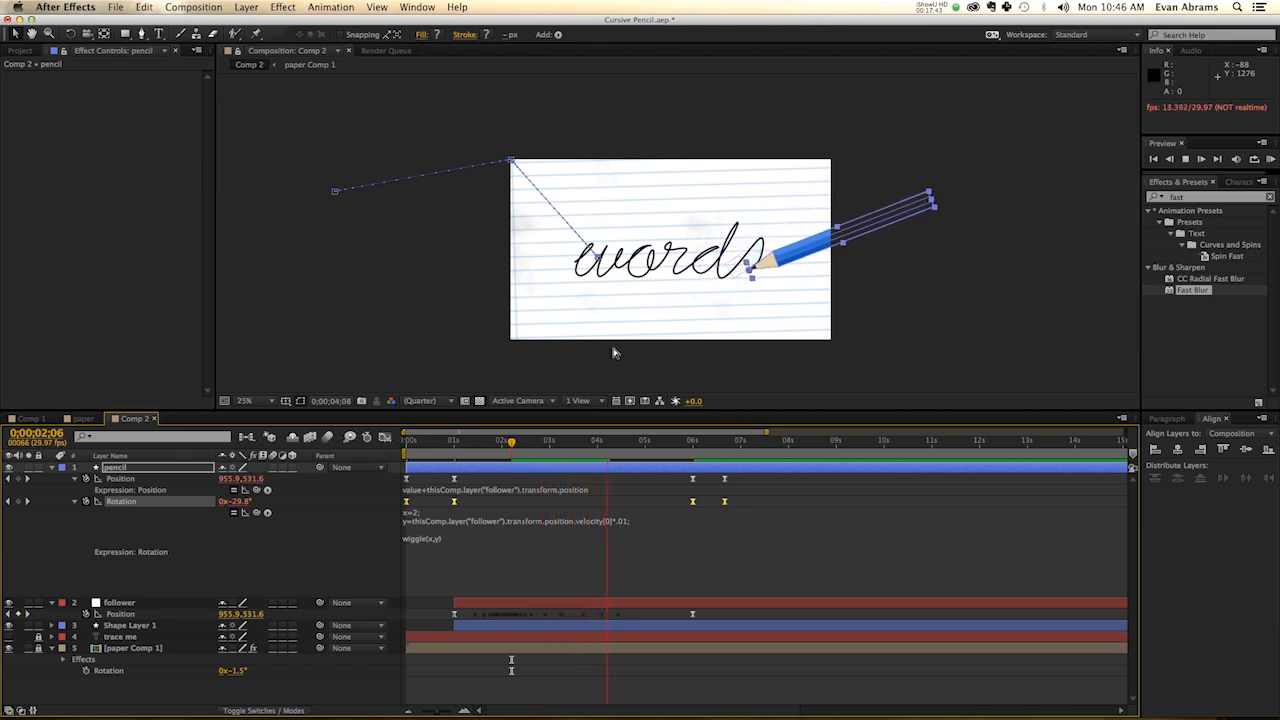
left_click_drag(508, 440, 457, 440)
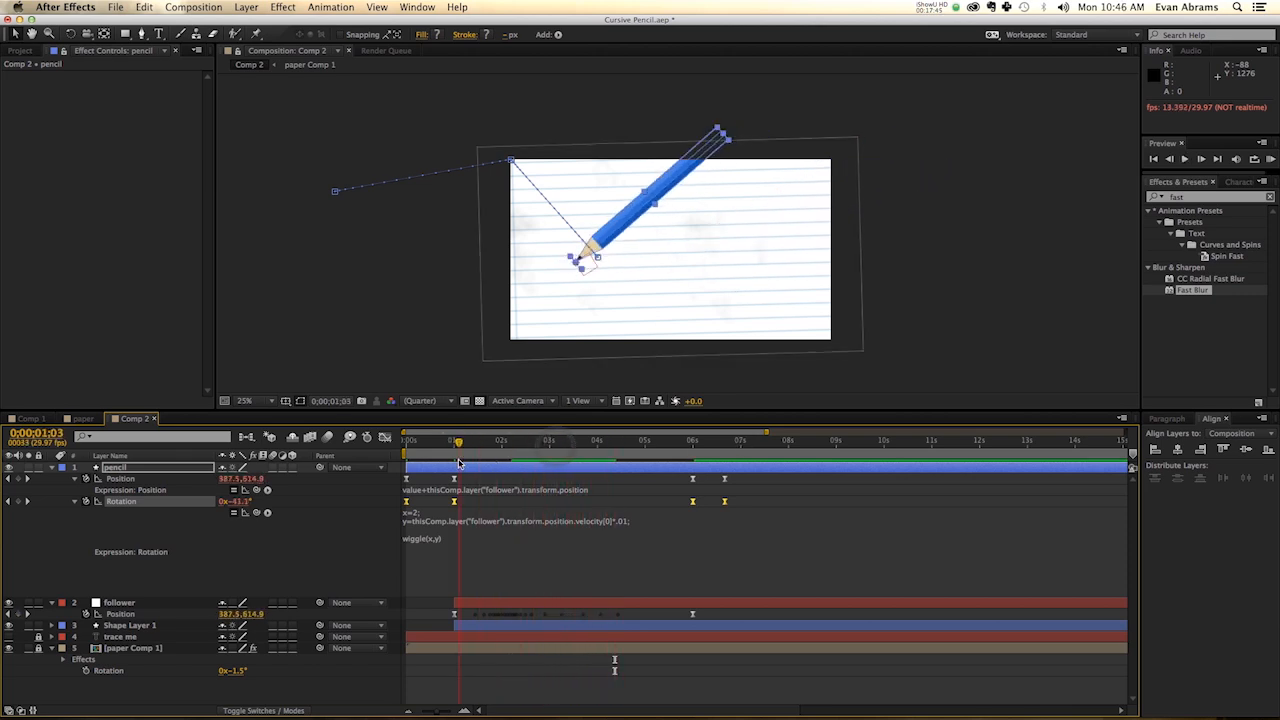
left_click(492, 440)
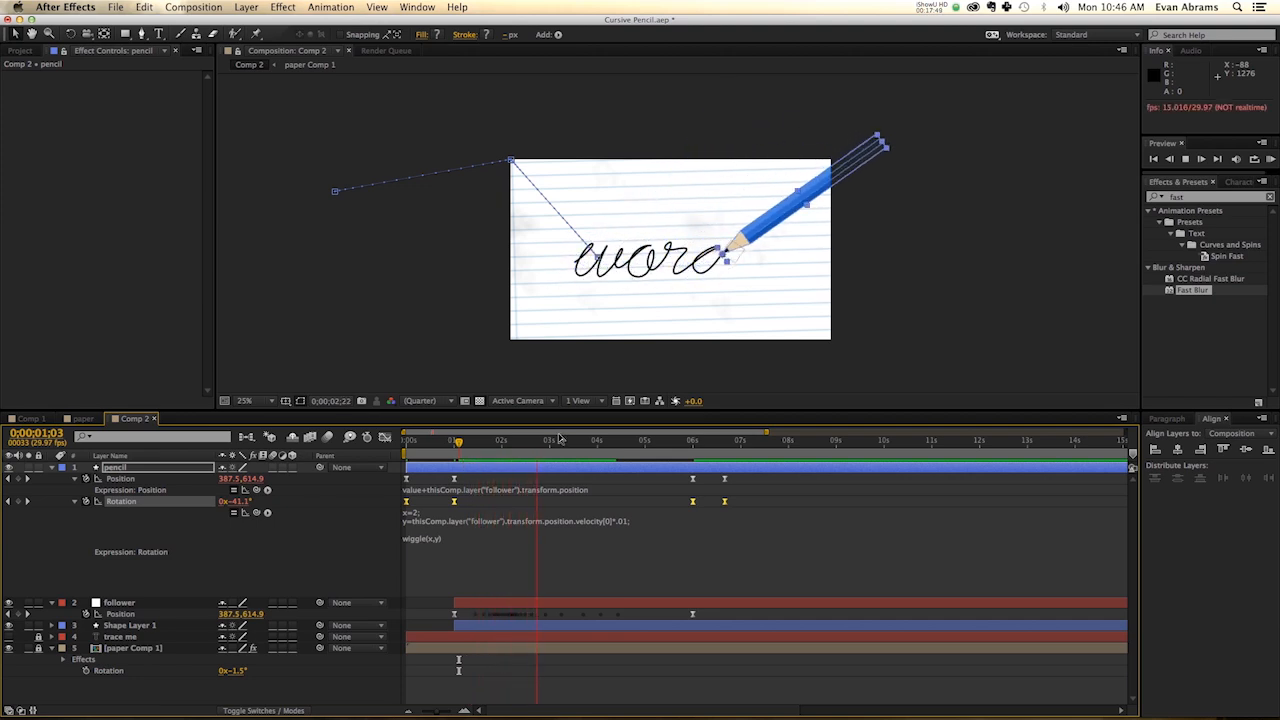
left_click_drag(457, 440, 565, 440)
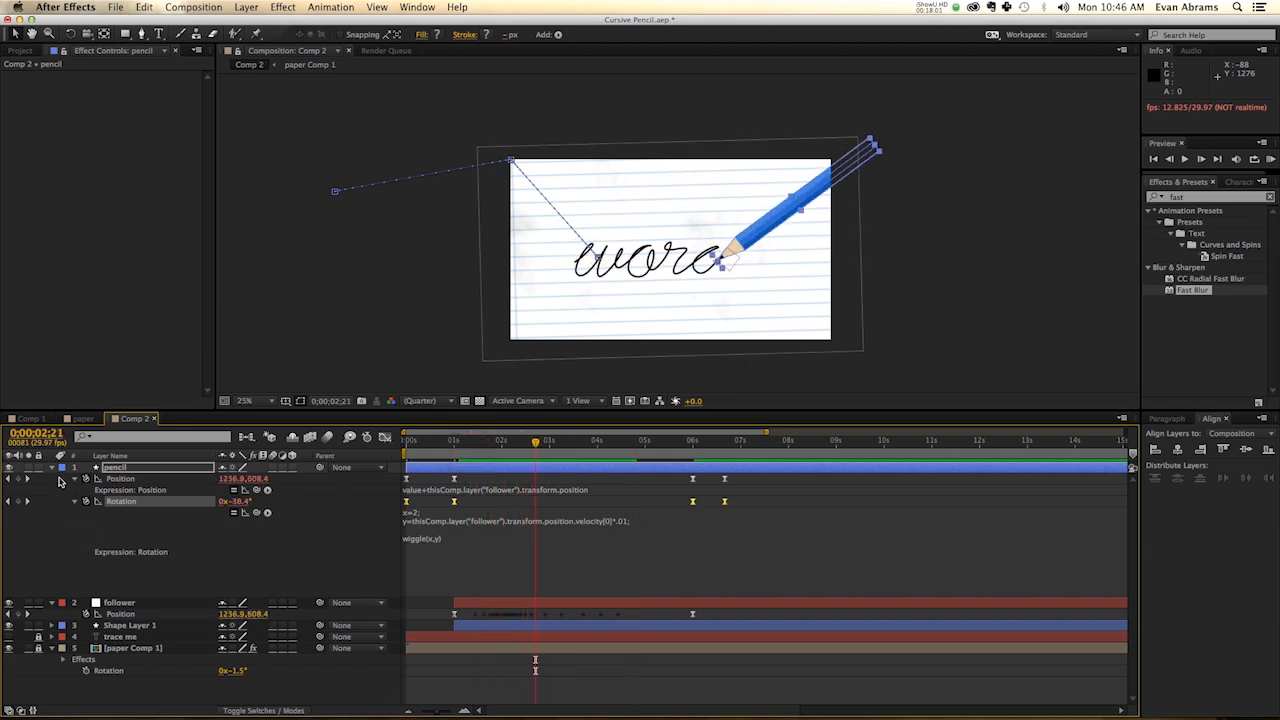
left_click(28, 467)
type("turb")
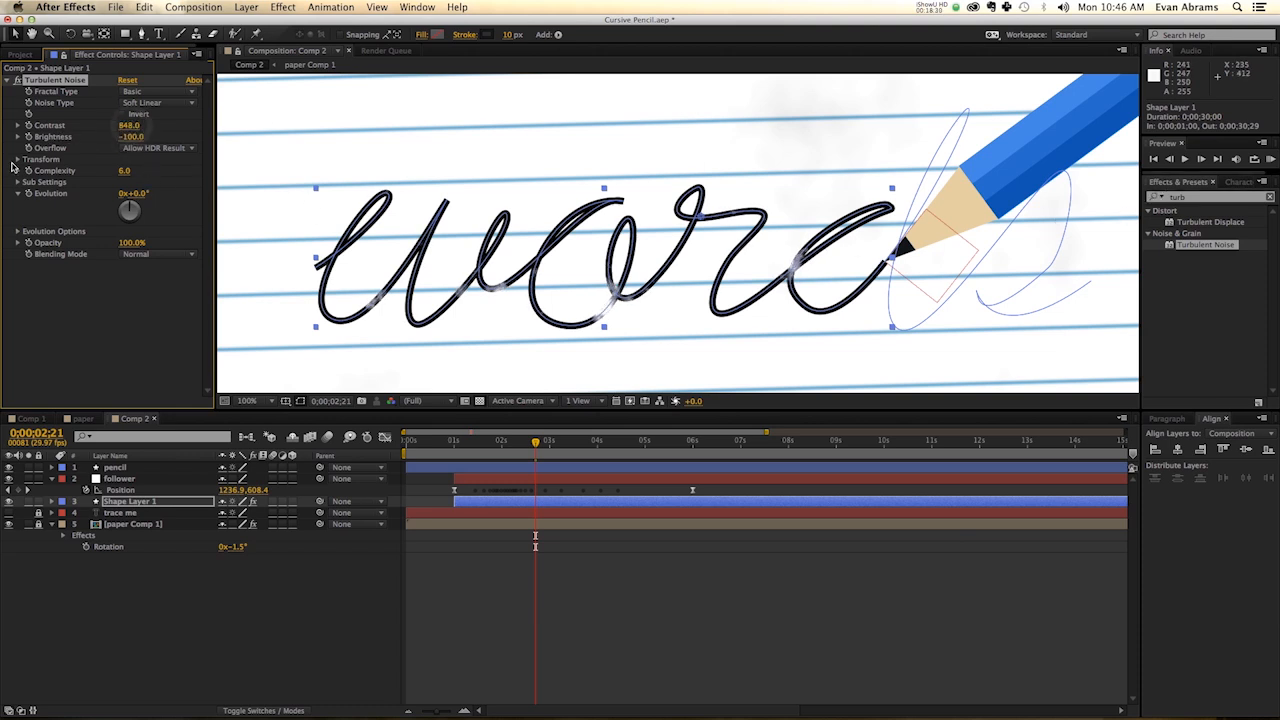
Stack Turbulent Noise, Noise HLS, Tint, Roughen Edges, Fast Blur and alpha Curves on Shape Layer 1
left_click(17, 159)
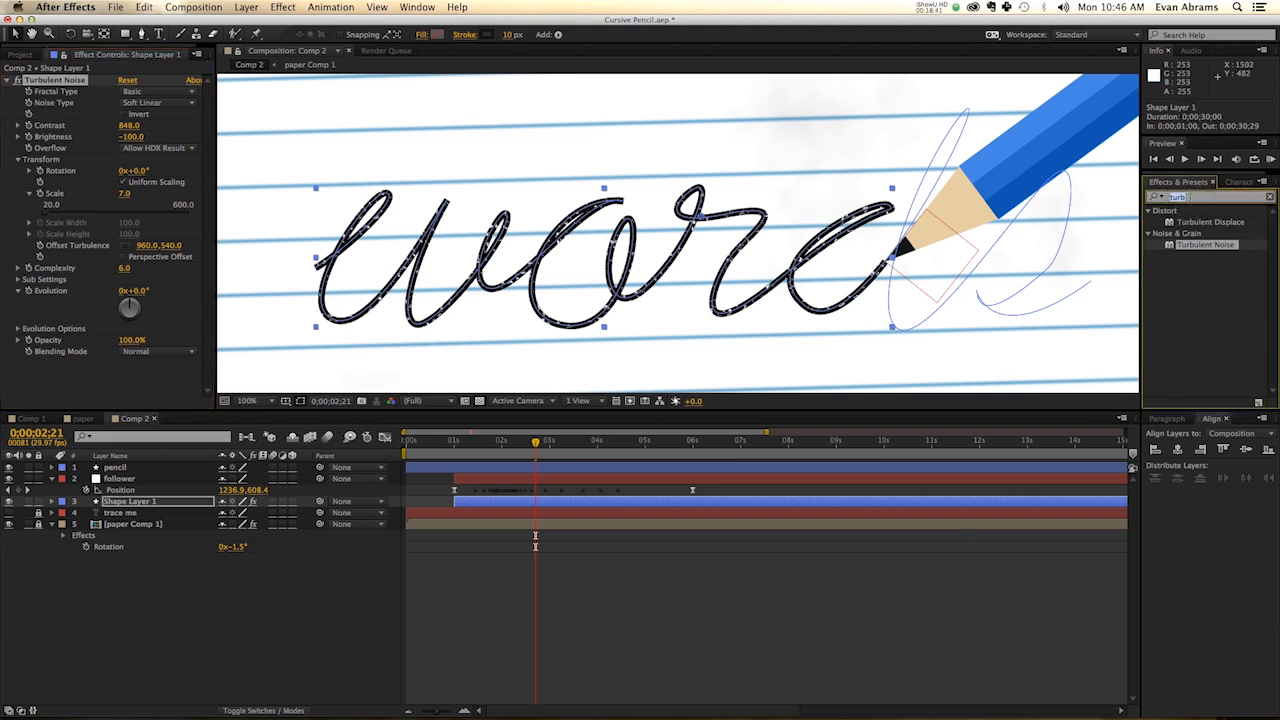
type("hls")
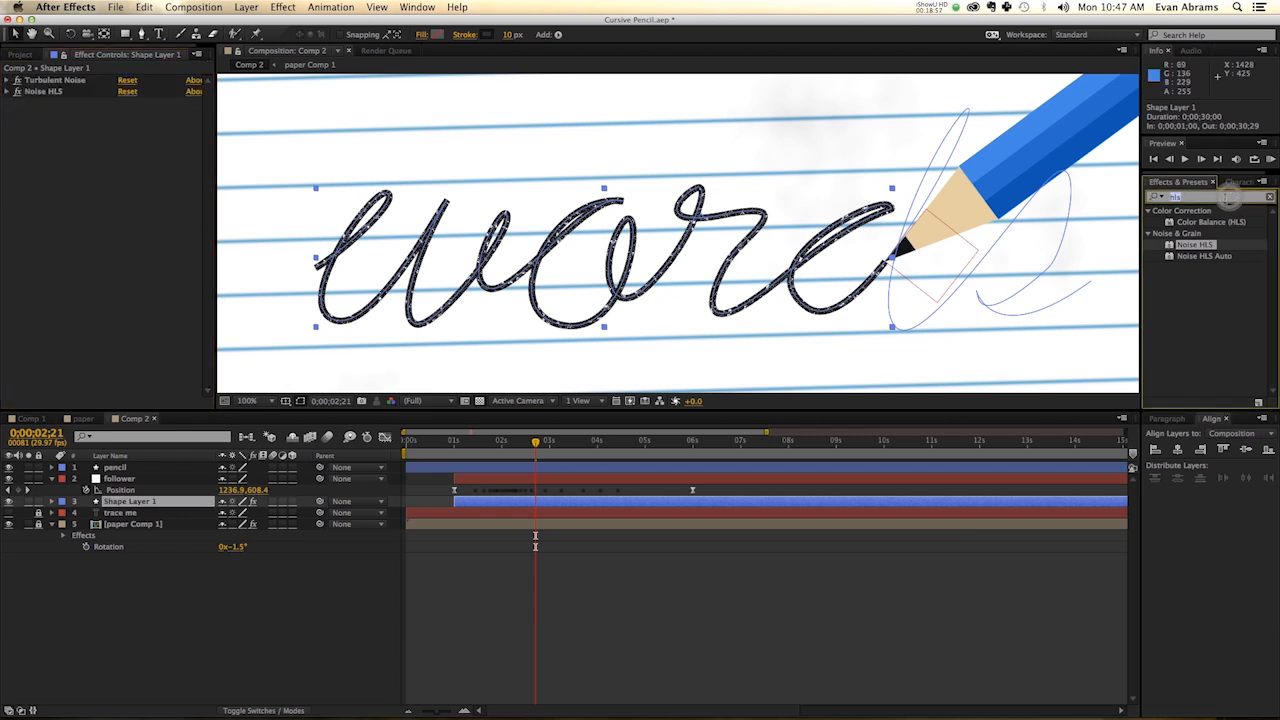
type("tint")
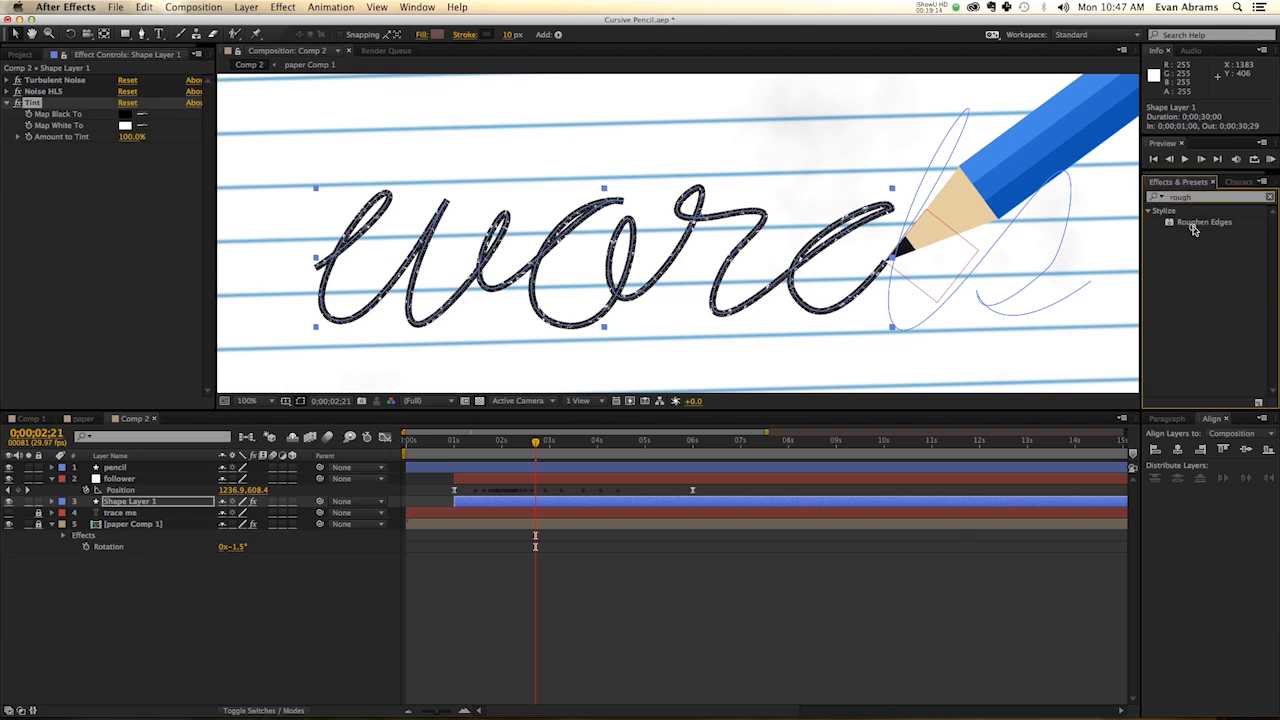
double_click(1203, 221)
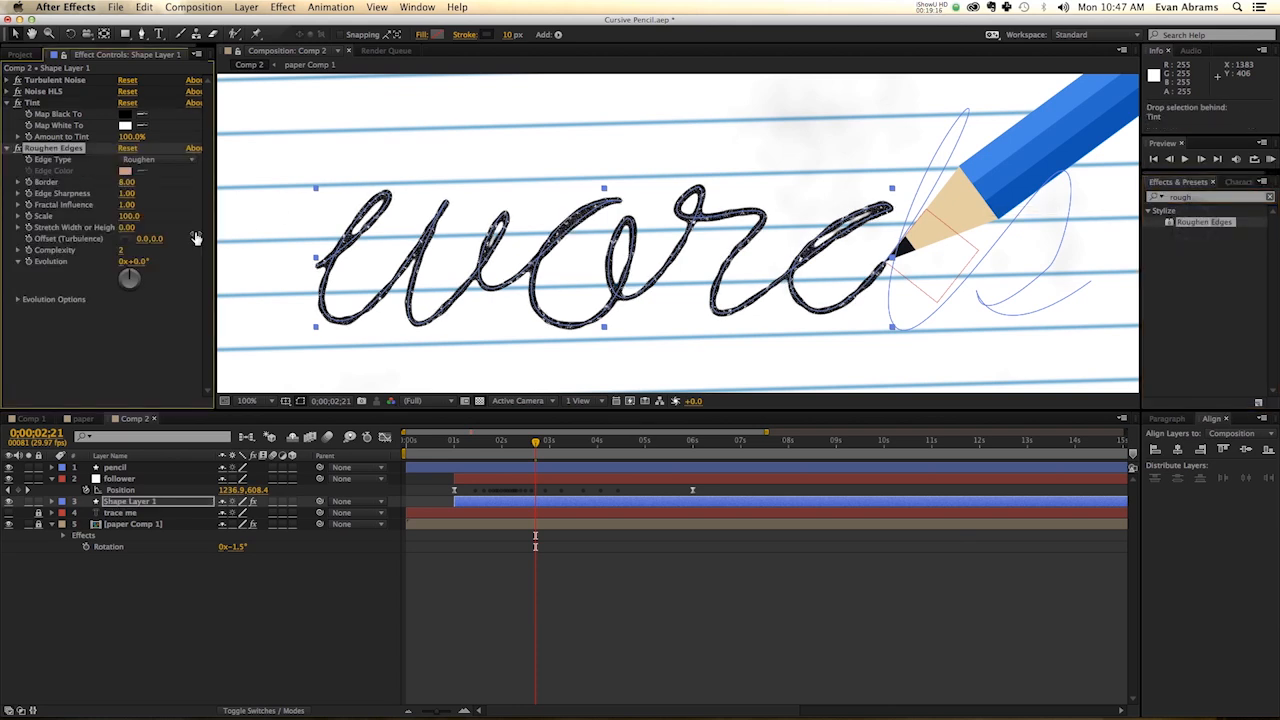
mouse_move(160, 225)
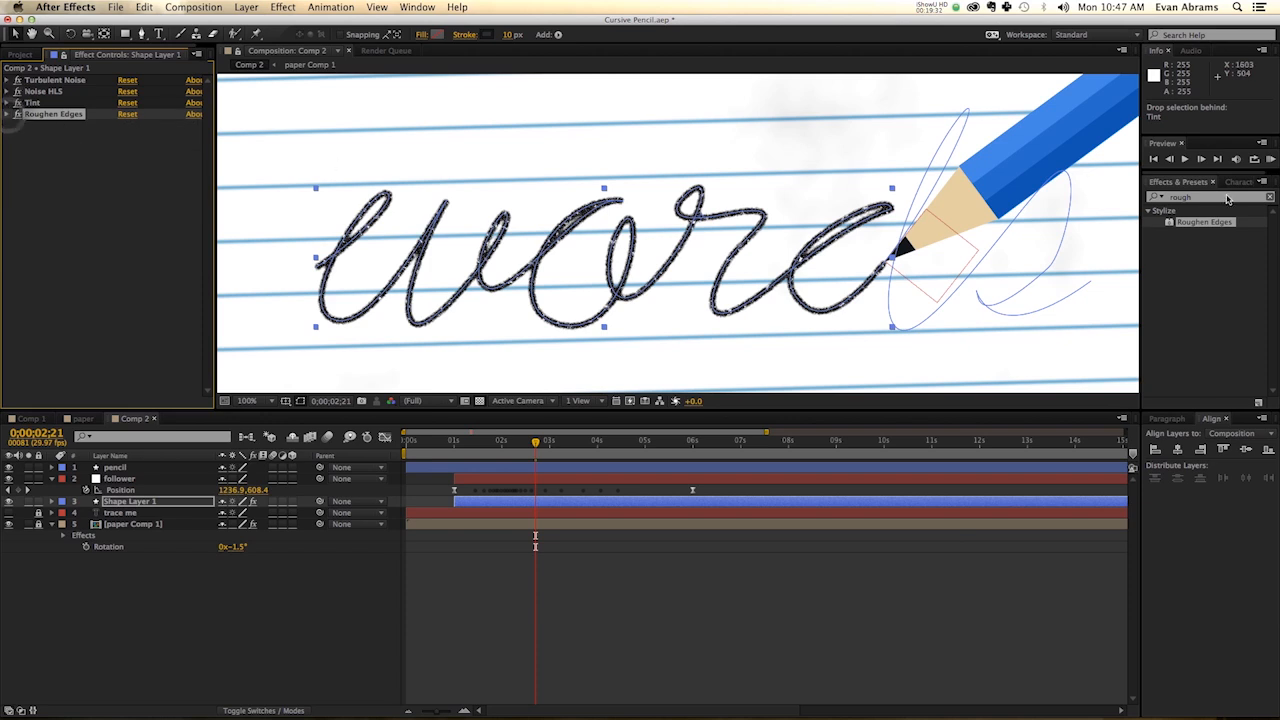
triple_click(1205, 196)
type("fast")
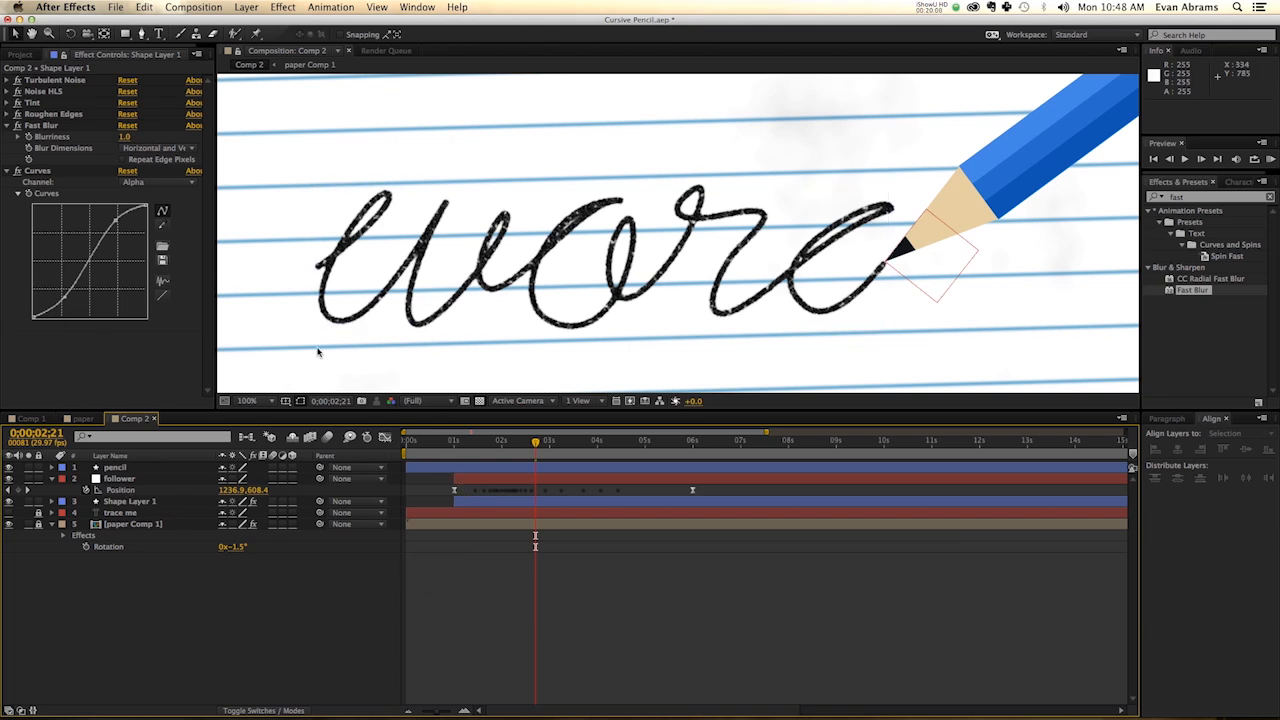
Set Shape Layer 1's blending mode to Multiply and zoom the viewer to 50%
left_click(130, 501)
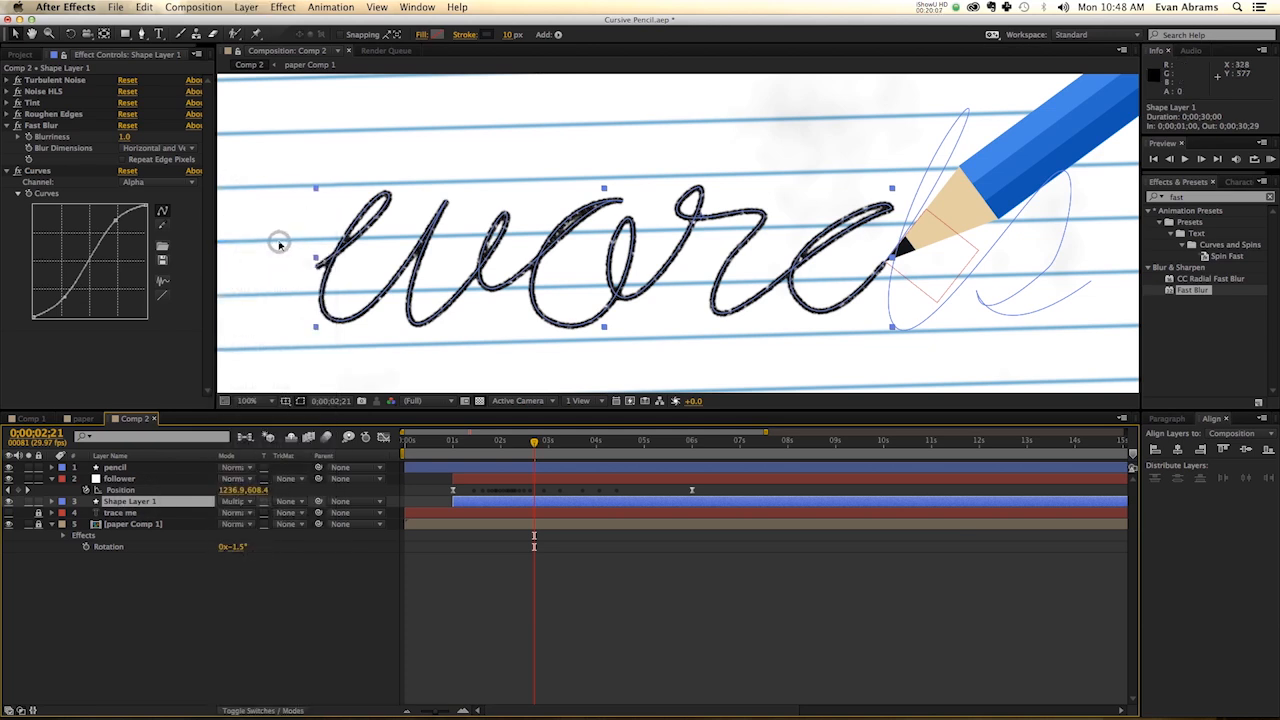
left_click(247, 400)
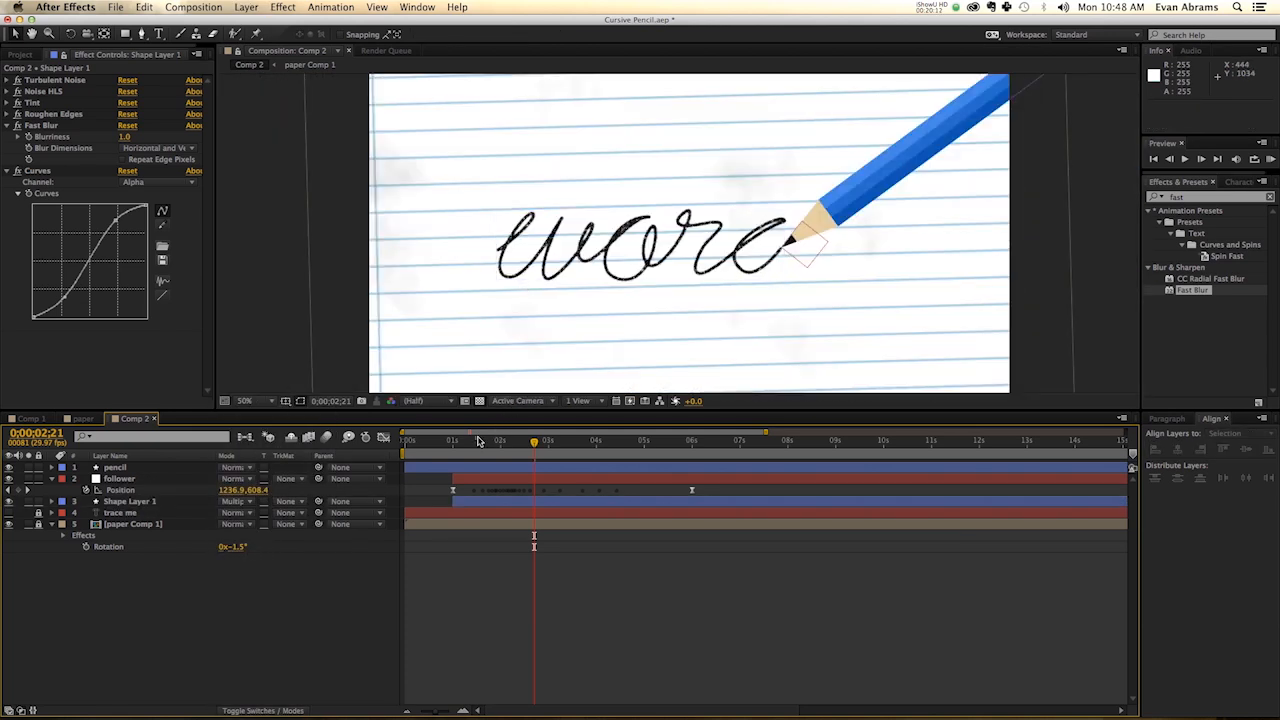
left_click_drag(534, 440, 458, 440)
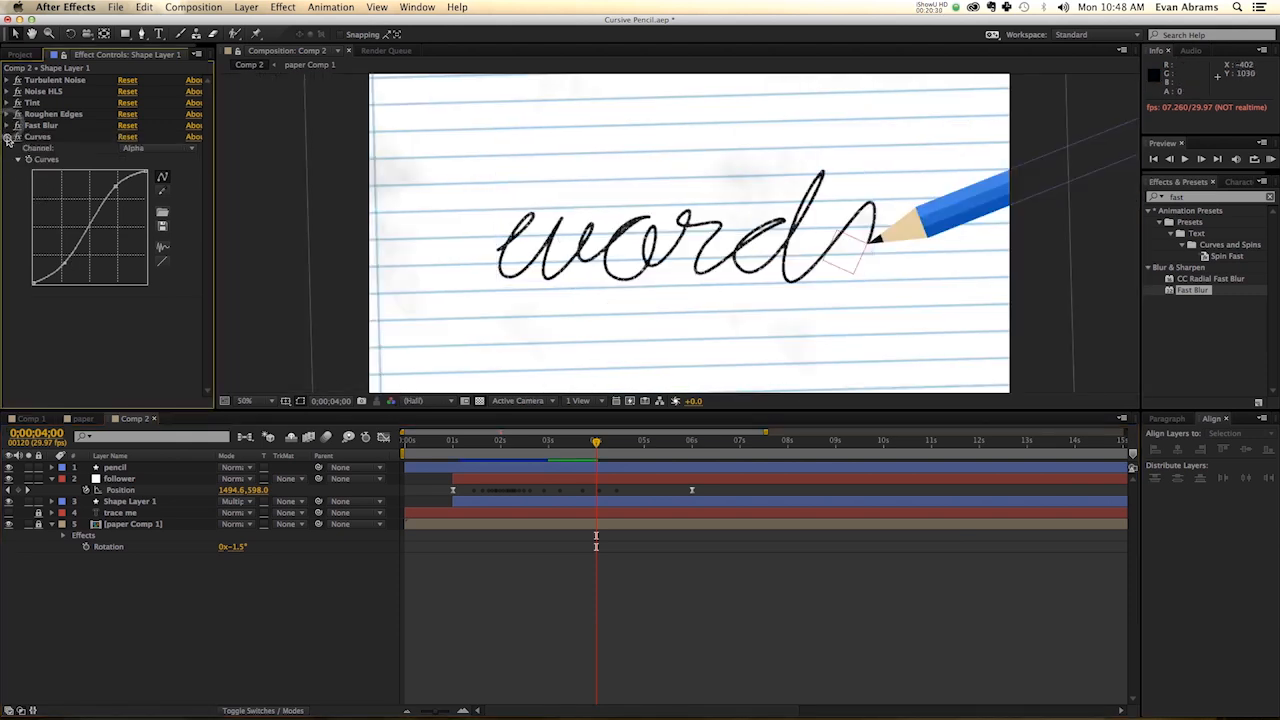
left_click(130, 500)
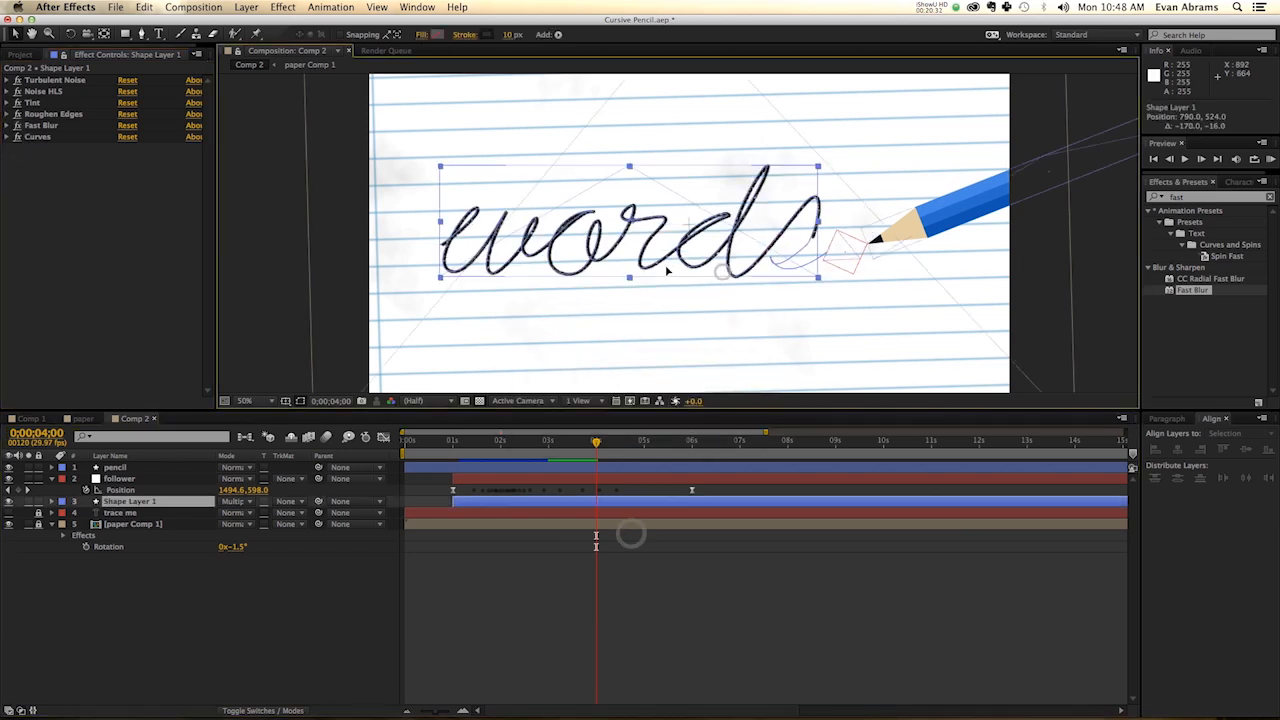